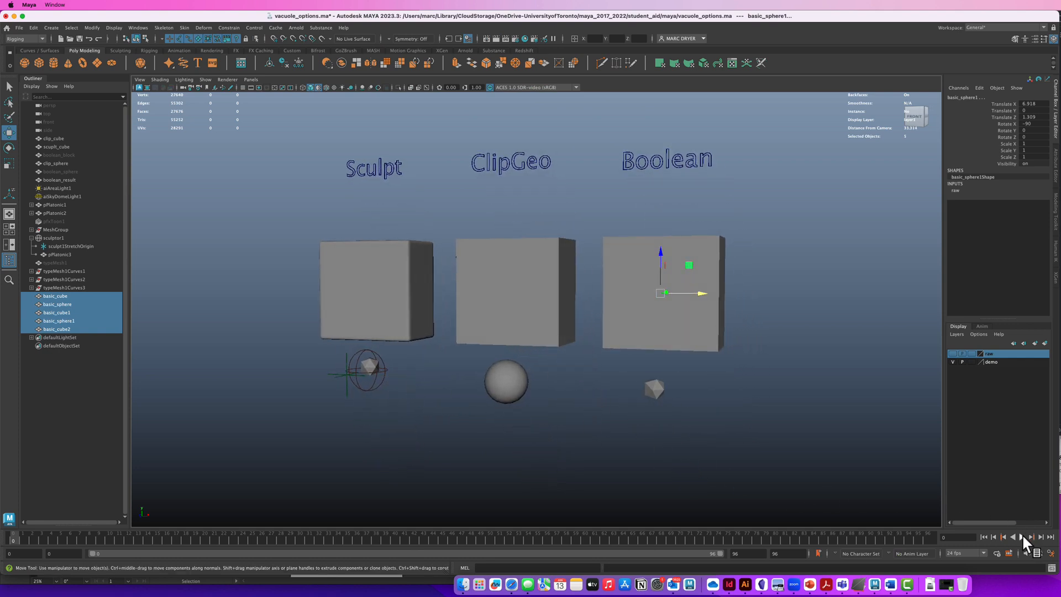
Play the timeline so each payload slides into its cube and stop once they sit inside.
{"action": "left_click", "coordinate": [1023, 537]}
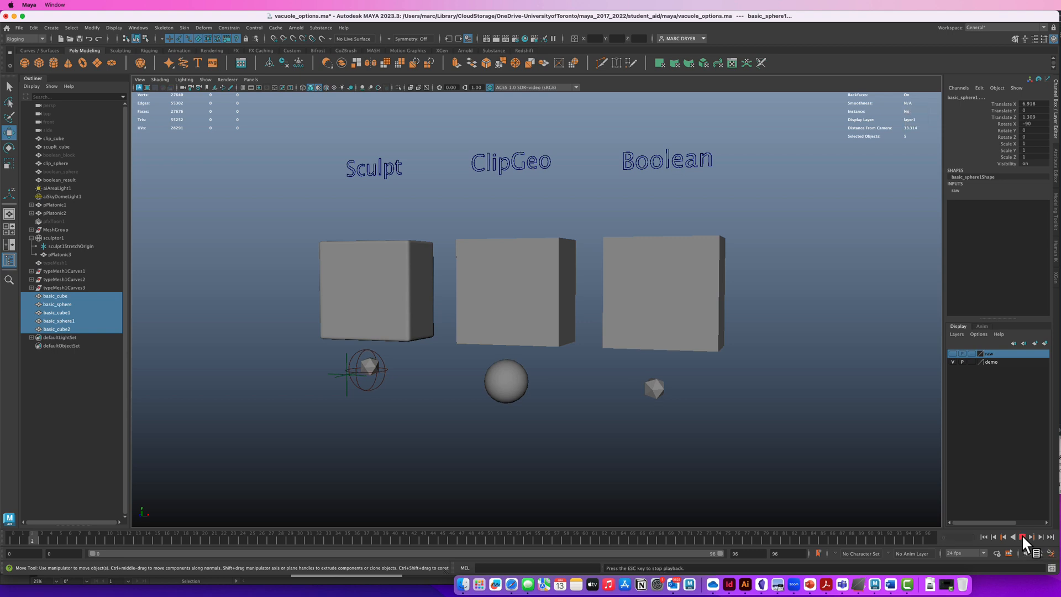
{"action": "left_click", "coordinate": [1023, 537]}
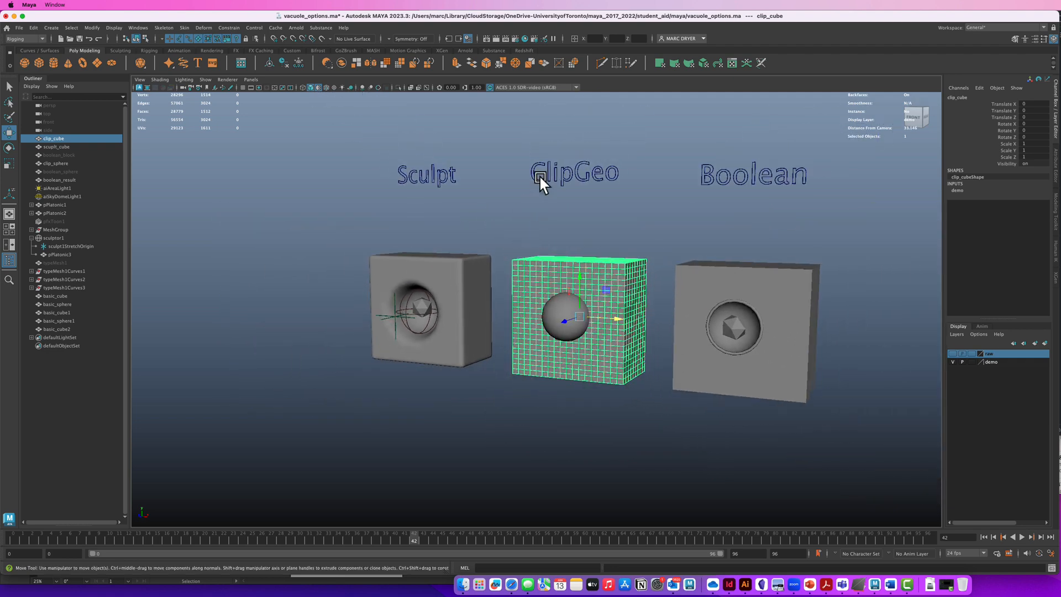
{"action": "mouse_move", "coordinate": [553, 234]}
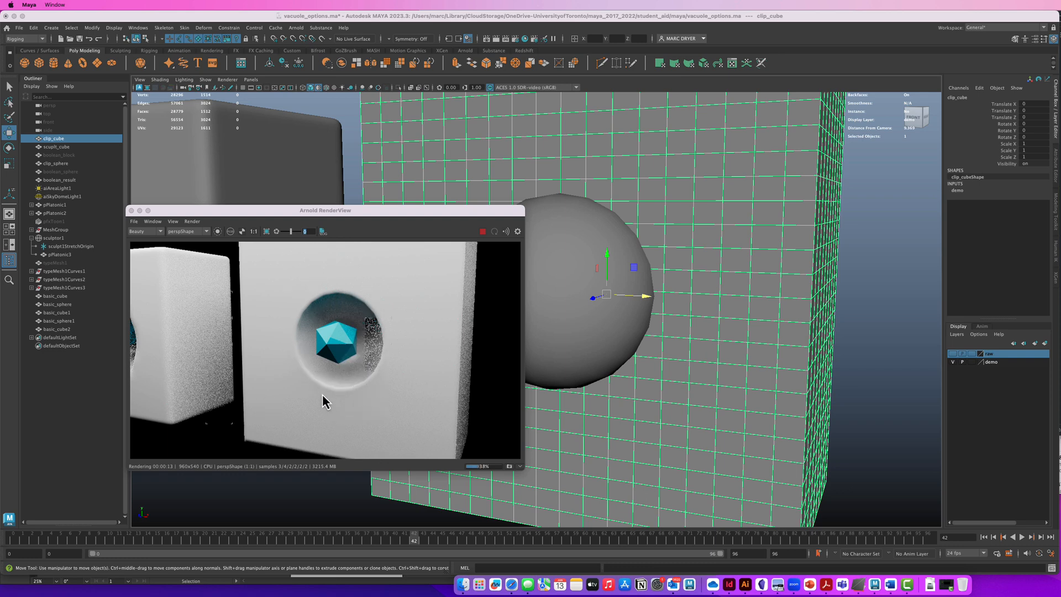
{"action": "mouse_move", "coordinate": [357, 412]}
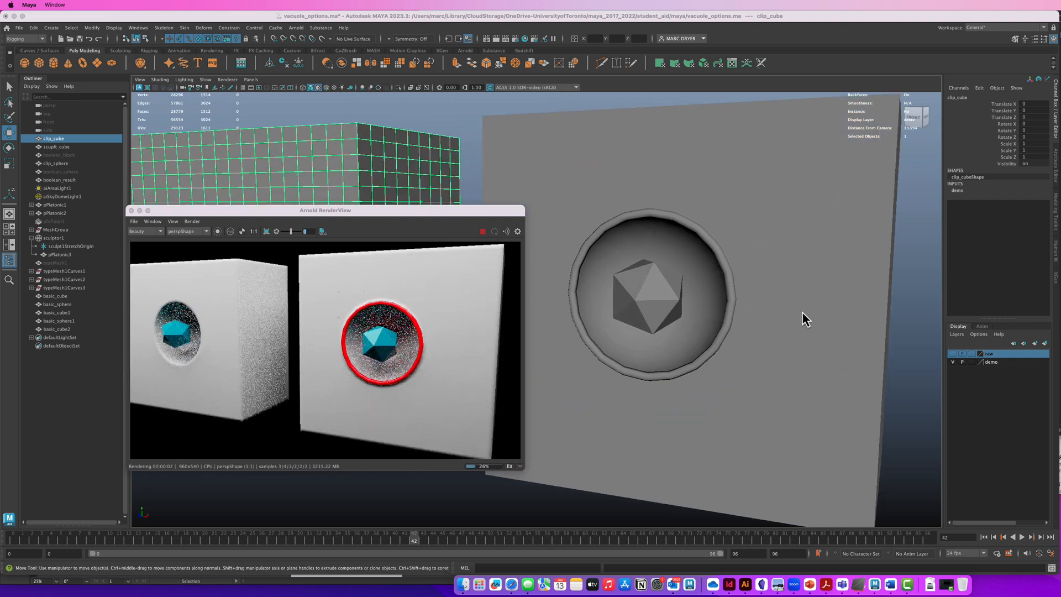
Select the rim ring around the Boolean hole and reposition the Arnold render preview window.
{"action": "left_click", "coordinate": [666, 379]}
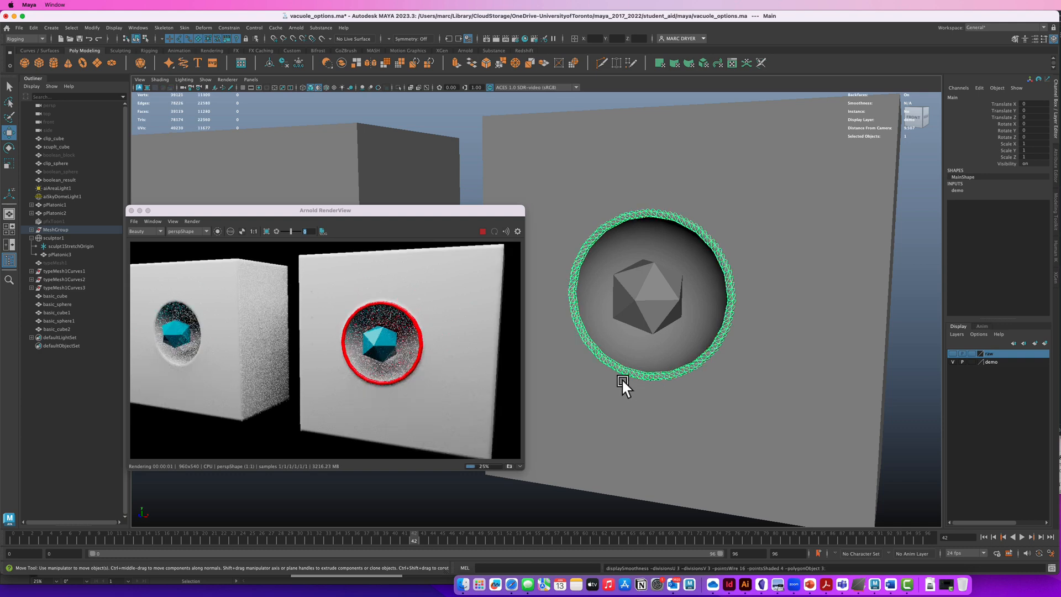
{"action": "mouse_move", "coordinate": [701, 325]}
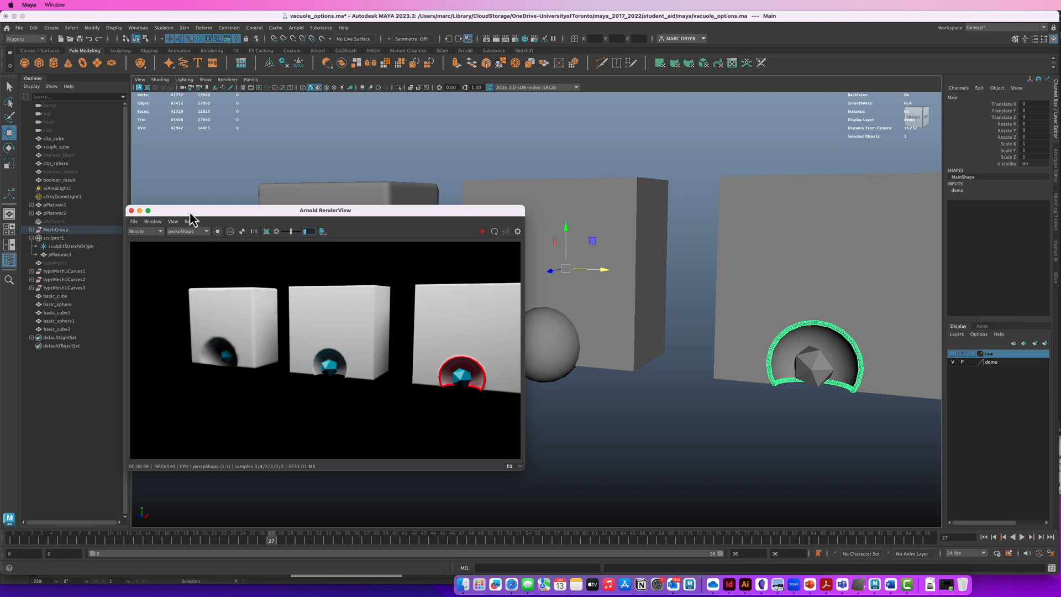
{"action": "left_click_drag", "start_coordinate": [325, 210], "coordinate": [300, 233]}
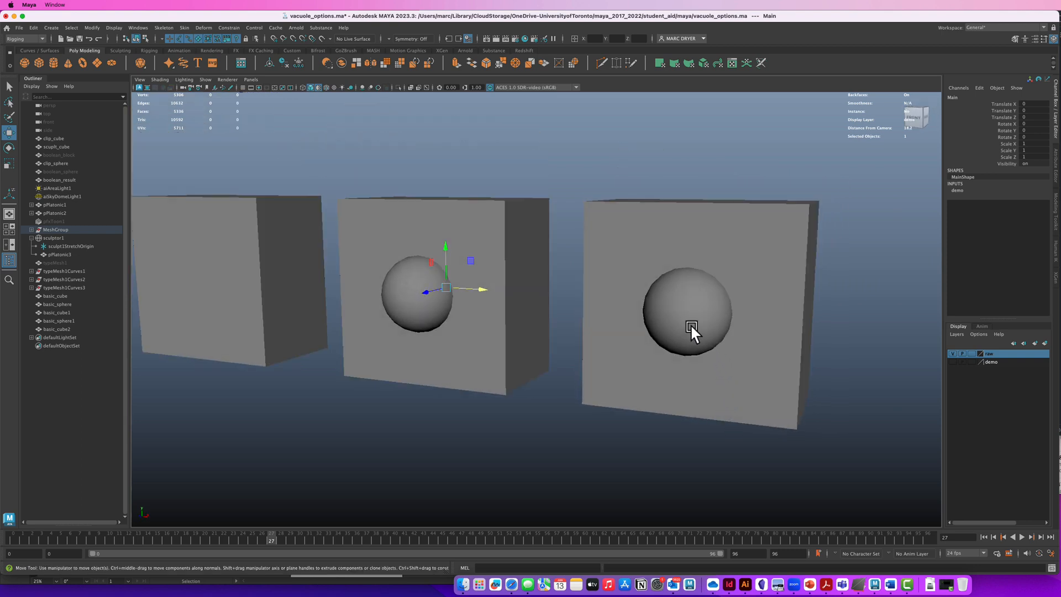
Push the payload sphere partway into the Boolean cube's front face.
{"action": "left_click", "coordinate": [686, 312]}
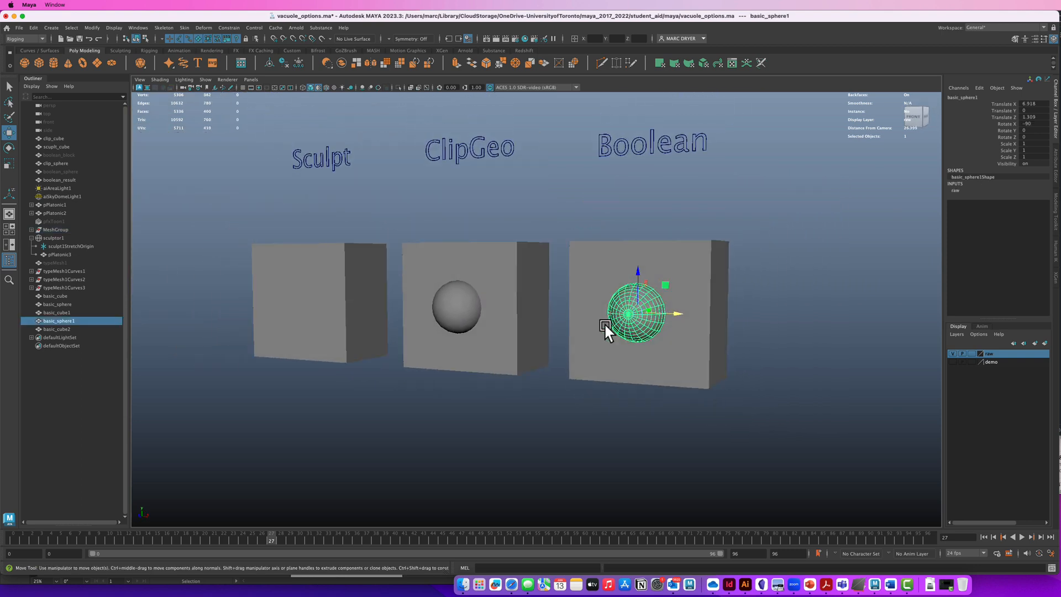
{"action": "left_click_drag", "start_coordinate": [605, 327], "coordinate": [643, 395]}
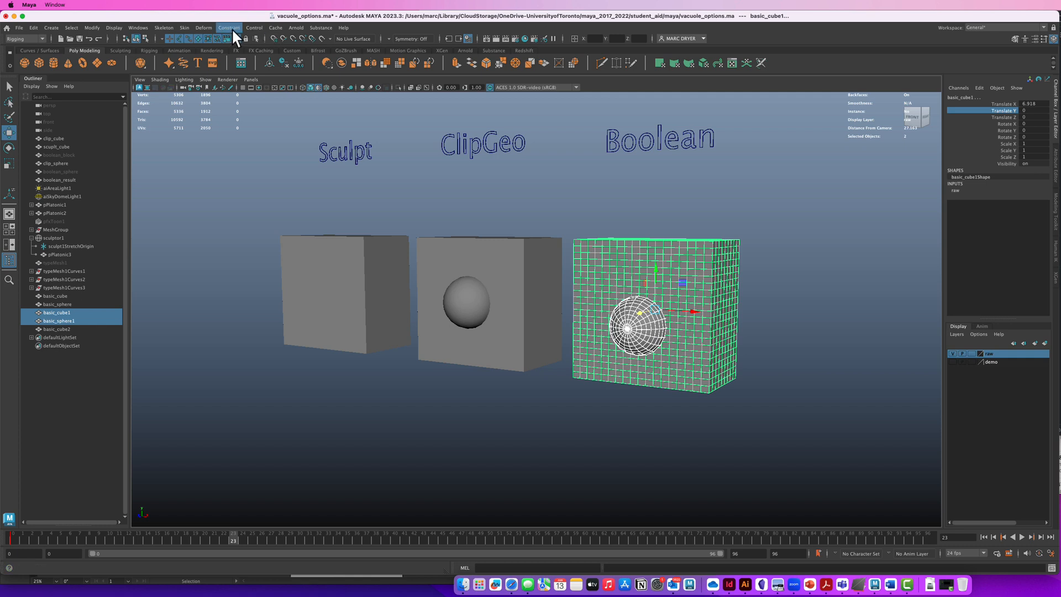
Switch to the Modeling menu set and apply Mesh > Booleans > Difference (A-B) to cube and sphere.
{"action": "left_click", "coordinate": [39, 39]}
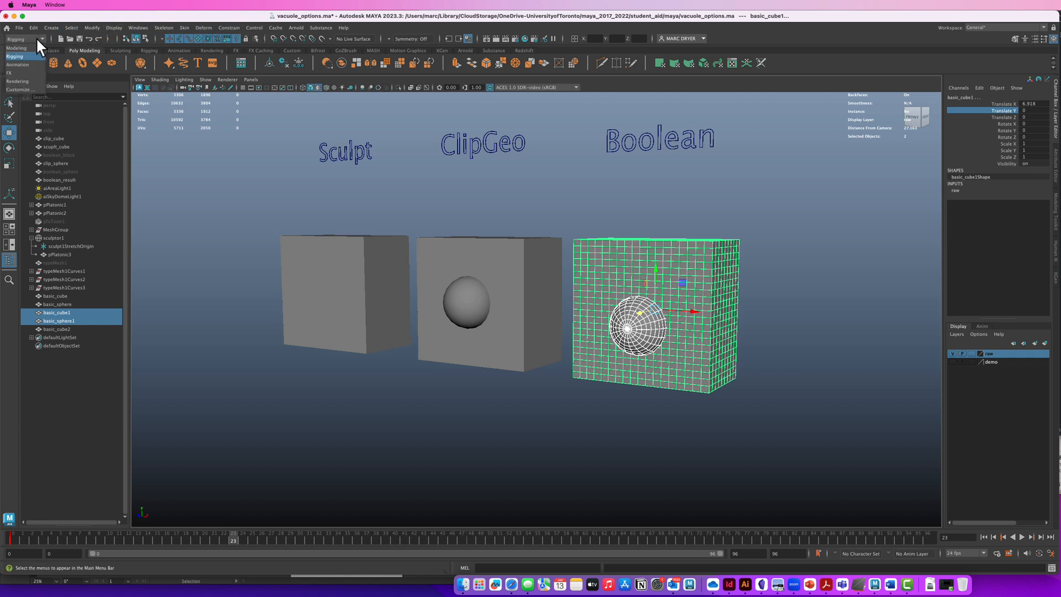
{"action": "left_click", "coordinate": [160, 27]}
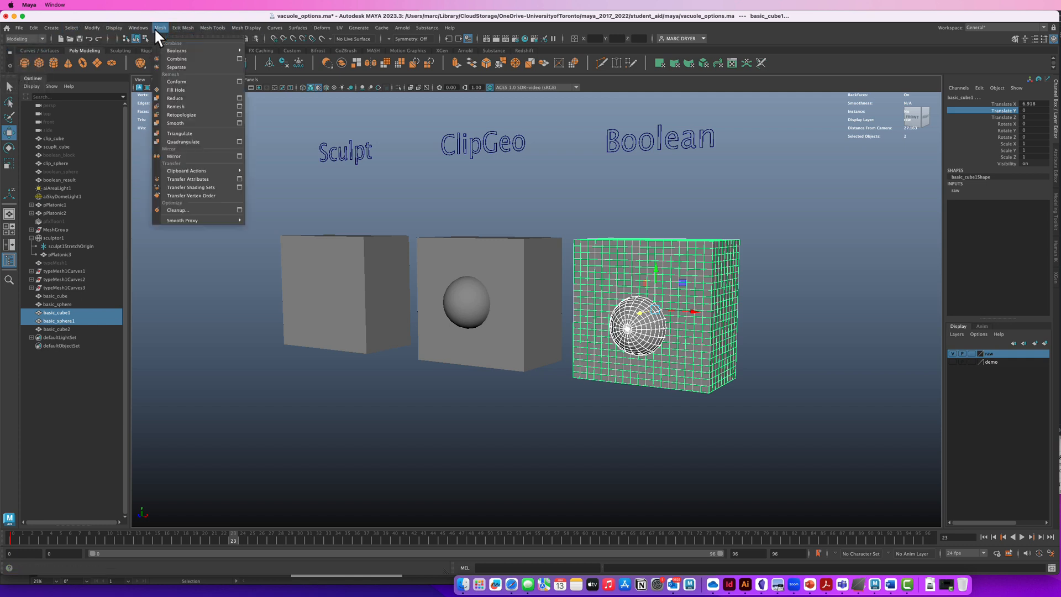
{"action": "mouse_move", "coordinate": [175, 49]}
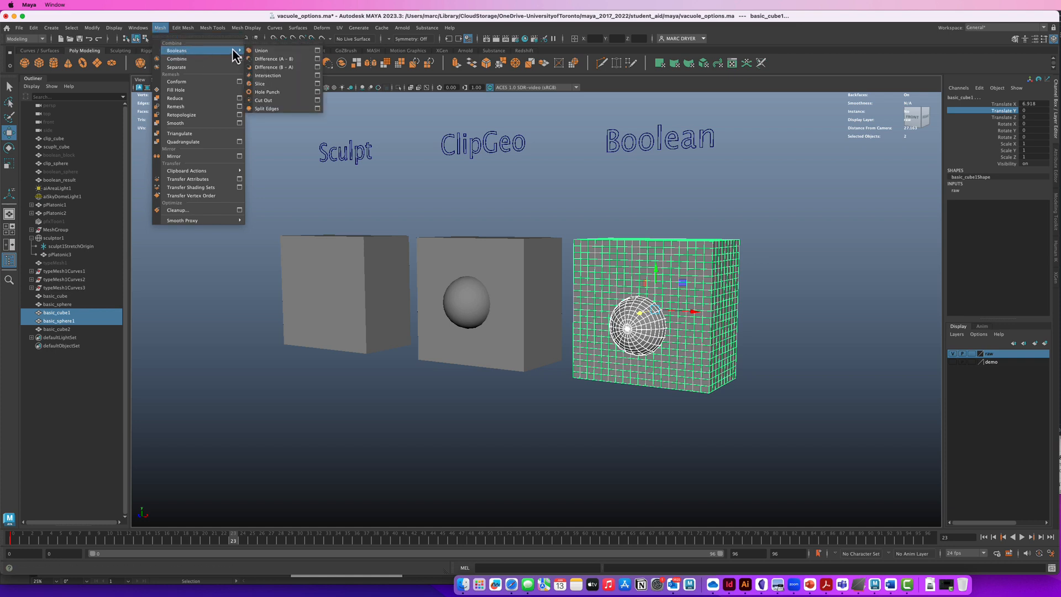
{"action": "mouse_move", "coordinate": [261, 50]}
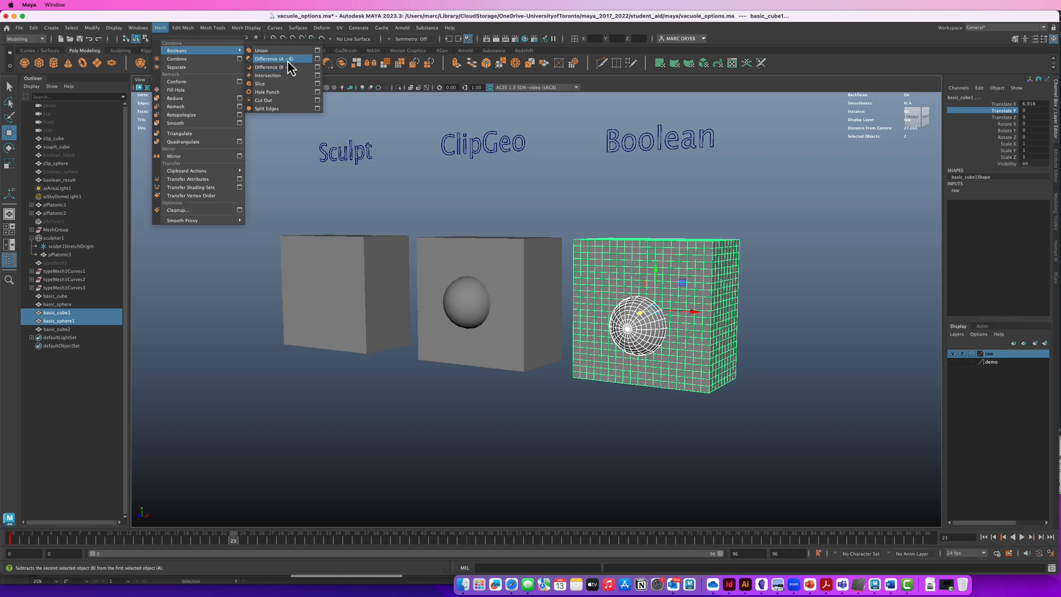
{"action": "left_click", "coordinate": [270, 59]}
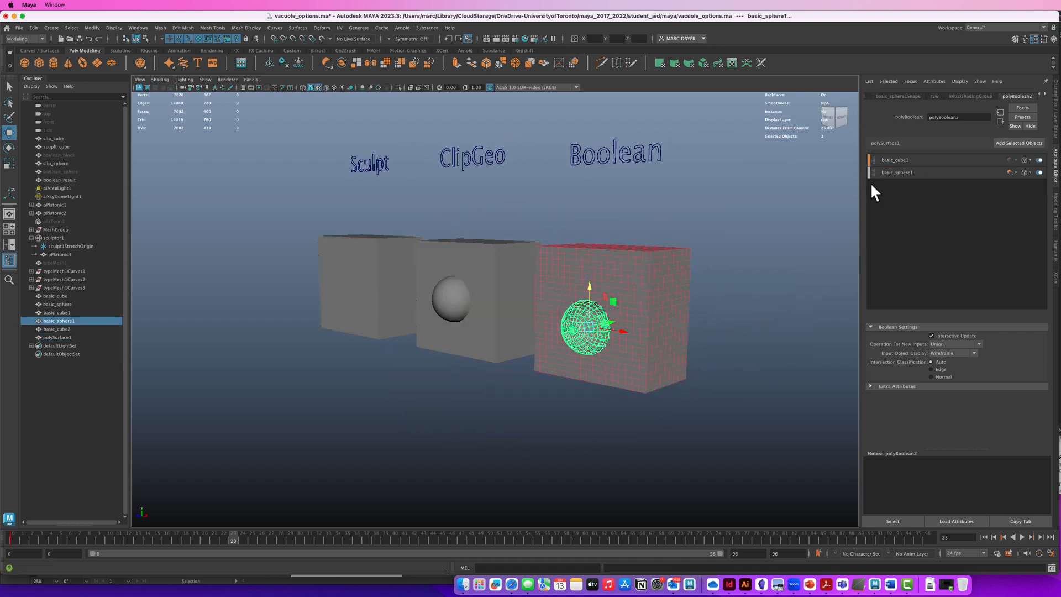
Set the sphere input's boolean operation so it carves a hole, and rename the result demo_boolean.
{"action": "left_click", "coordinate": [734, 325]}
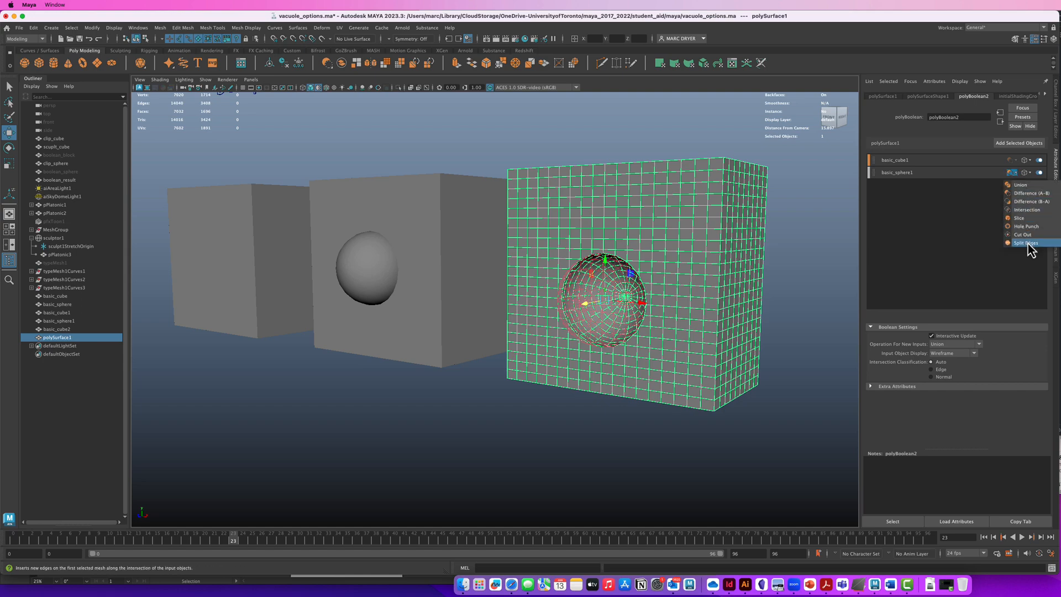
{"action": "left_click", "coordinate": [1023, 243]}
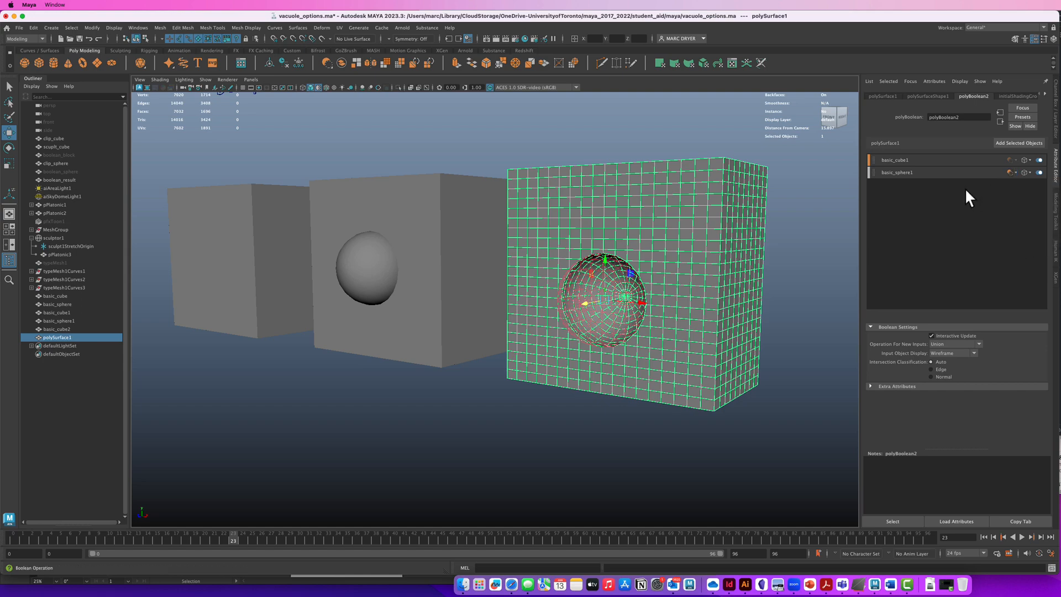
{"action": "left_click_drag", "start_coordinate": [494, 271], "coordinate": [704, 325]}
{"action": "type", "text": "demo_boolean"}
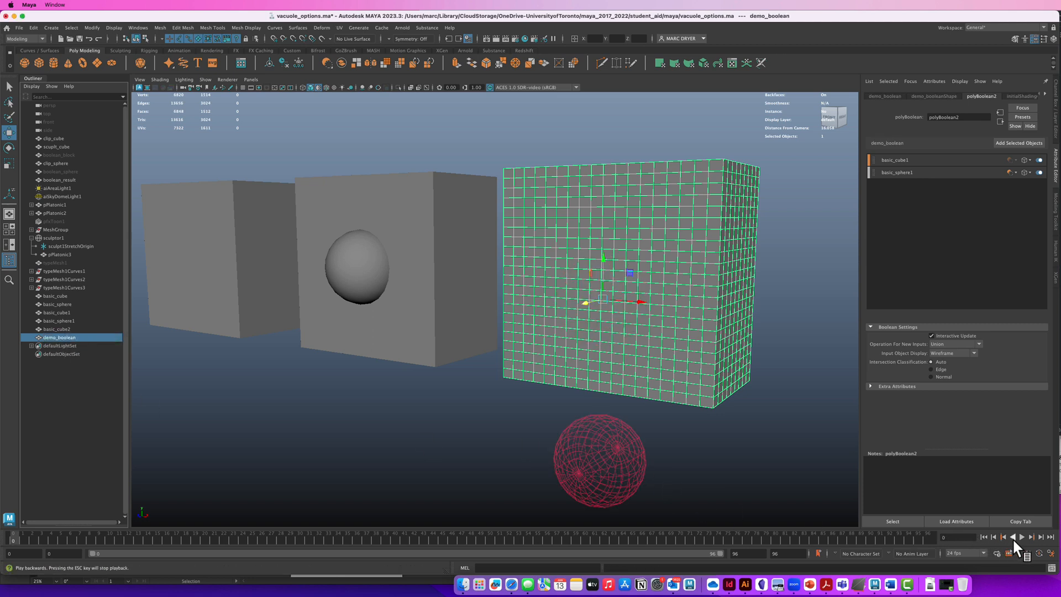
Play the animation backwards and check basic_cube2 and basic_cube1 in the Outliner.
{"action": "left_click", "coordinate": [1020, 537]}
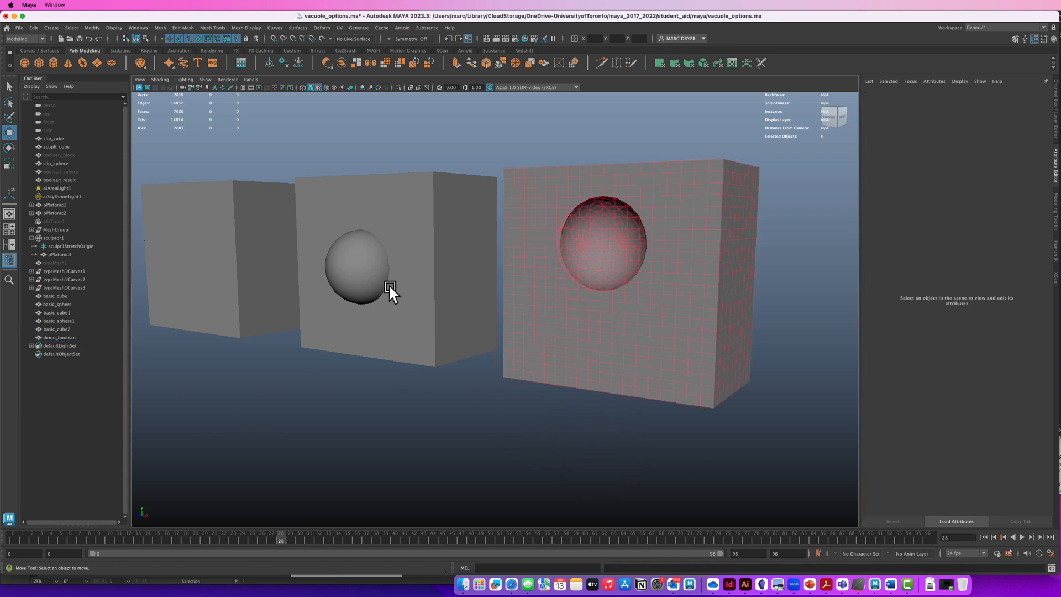
{"action": "left_click", "coordinate": [58, 321]}
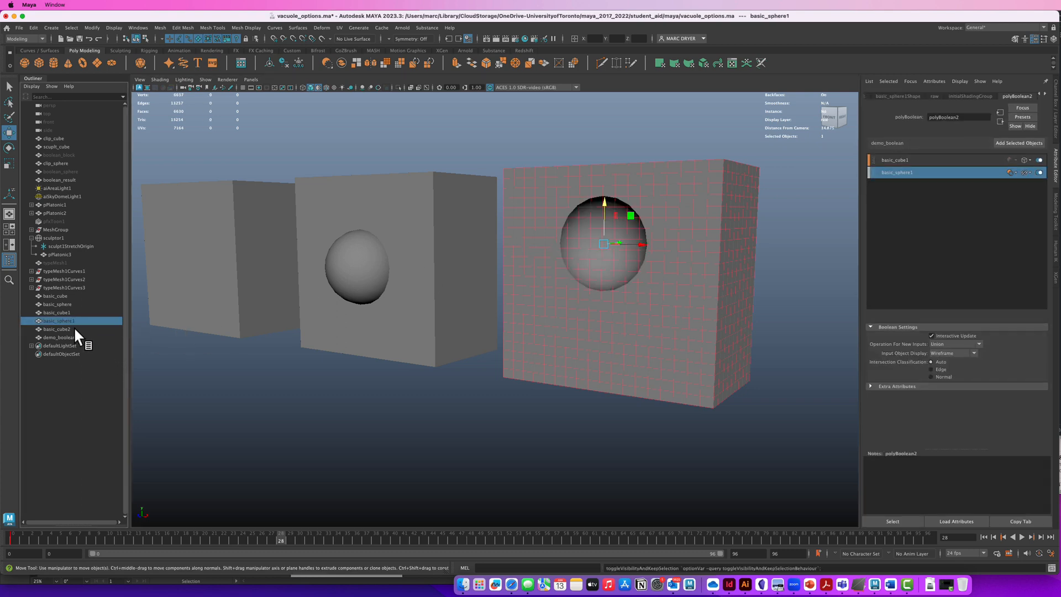
{"action": "left_click", "coordinate": [56, 329]}
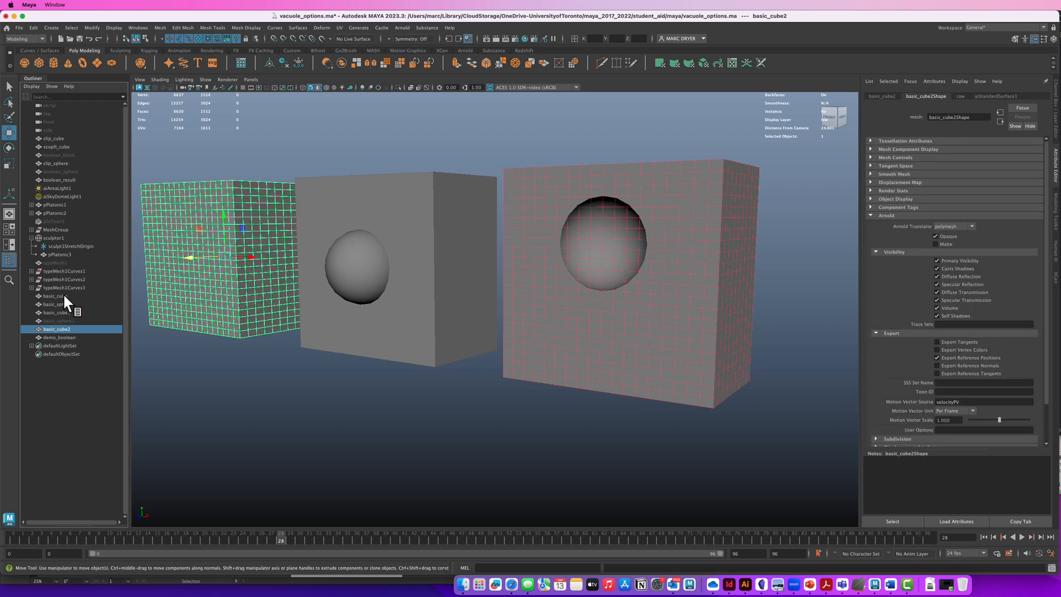
{"action": "left_click", "coordinate": [55, 320]}
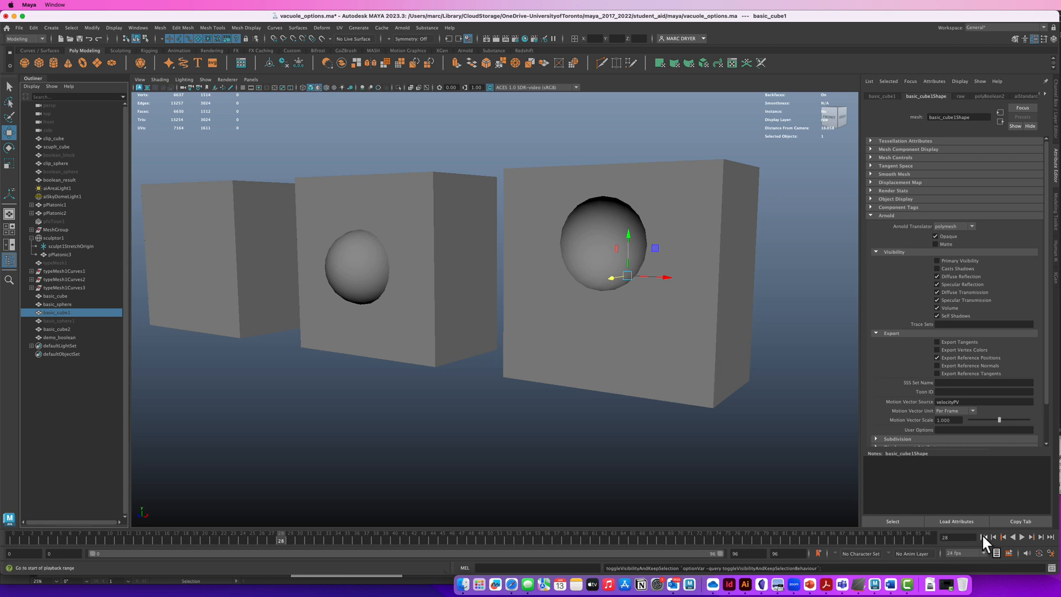
Rewind to the start, select the Boolean cube result and move the view toward its hole.
{"action": "left_click", "coordinate": [1020, 537]}
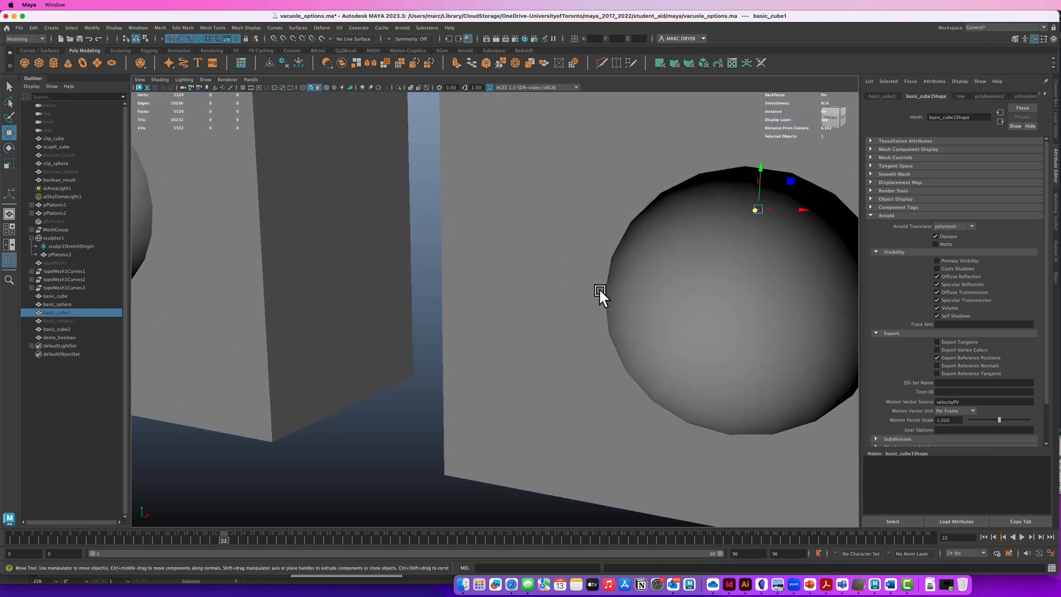
{"action": "left_click", "coordinate": [60, 337]}
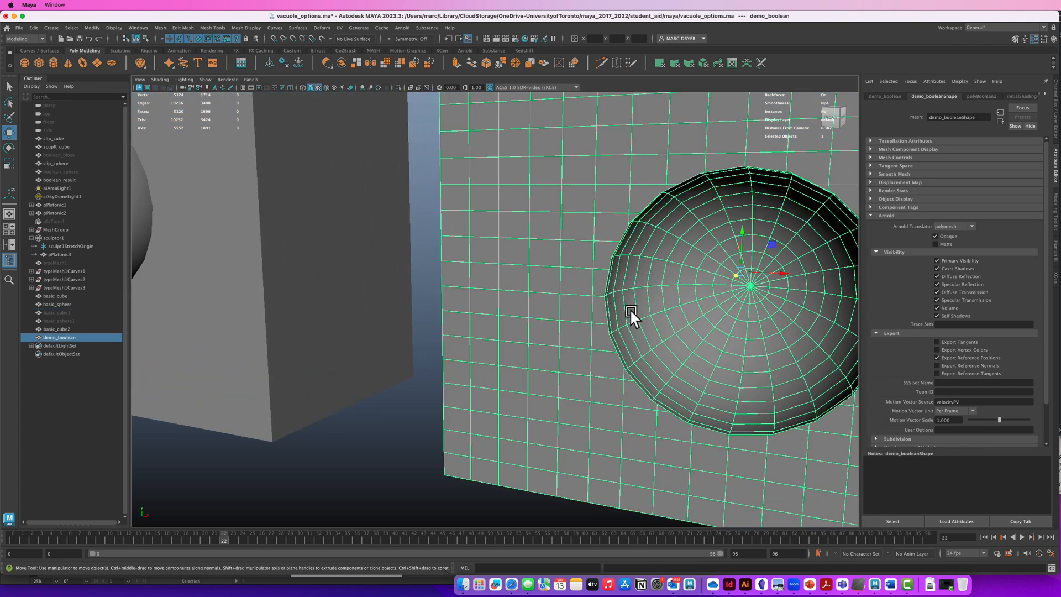
{"action": "mouse_move", "coordinate": [669, 362]}
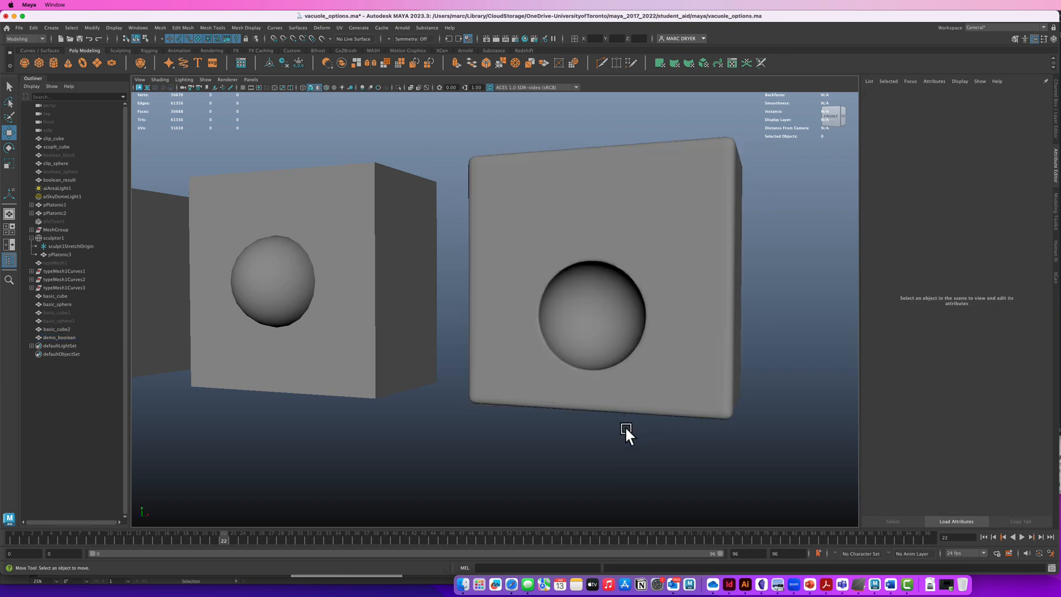
{"action": "left_click_drag", "start_coordinate": [625, 433], "coordinate": [602, 436]}
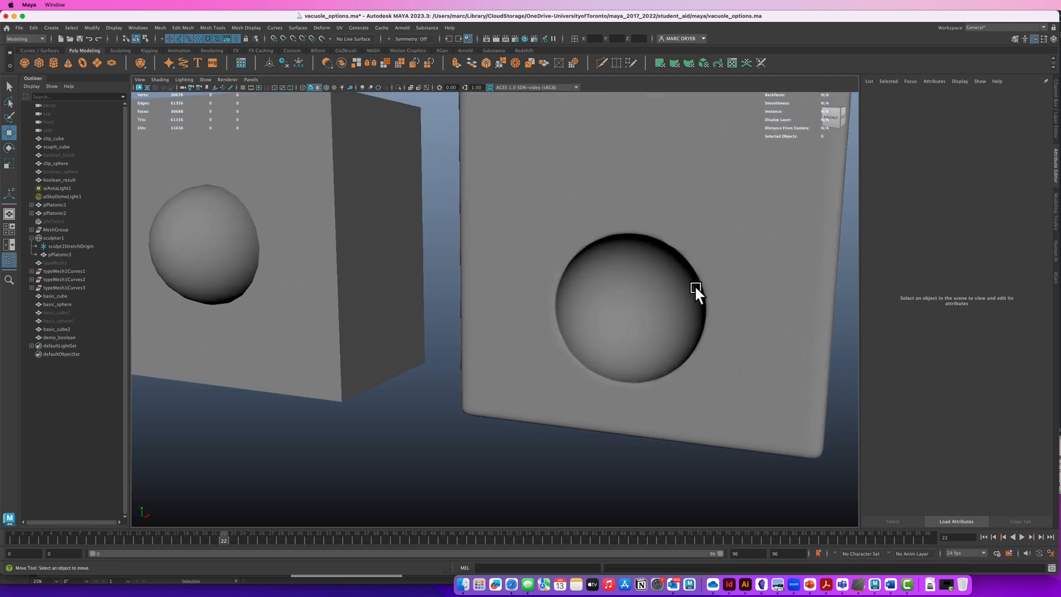
Play forward and stop playback once the sphere sits inside the cube.
{"action": "left_click", "coordinate": [1021, 537]}
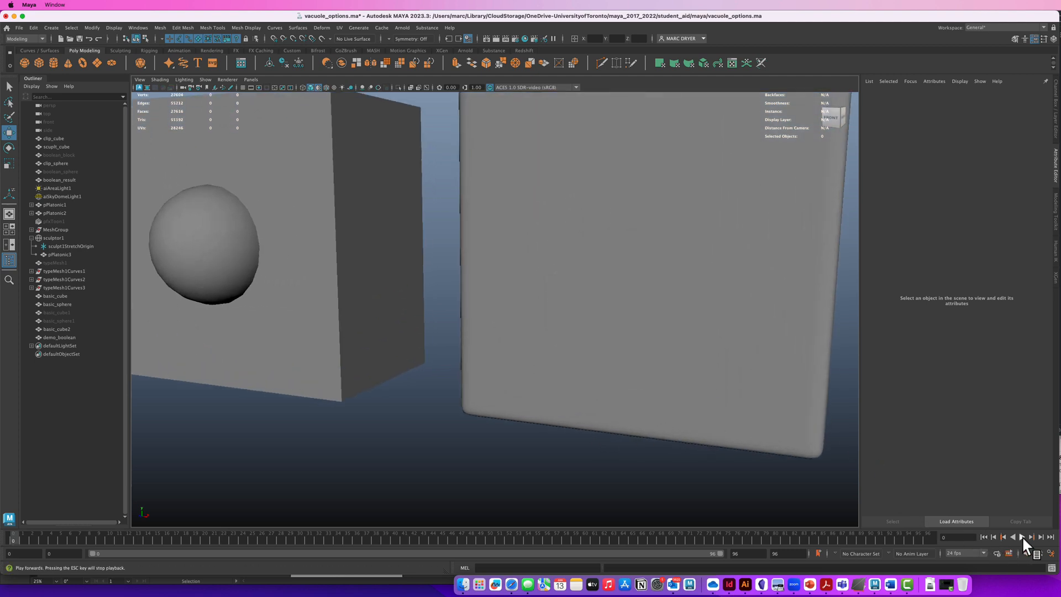
{"action": "left_click", "coordinate": [1023, 537]}
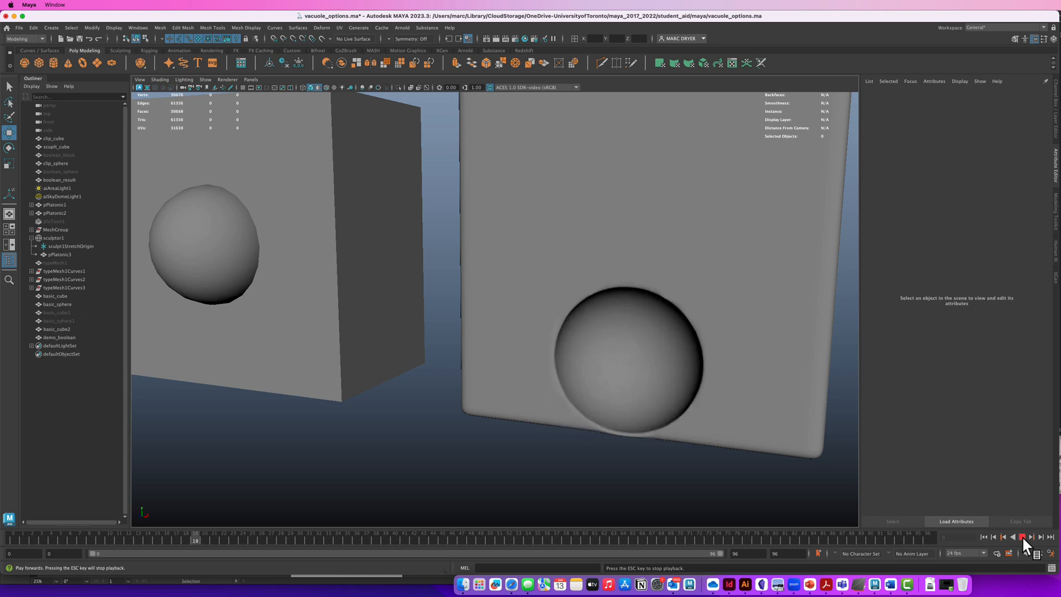
{"action": "left_click", "coordinate": [1023, 538]}
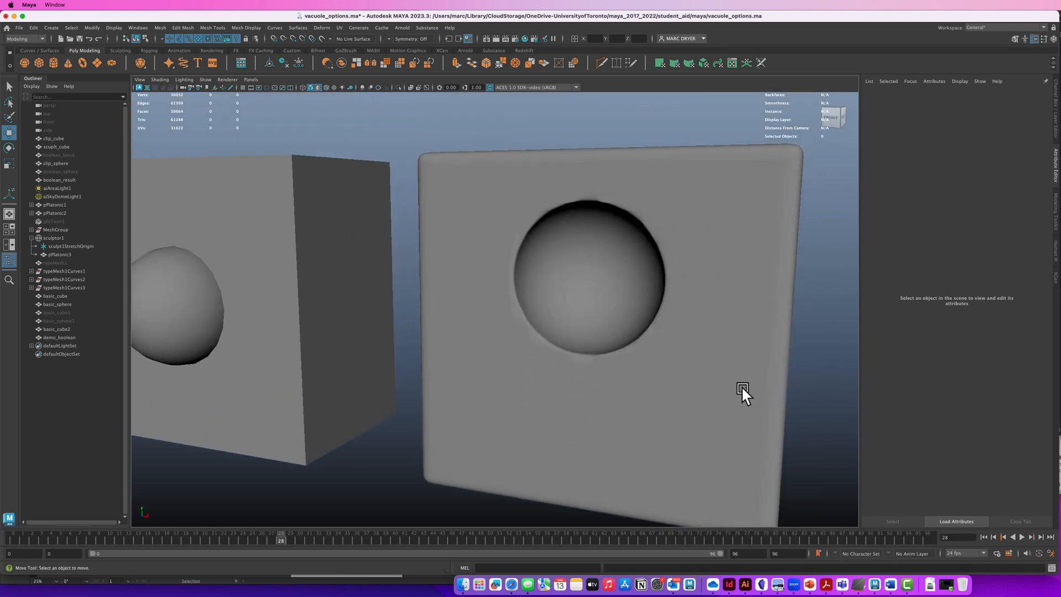
{"action": "mouse_move", "coordinate": [657, 258]}
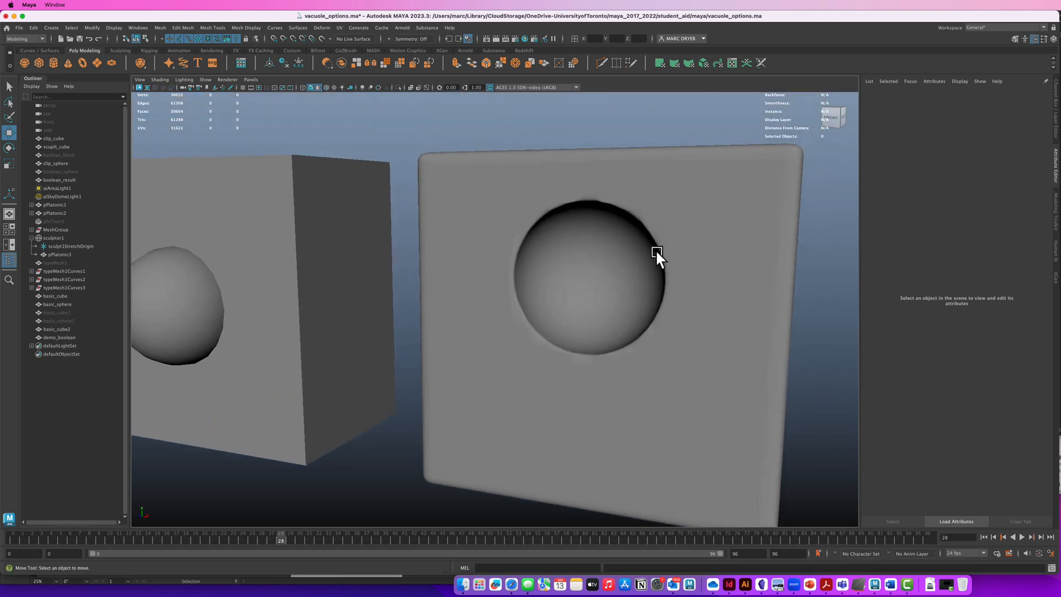
{"action": "mouse_move", "coordinate": [599, 335]}
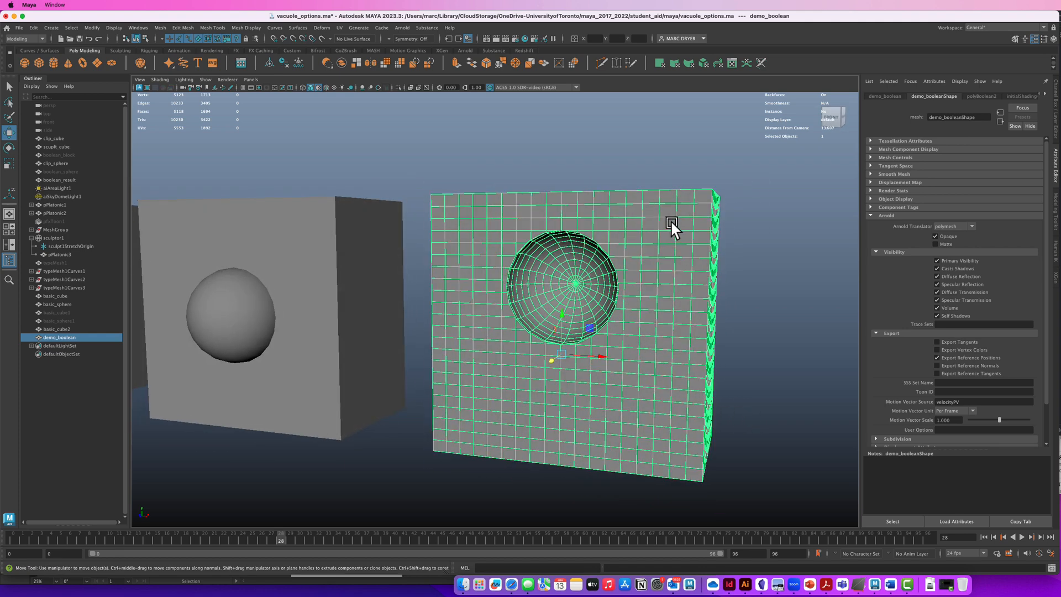
Create an aiRoundCorners node in Hypershade and wire its output into demo_cube_Shader's Normal Camera.
{"action": "right_click", "coordinate": [669, 223]}
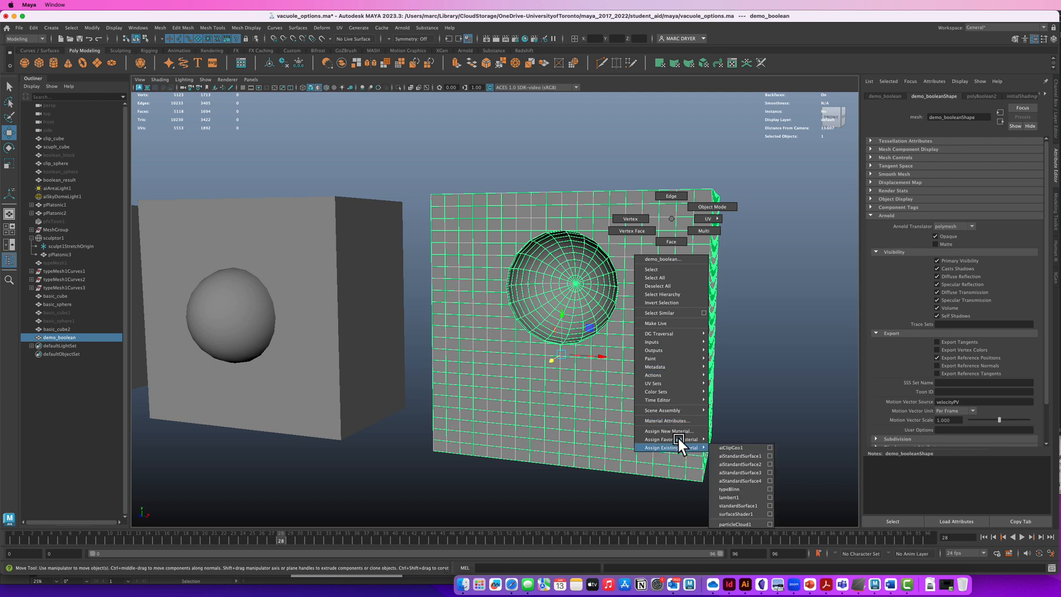
{"action": "left_click", "coordinate": [667, 431]}
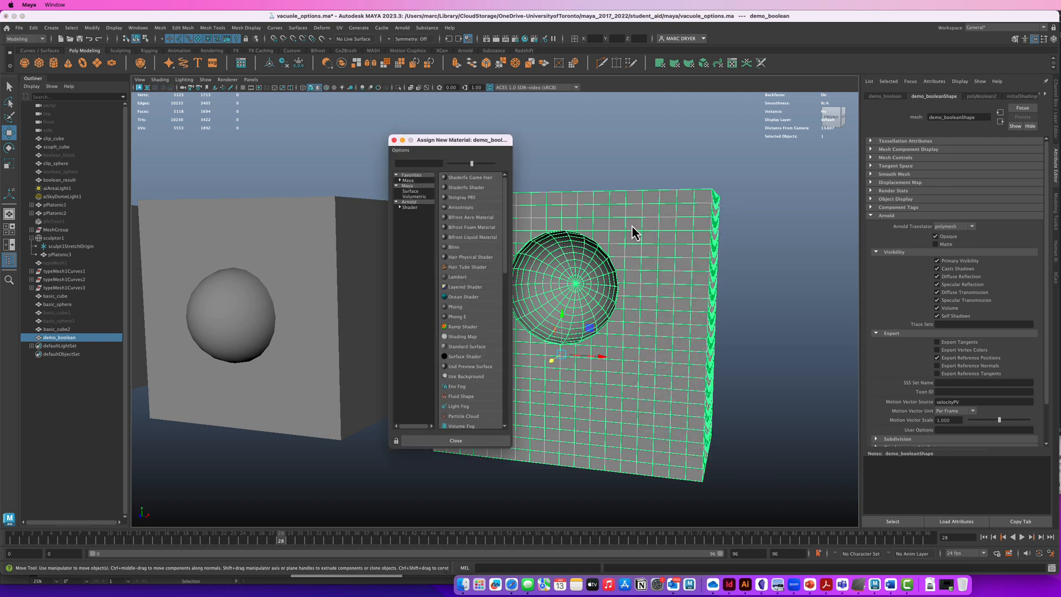
{"action": "left_click", "coordinate": [408, 207]}
{"action": "type", "text": "aroun"}
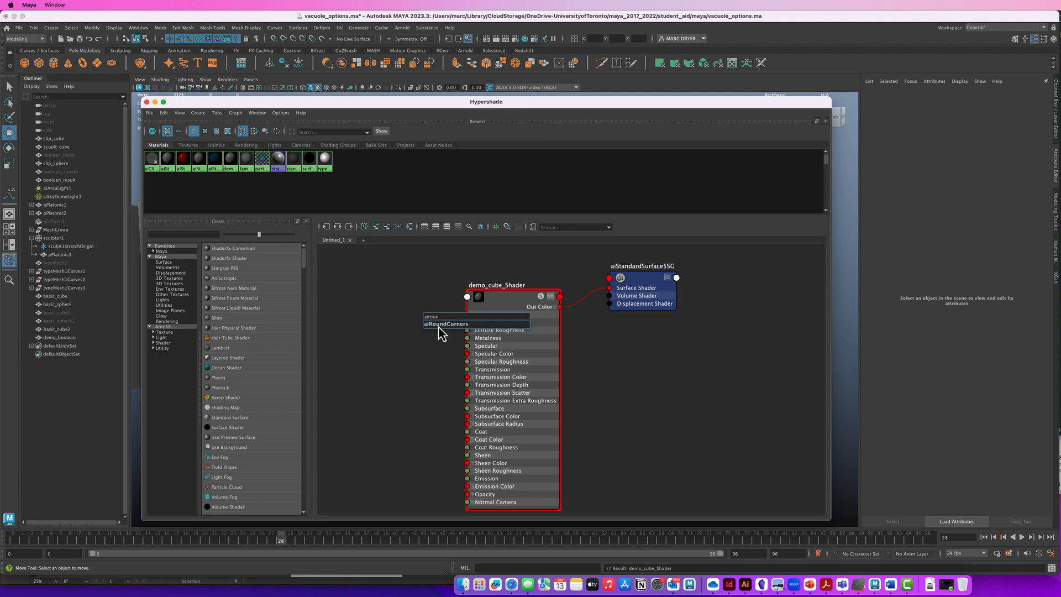
{"action": "left_click", "coordinate": [445, 323]}
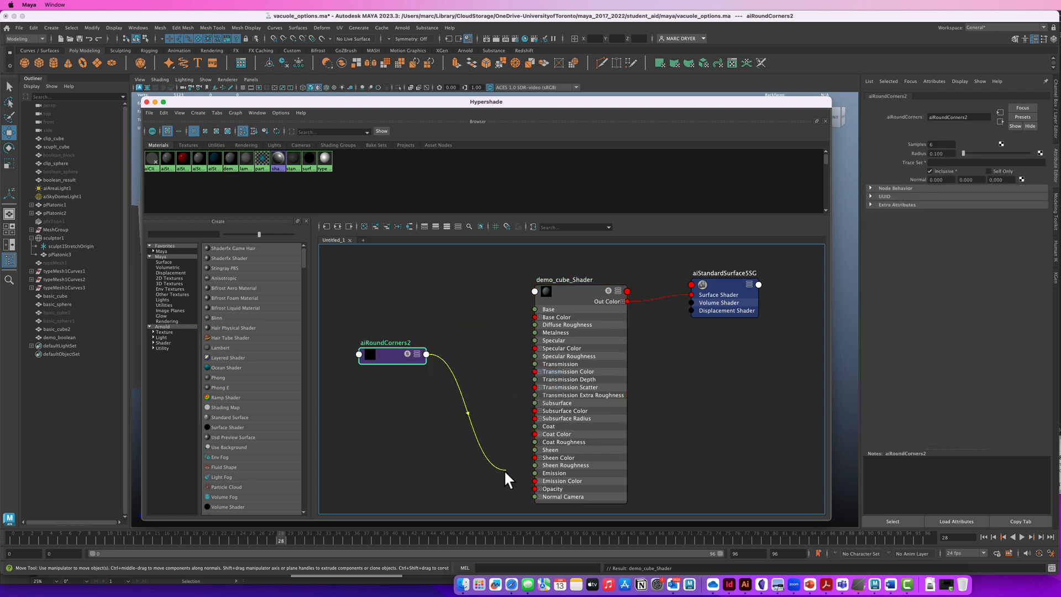
{"action": "left_click_drag", "start_coordinate": [425, 354], "coordinate": [535, 496]}
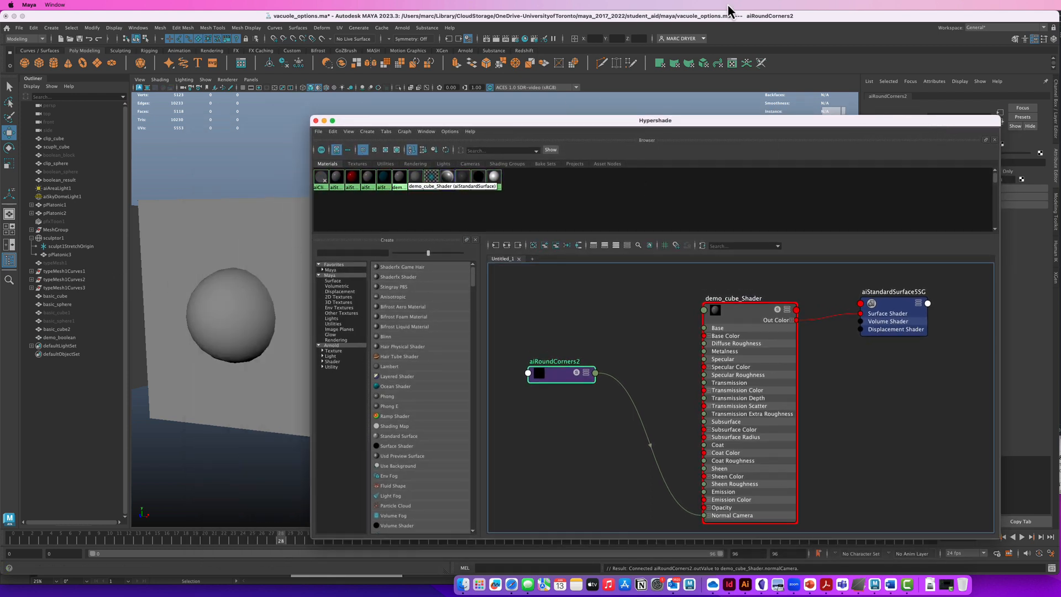
Start an Arnold RenderView render of the cubes.
{"action": "left_click", "coordinate": [402, 28]}
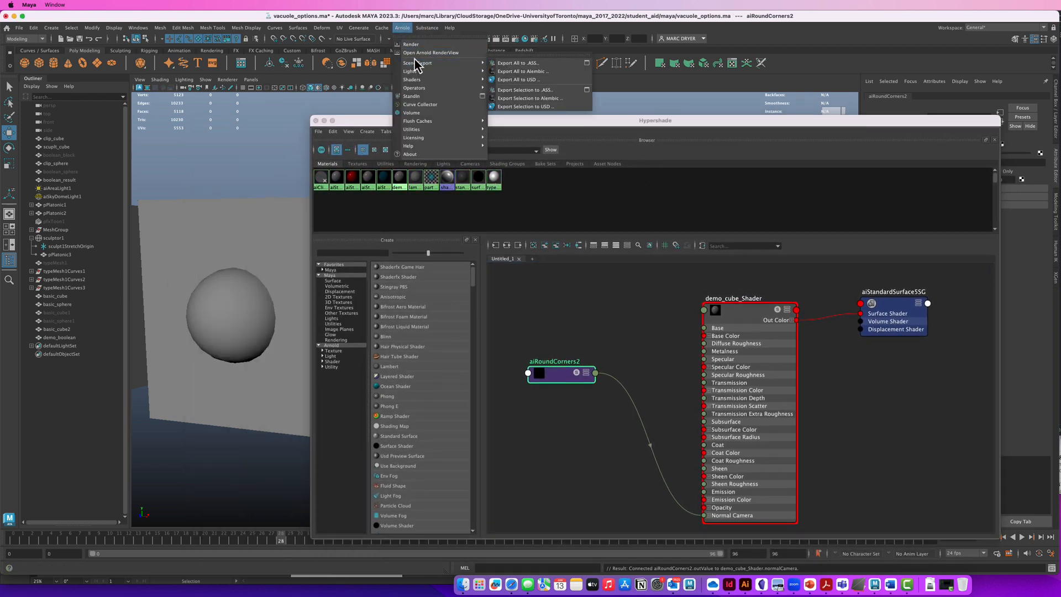
{"action": "left_click", "coordinate": [431, 53]}
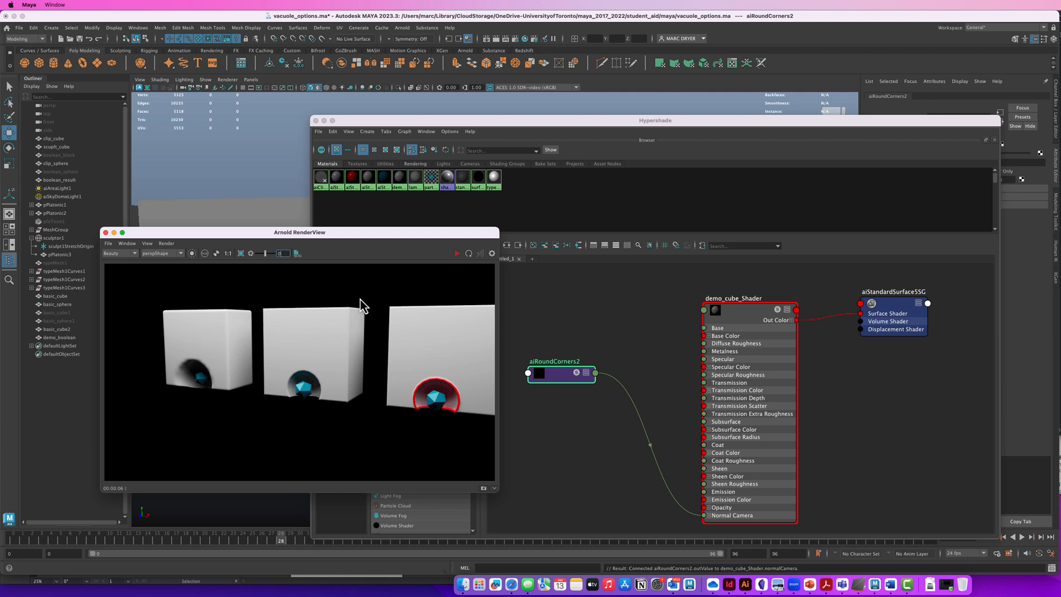
{"action": "left_click", "coordinate": [166, 244]}
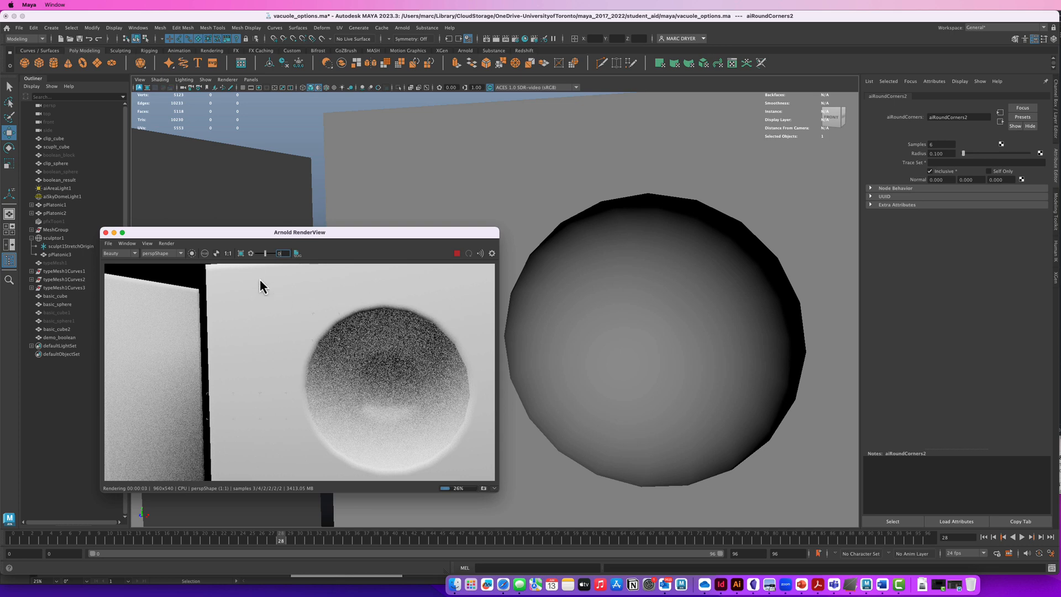
{"action": "mouse_move", "coordinate": [445, 398]}
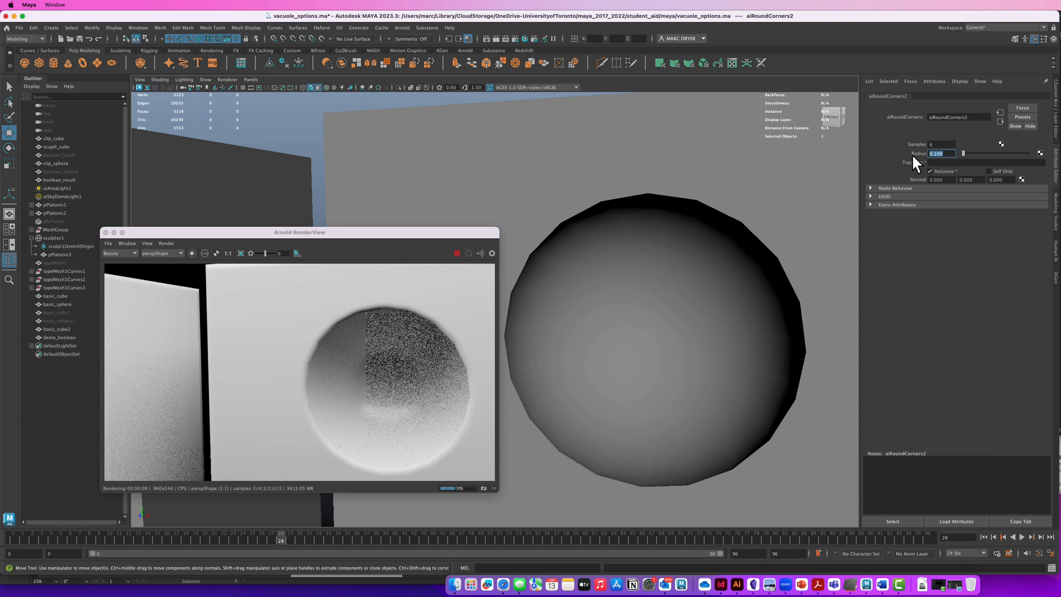
Try aiRoundCorners radius 0.200, then 1.000, and settle back on 0.200.
{"action": "type", "text": "0.200"}
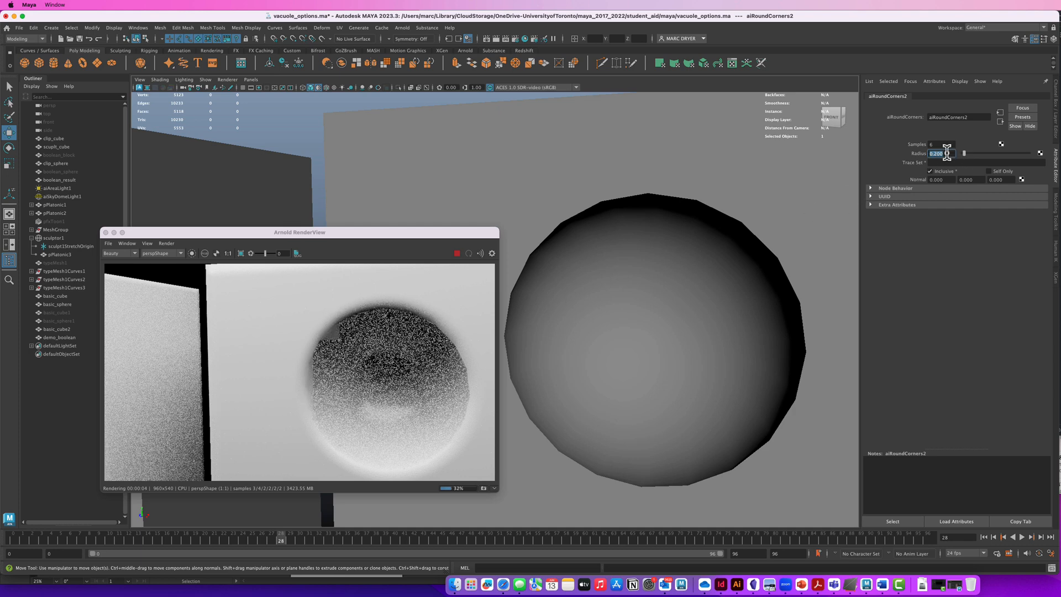
{"action": "type", "text": "1.000"}
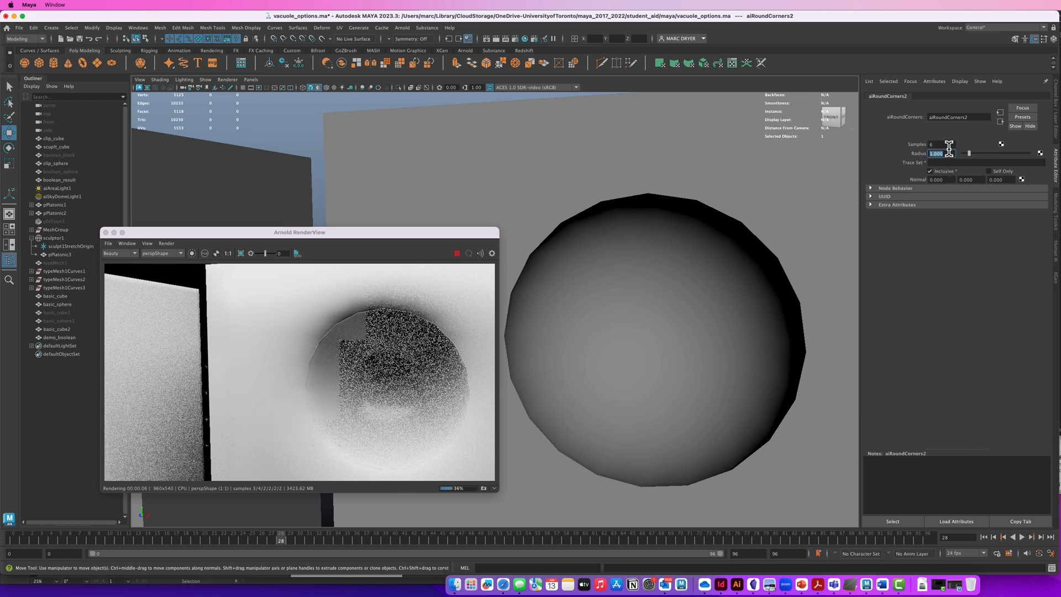
{"action": "type", "text": "0.200"}
{"action": "left_click", "coordinate": [936, 145]}
{"action": "type", "text": "10"}
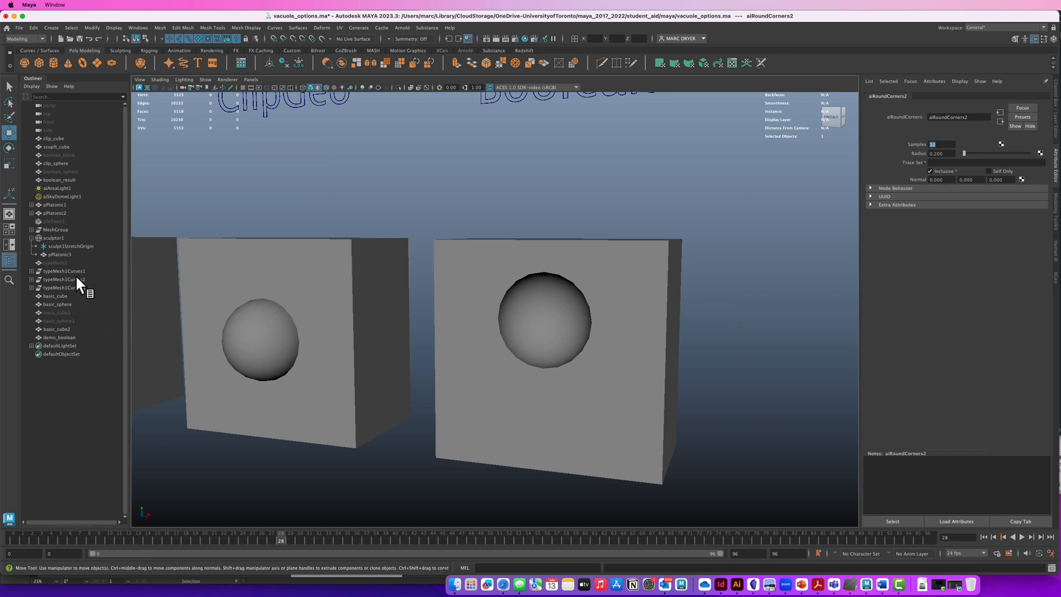
Parent the torus payload to the animated sphere and play the timeline to confirm it follows.
{"action": "left_click", "coordinate": [260, 339]}
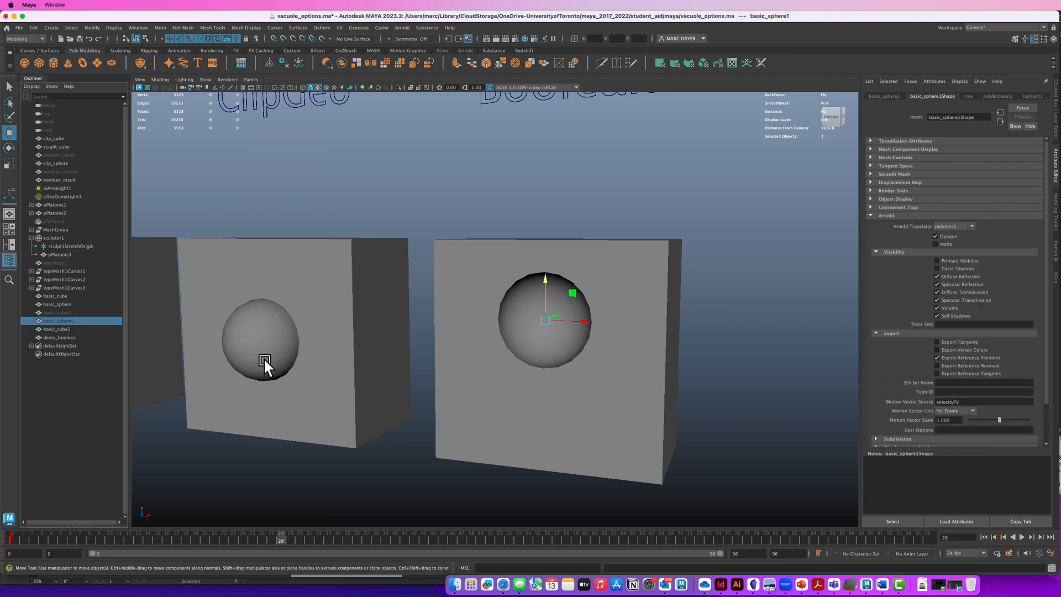
{"action": "mouse_move", "coordinate": [470, 391]}
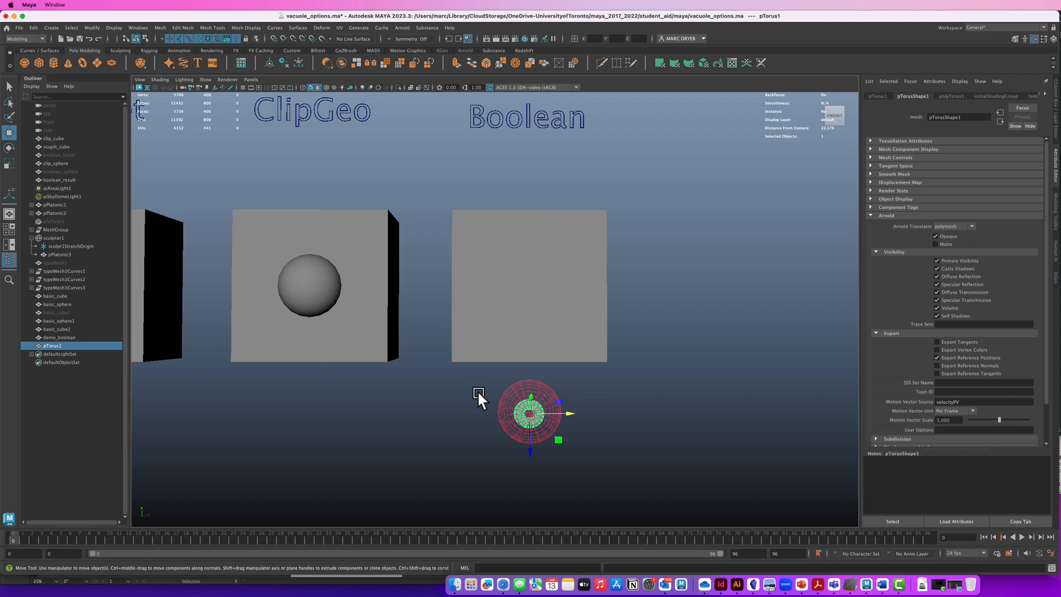
{"action": "left_click", "coordinate": [57, 321]}
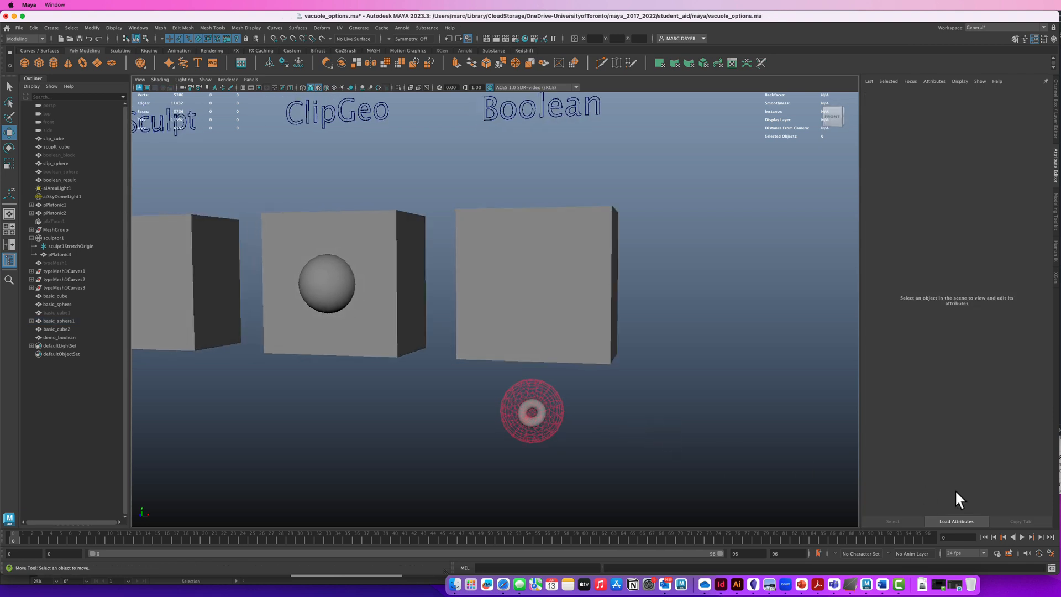
{"action": "left_click", "coordinate": [1023, 537]}
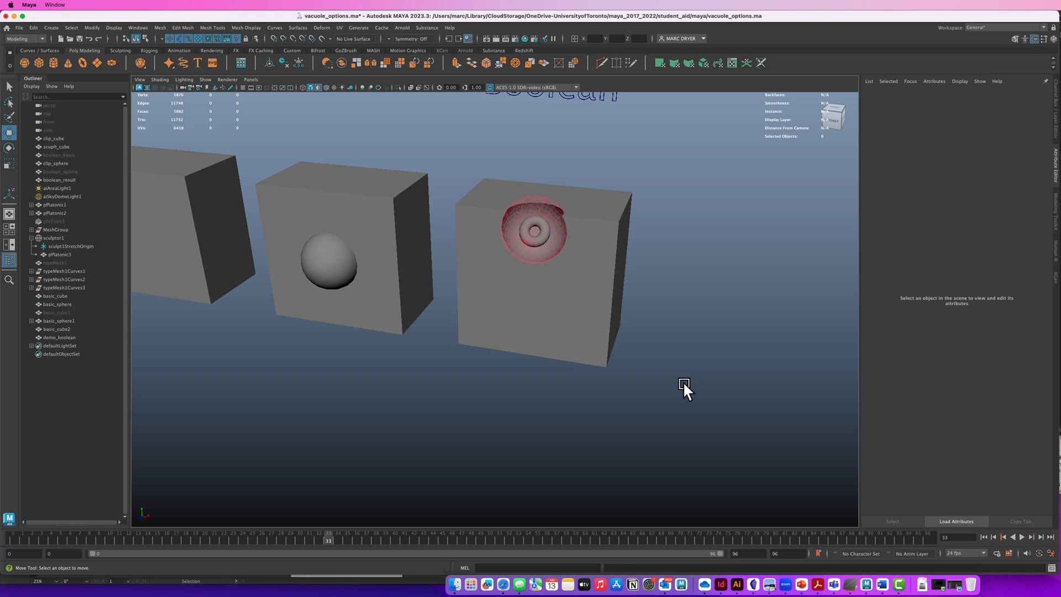
{"action": "mouse_move", "coordinate": [800, 460]}
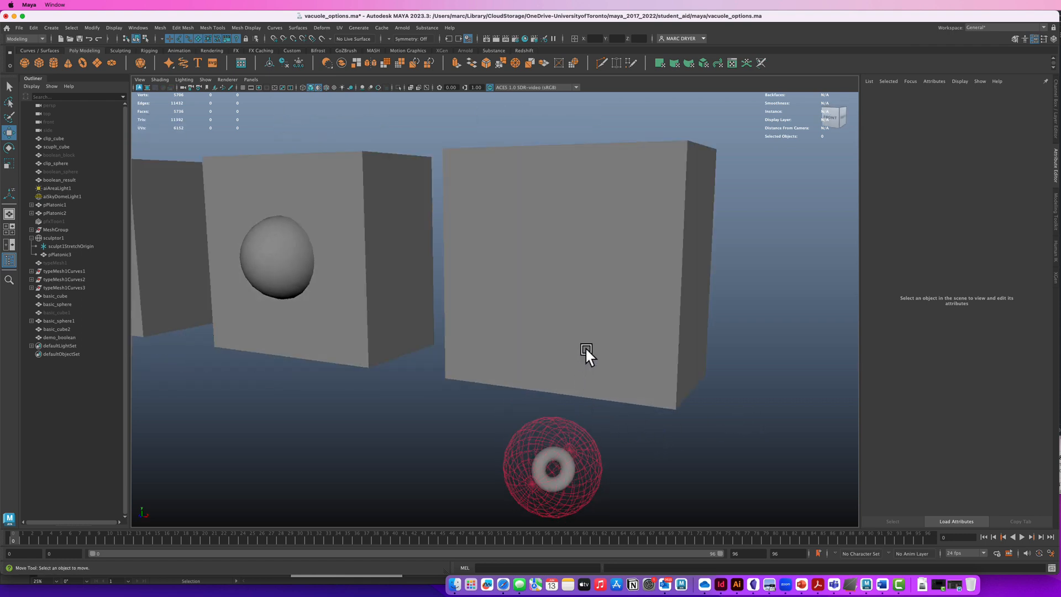
{"action": "mouse_move", "coordinate": [681, 459]}
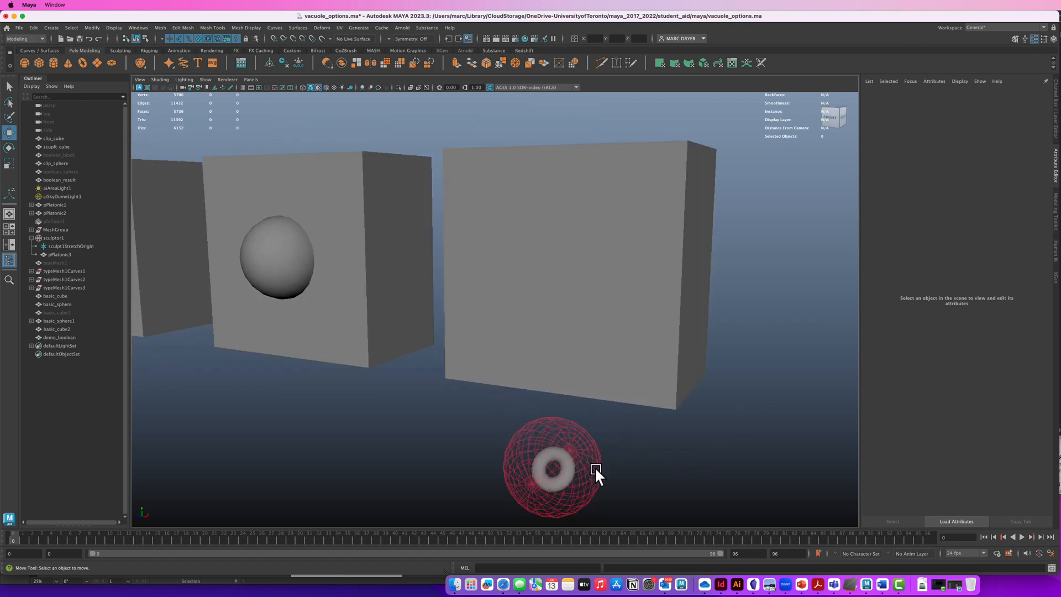
Rewind and inspect basic_cube1 and demo_boolean in the Outliner.
{"action": "left_click", "coordinate": [1020, 537]}
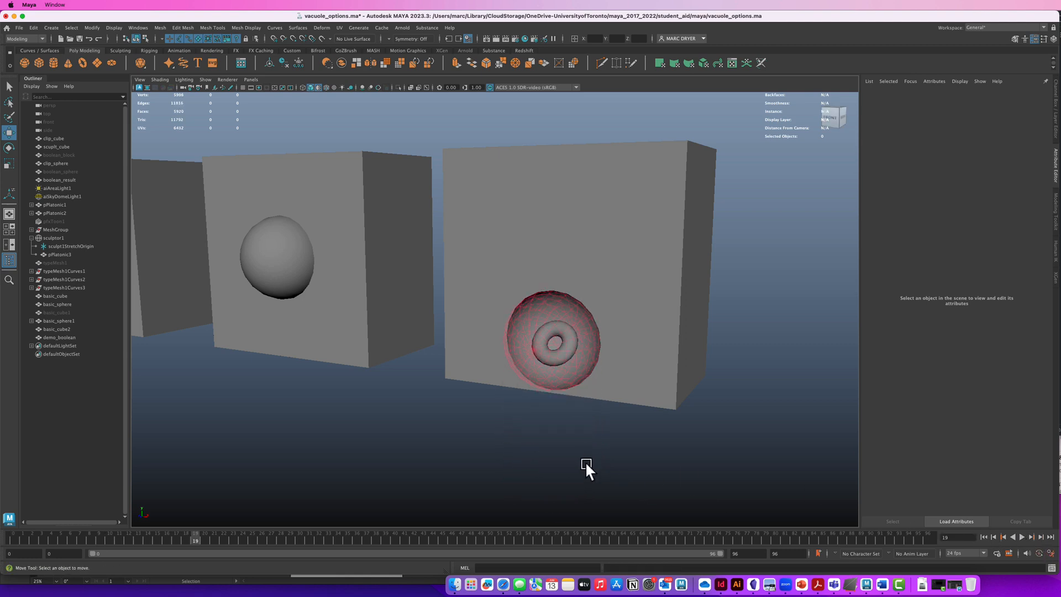
{"action": "left_click", "coordinate": [552, 341]}
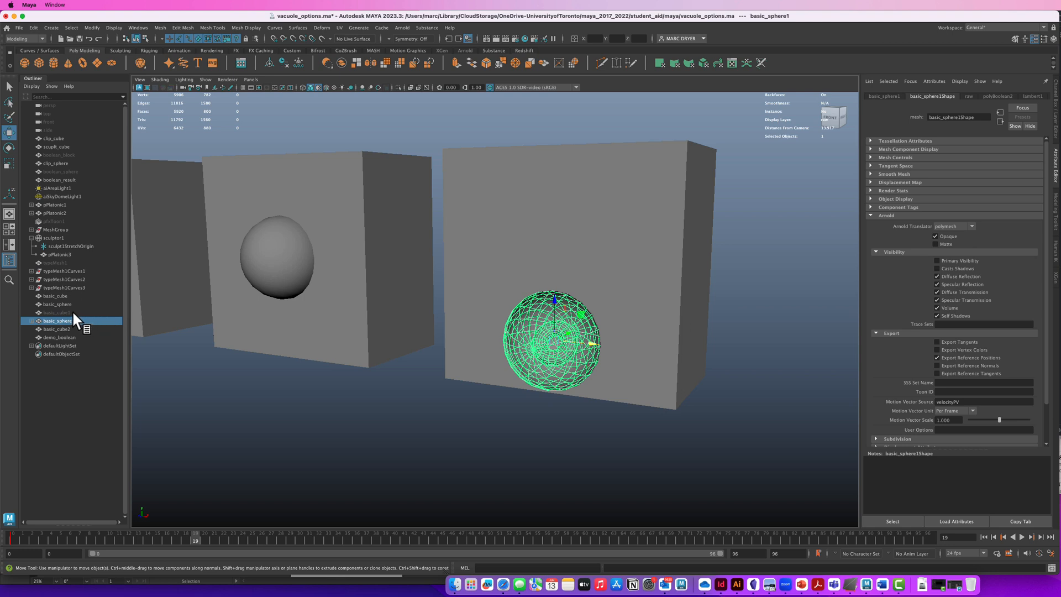
{"action": "left_click", "coordinate": [57, 312]}
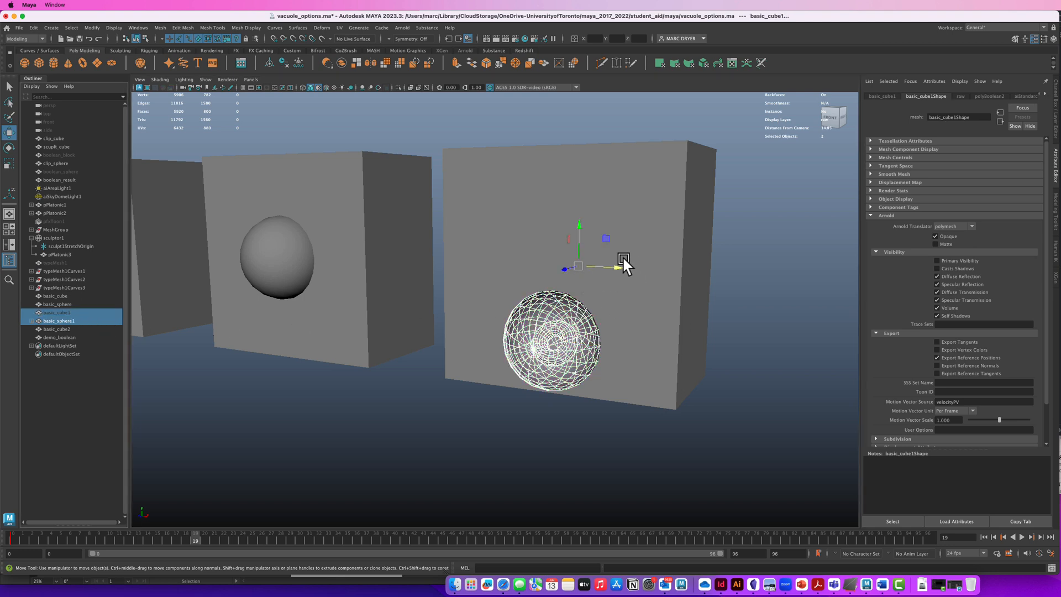
{"action": "mouse_move", "coordinate": [167, 392]}
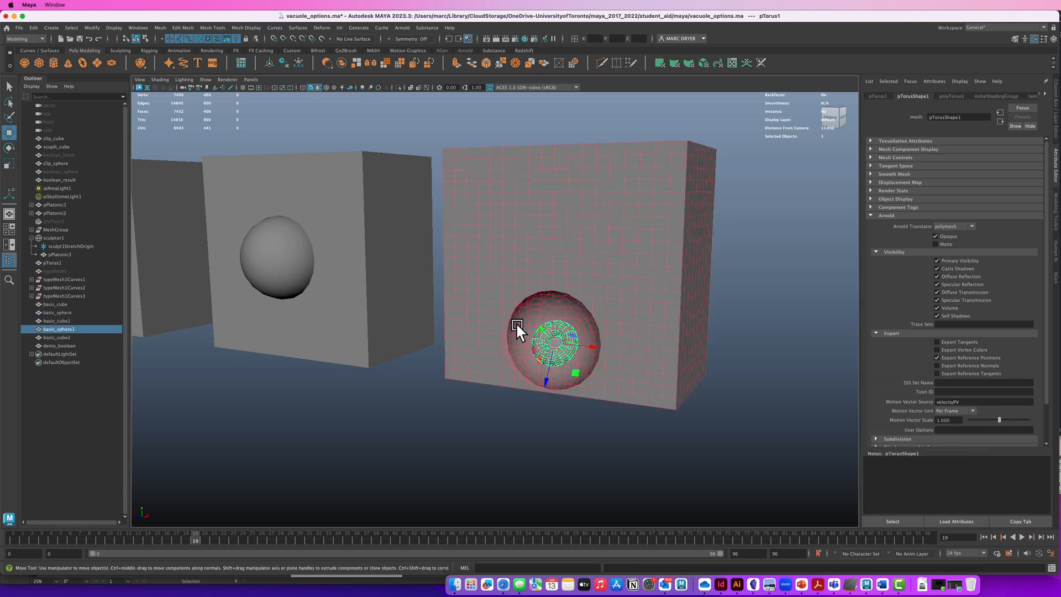
{"action": "left_click", "coordinate": [59, 345]}
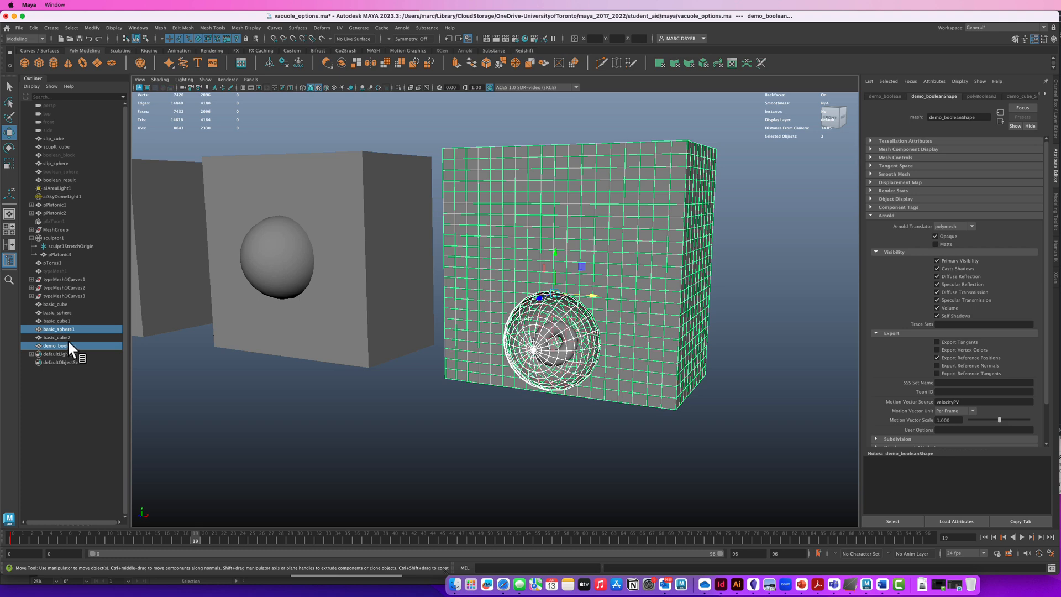
{"action": "left_click", "coordinate": [55, 337]}
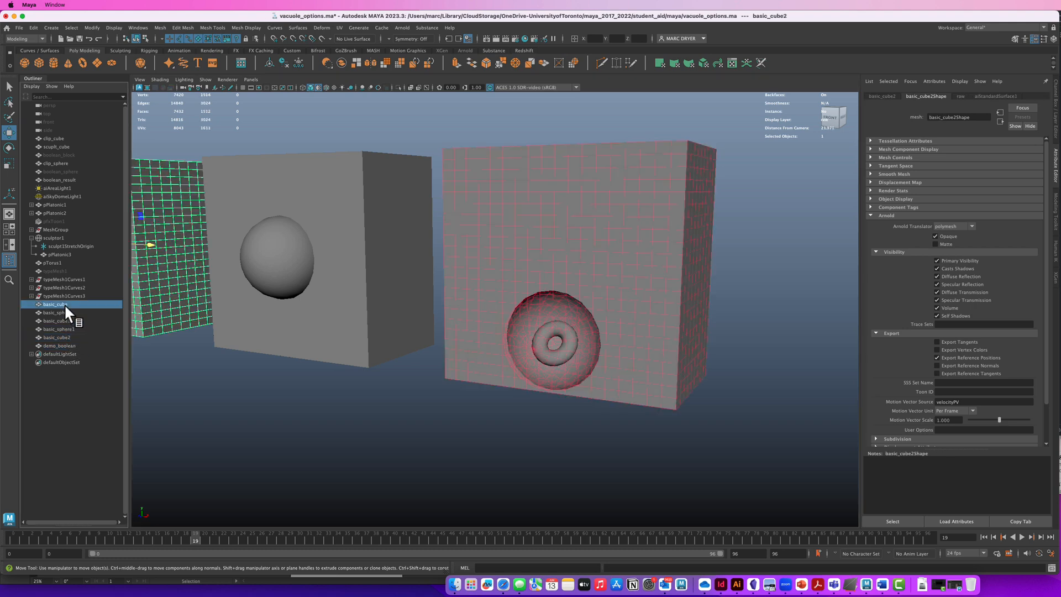
Select the right-hand cube and add basic_sphere1 inside it to the selection.
{"action": "left_click", "coordinate": [57, 321]}
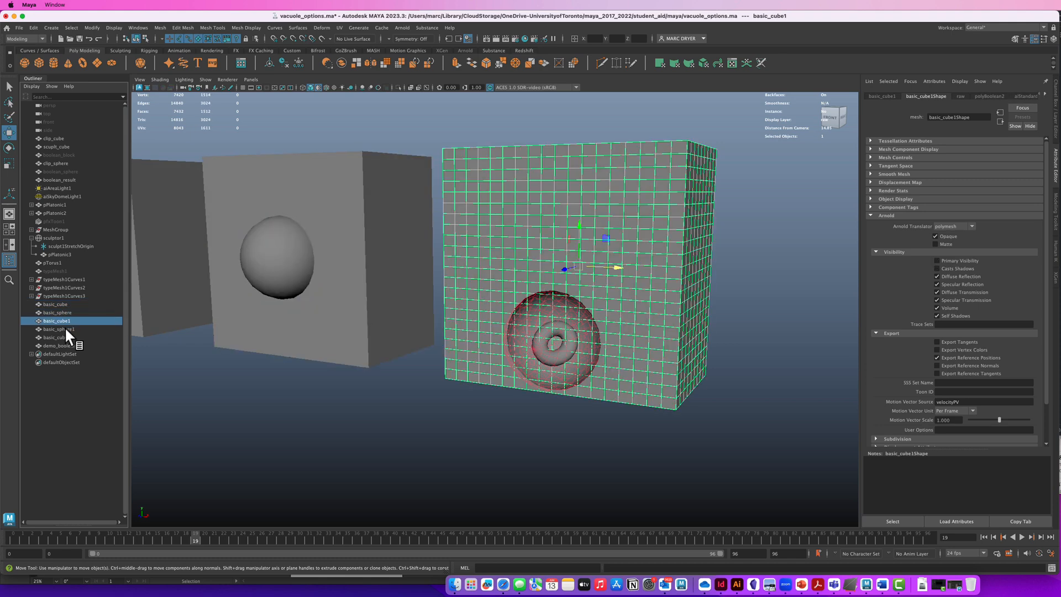
{"action": "left_click", "coordinate": [56, 329]}
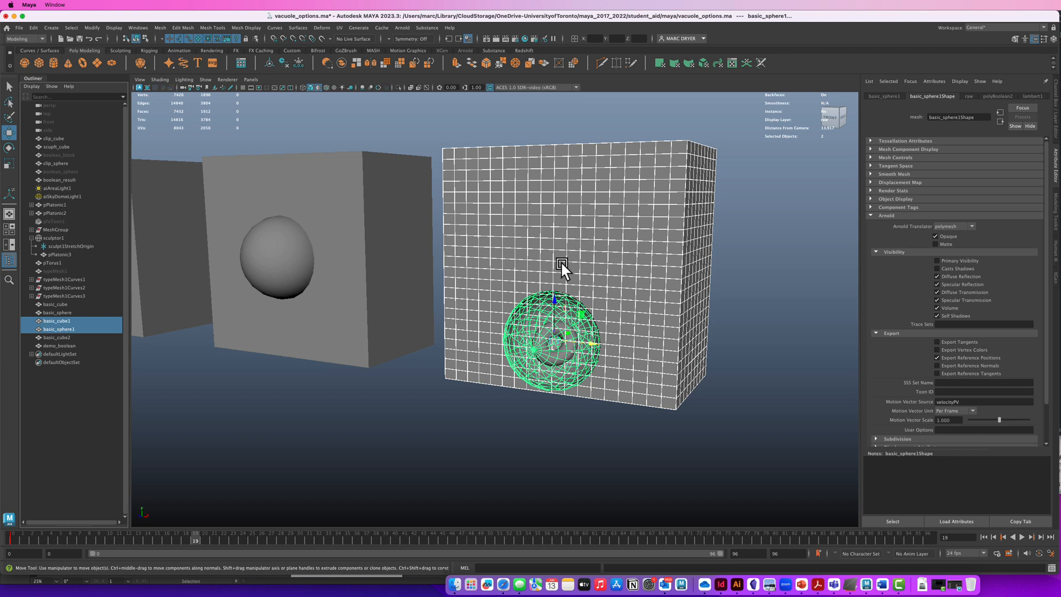
{"action": "mouse_move", "coordinate": [500, 391]}
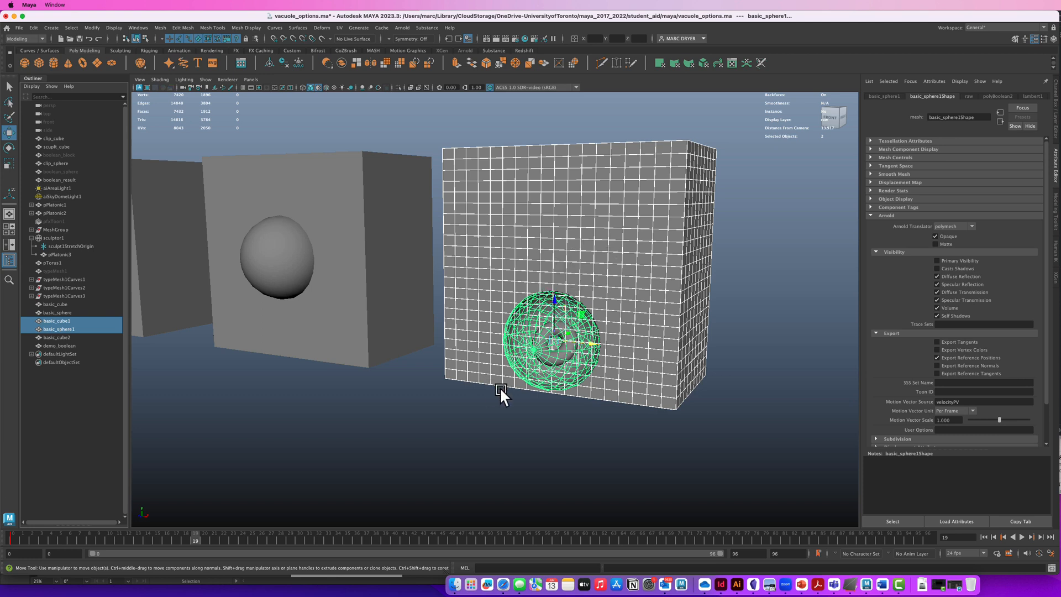
{"action": "mouse_move", "coordinate": [335, 213]}
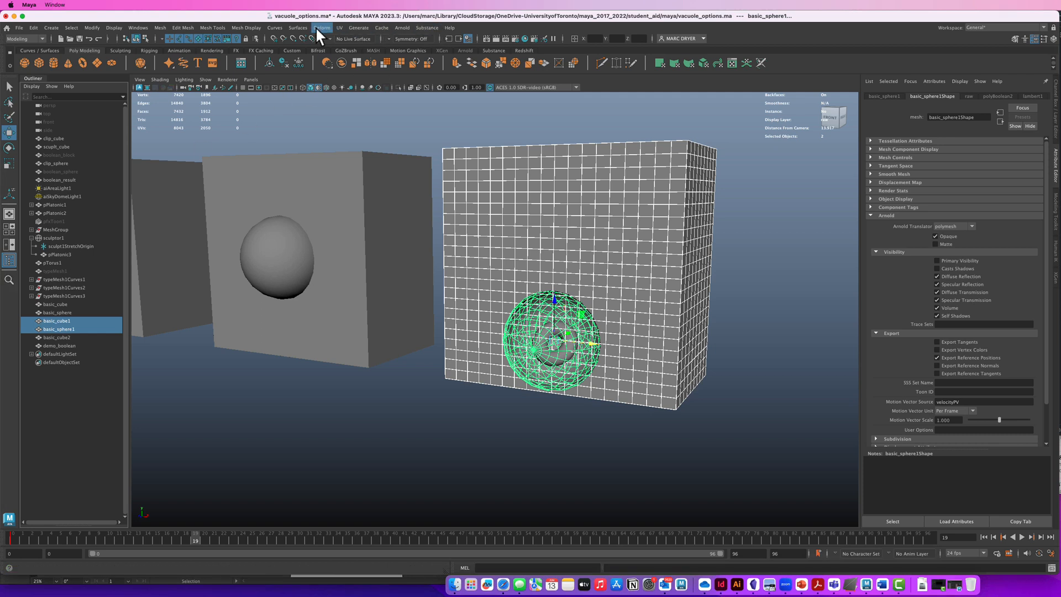
Run Add New Toon Outline to create pfxToon2 on the selected cube and sphere.
{"action": "left_click", "coordinate": [358, 28]}
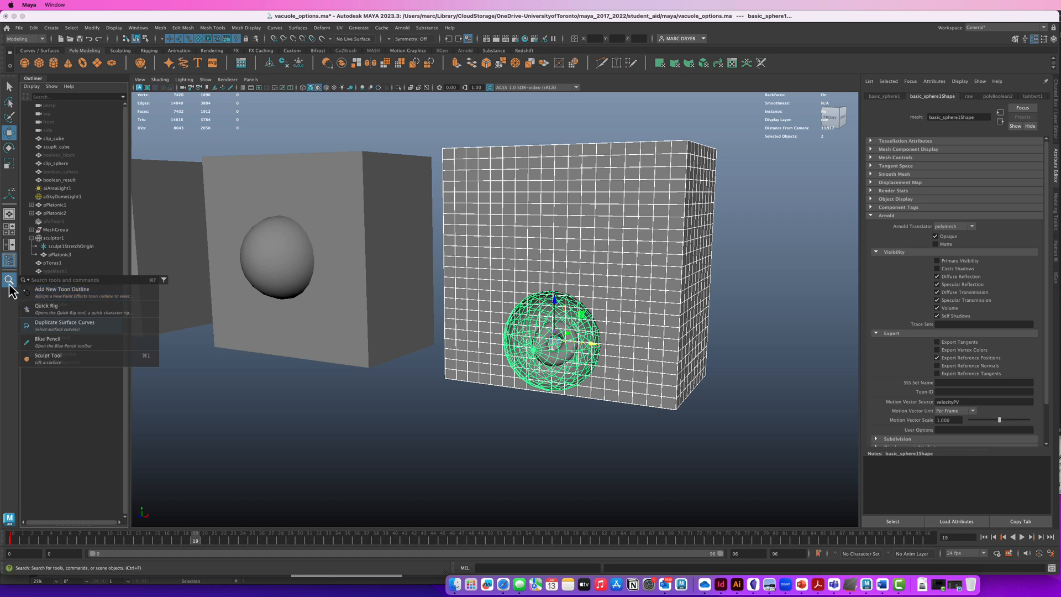
{"action": "mouse_move", "coordinate": [51, 292]}
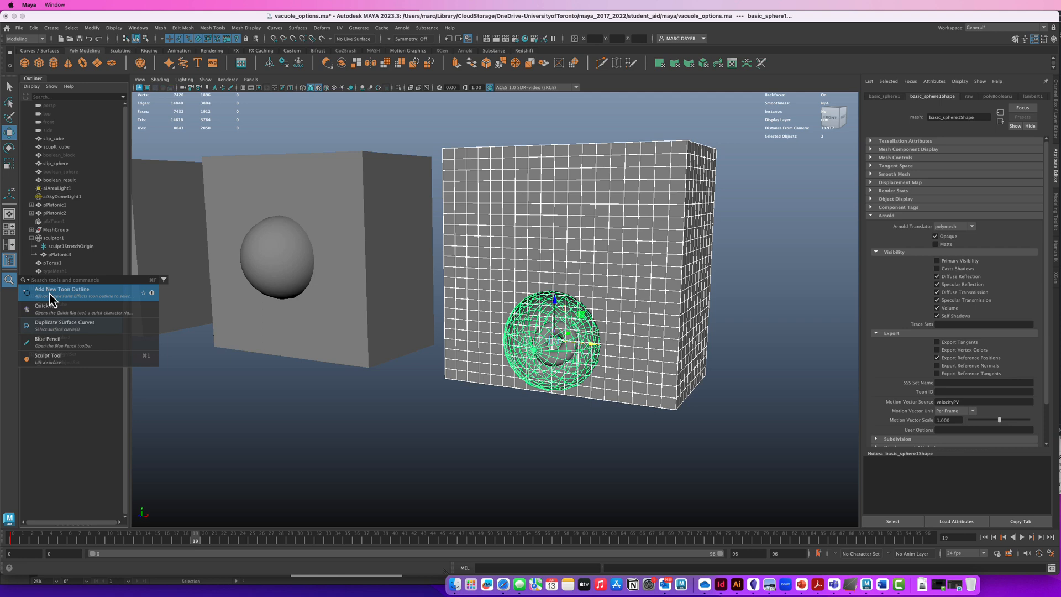
{"action": "left_click", "coordinate": [62, 290]}
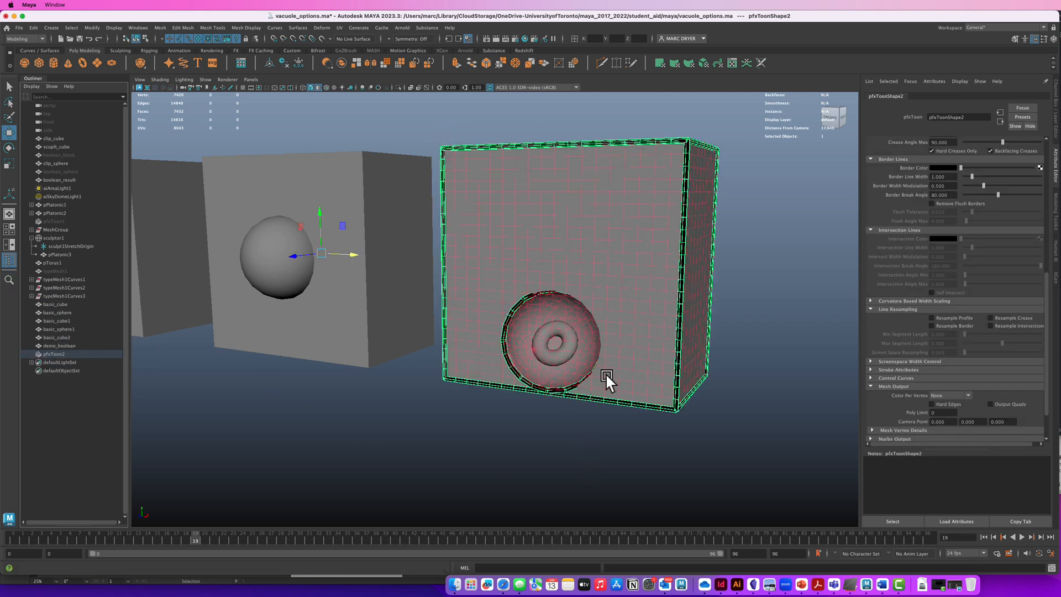
{"action": "mouse_move", "coordinate": [644, 372]}
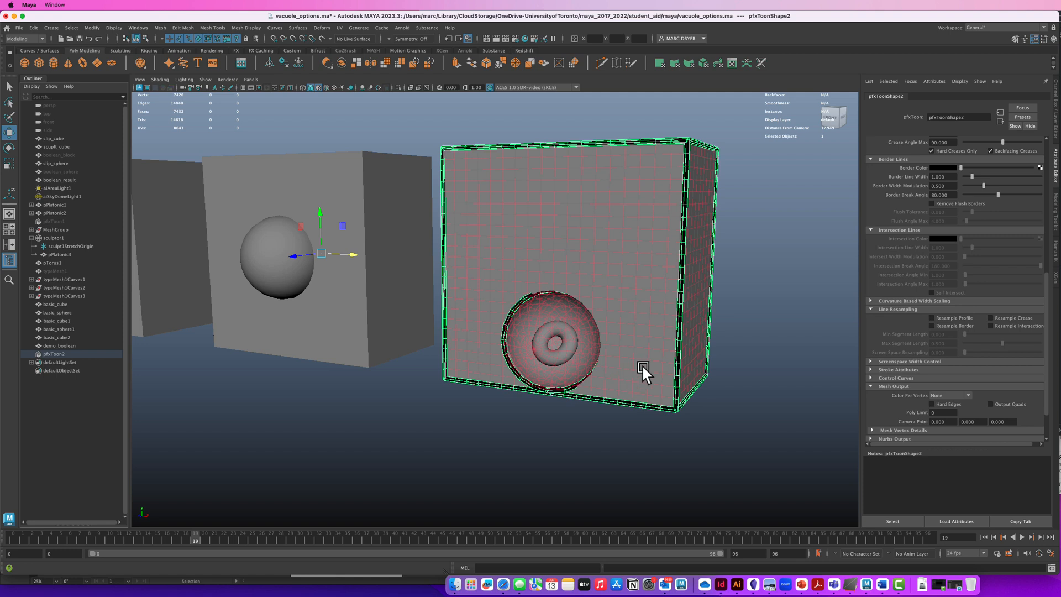
{"action": "mouse_move", "coordinate": [794, 391]}
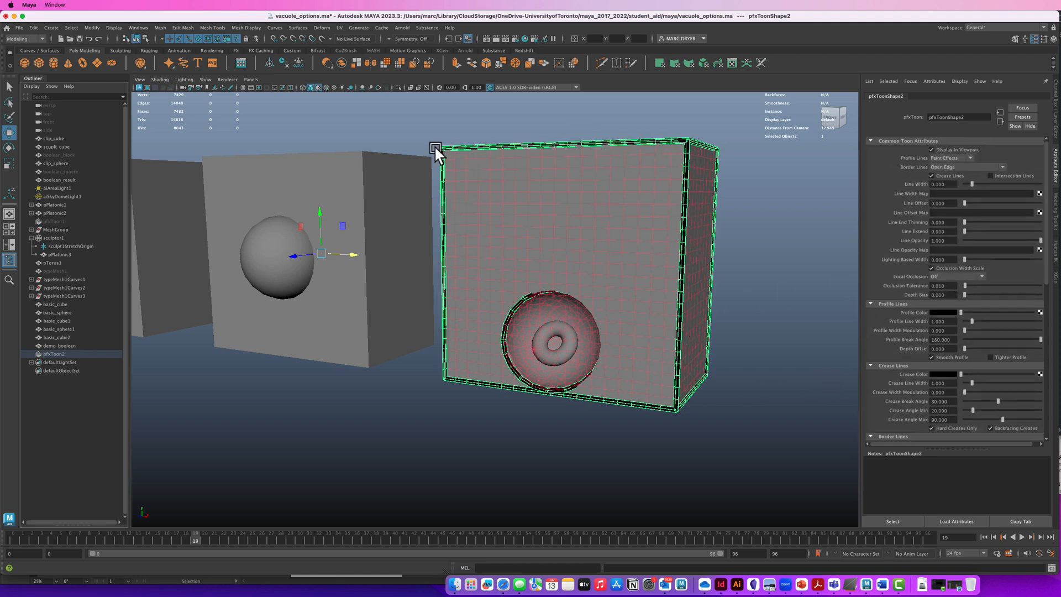
{"action": "mouse_move", "coordinate": [709, 322]}
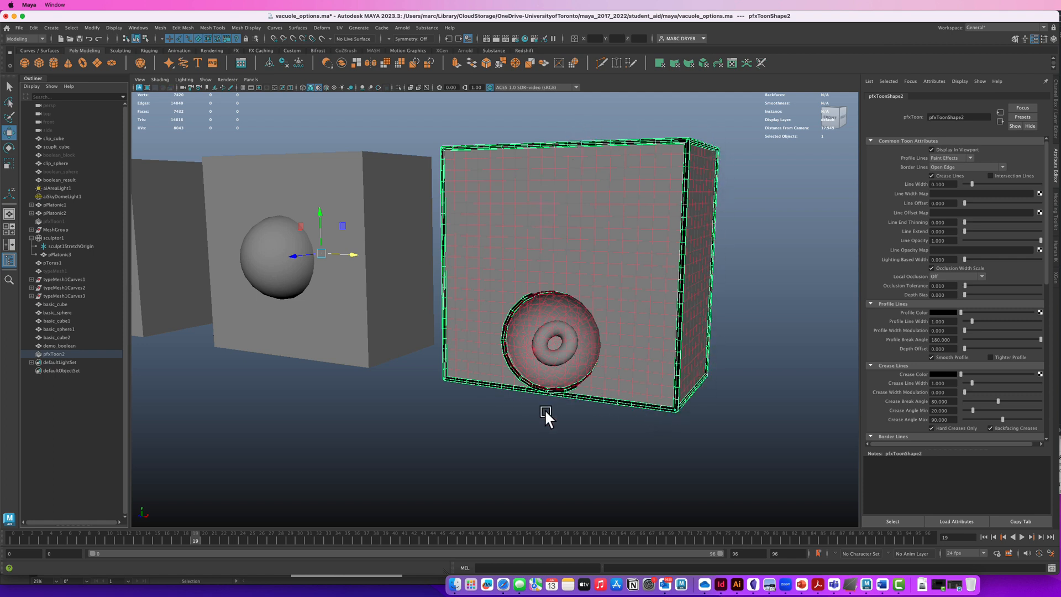
{"action": "mouse_move", "coordinate": [623, 404]}
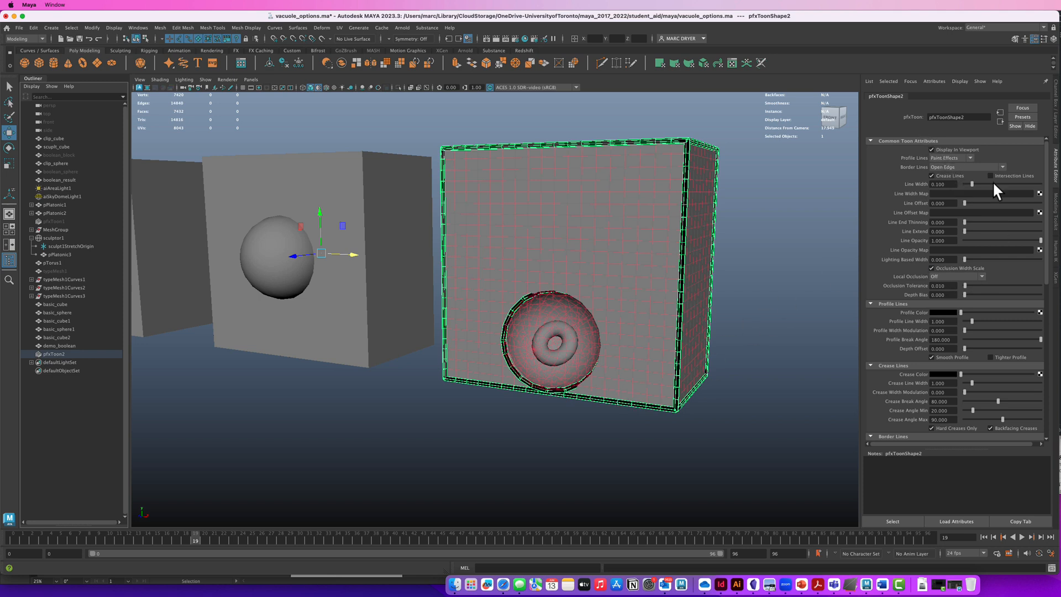
{"action": "mouse_move", "coordinate": [896, 174]}
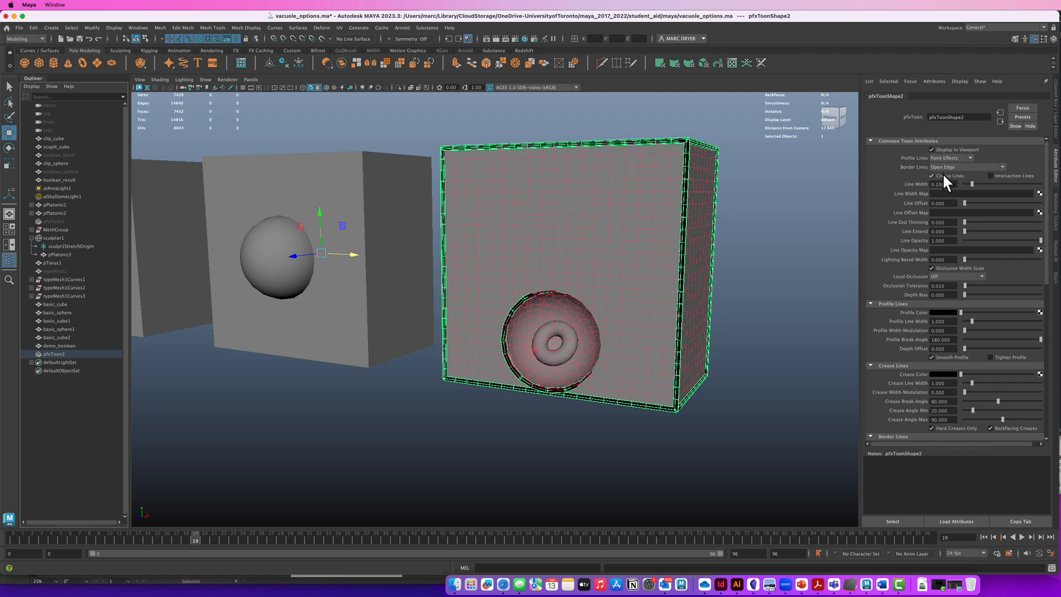
On pfxToonShape2 disable Crease Lines, enable Intersection Lines and set Border Line Width to 0.
{"action": "left_click", "coordinate": [934, 176]}
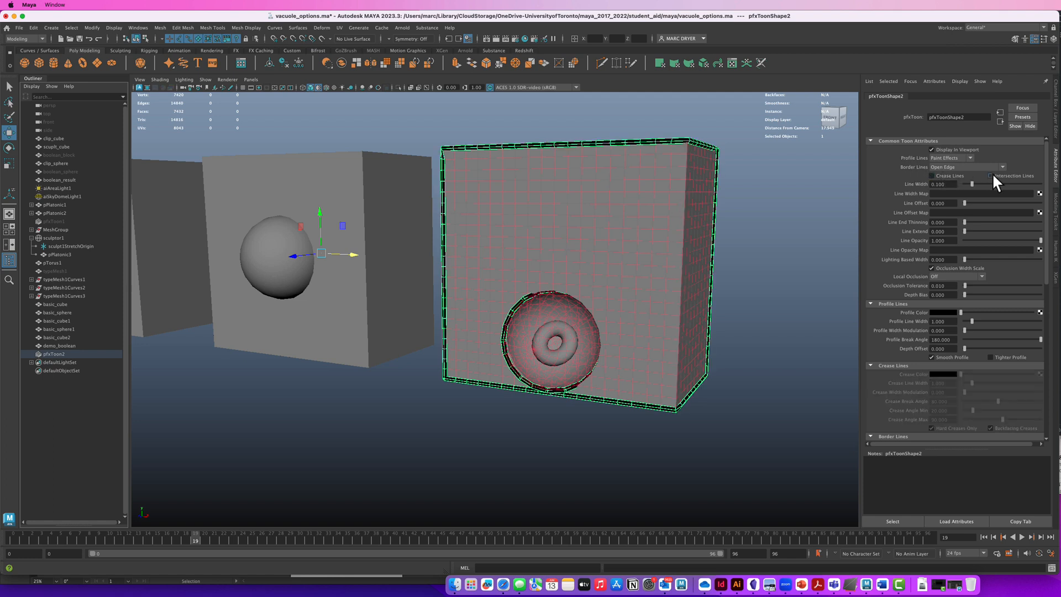
{"action": "left_click", "coordinate": [993, 176]}
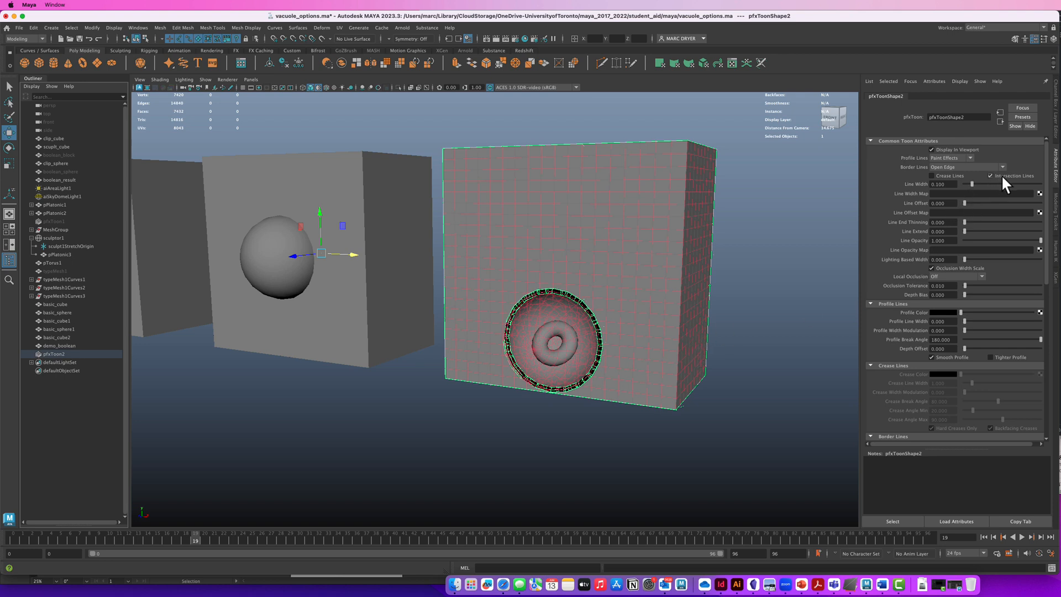
{"action": "scroll", "scroll_direction": "down", "scroll_amount": 3}
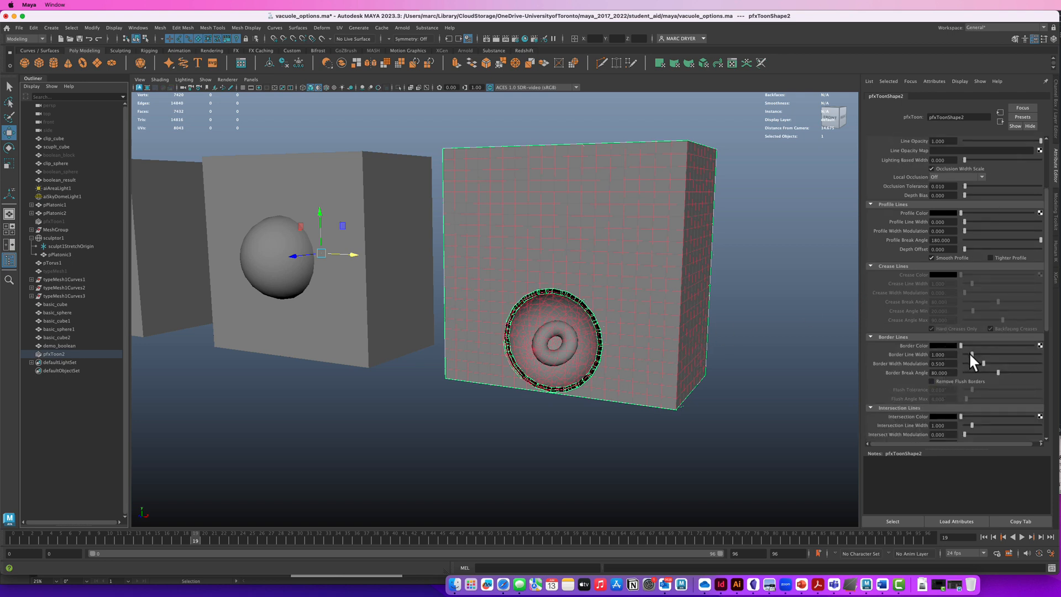
{"action": "left_click_drag", "start_coordinate": [969, 355], "coordinate": [998, 355]}
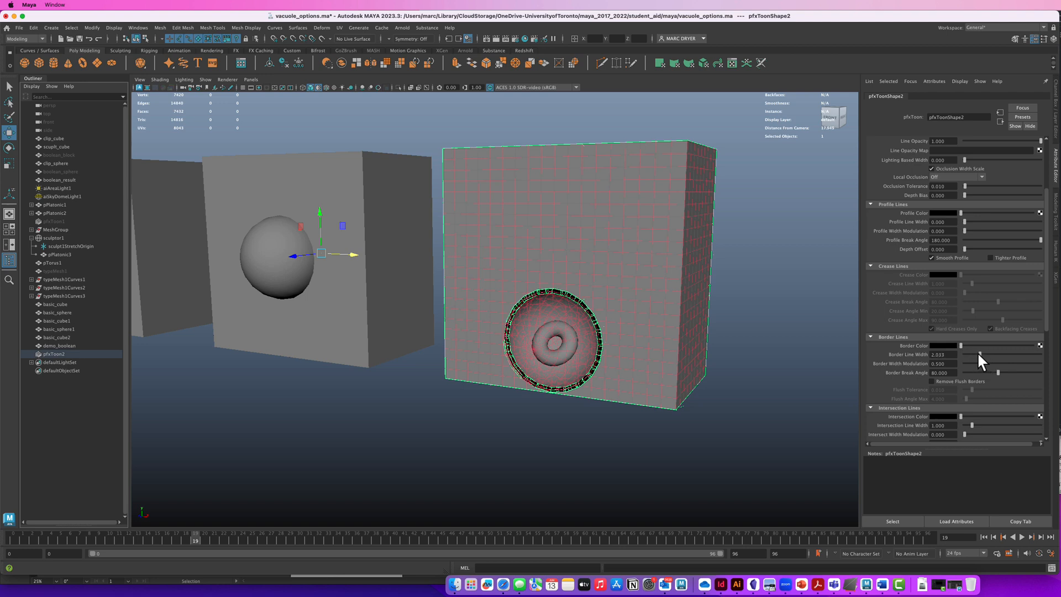
{"action": "left_click_drag", "start_coordinate": [997, 354], "coordinate": [968, 355]}
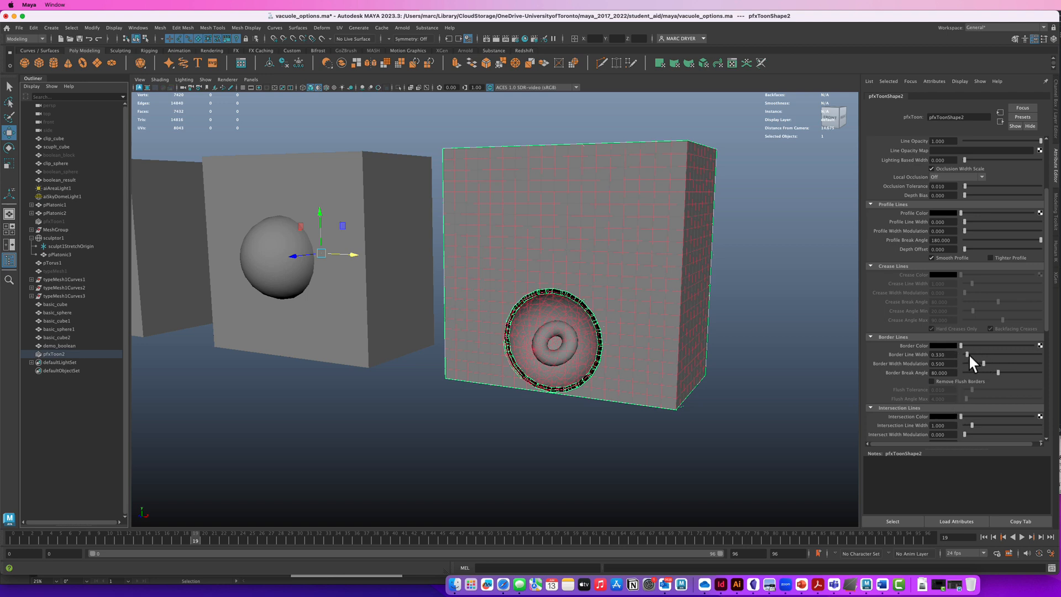
{"action": "scroll", "scroll_direction": "down", "scroll_amount": 3}
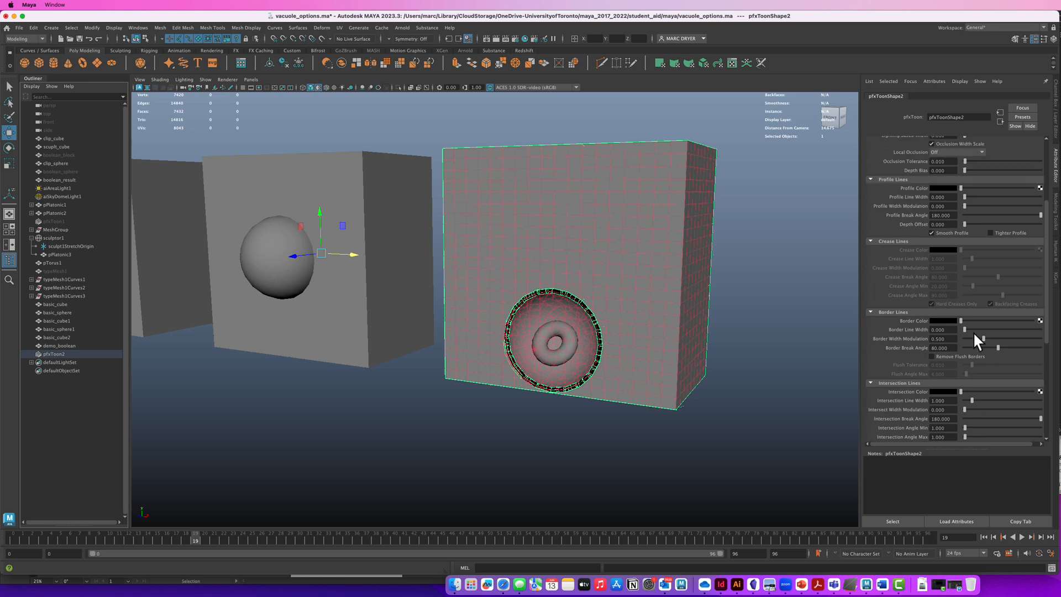
{"action": "scroll", "scroll_direction": "down", "scroll_amount": 3}
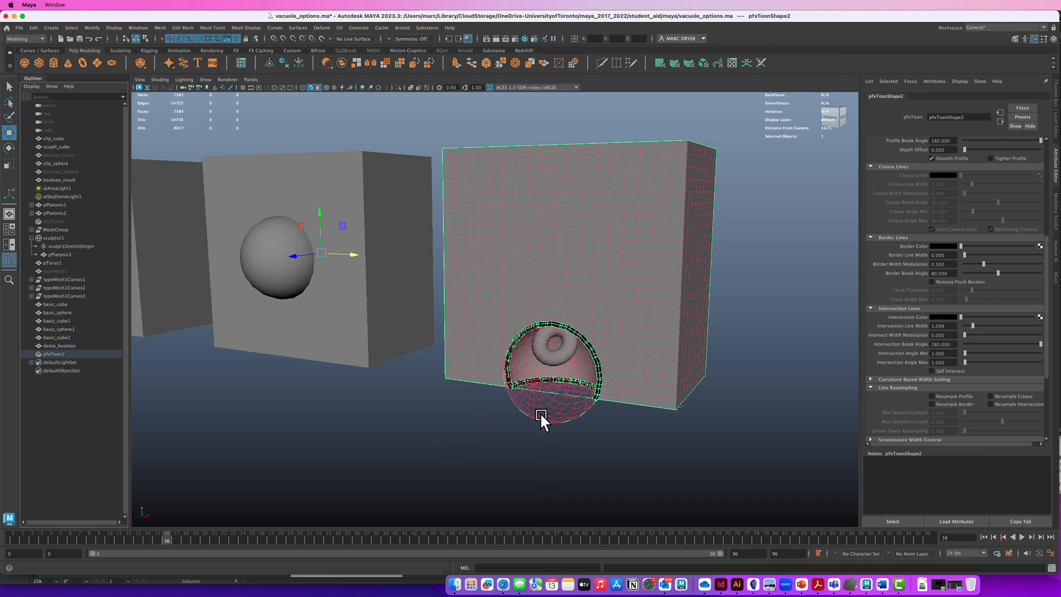
Launch an Arnold RenderView preview showing all three cubes with the magenta sphere cut-out.
{"action": "left_click", "coordinate": [402, 28]}
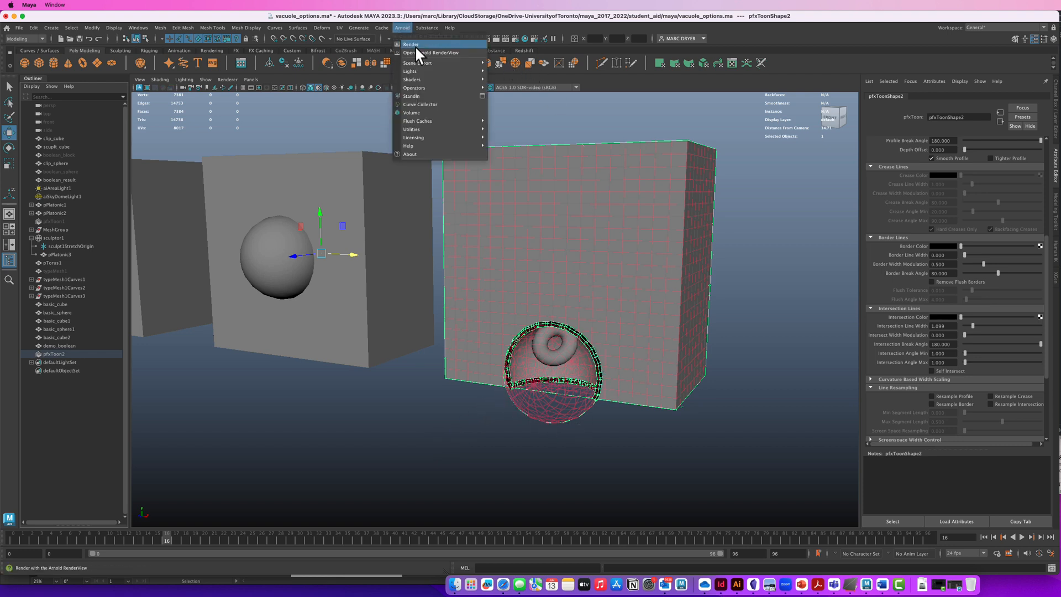
{"action": "left_click", "coordinate": [432, 53]}
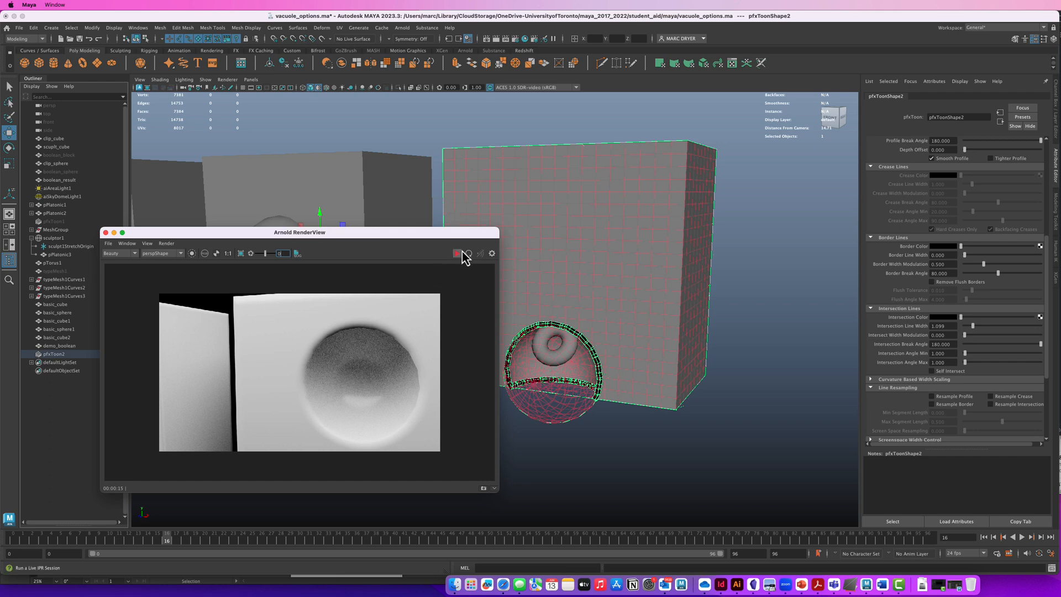
{"action": "left_click", "coordinate": [457, 253]}
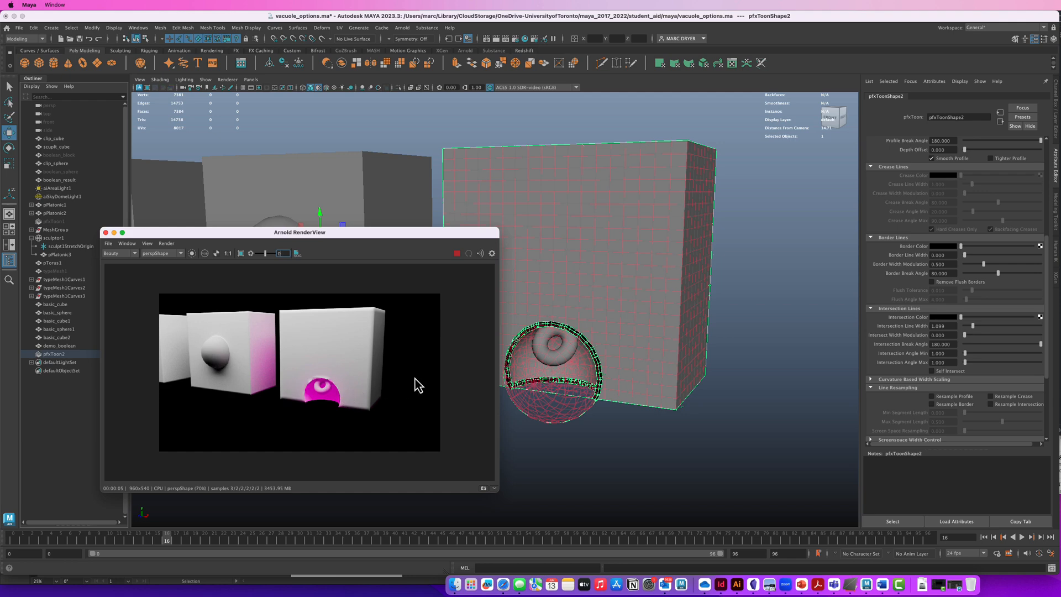
{"action": "mouse_move", "coordinate": [83, 374]}
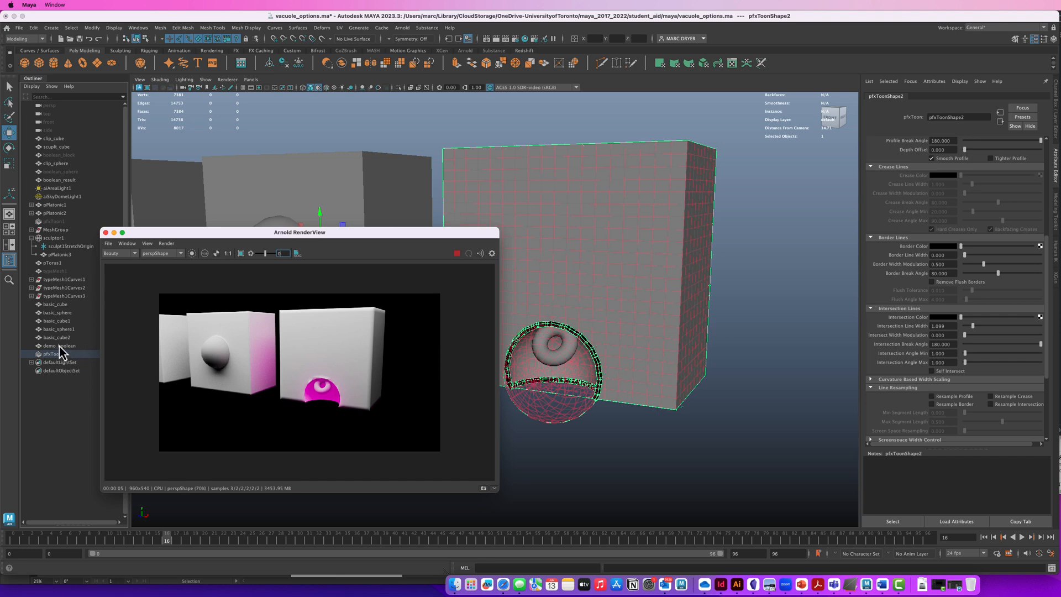
{"action": "mouse_move", "coordinate": [328, 298]}
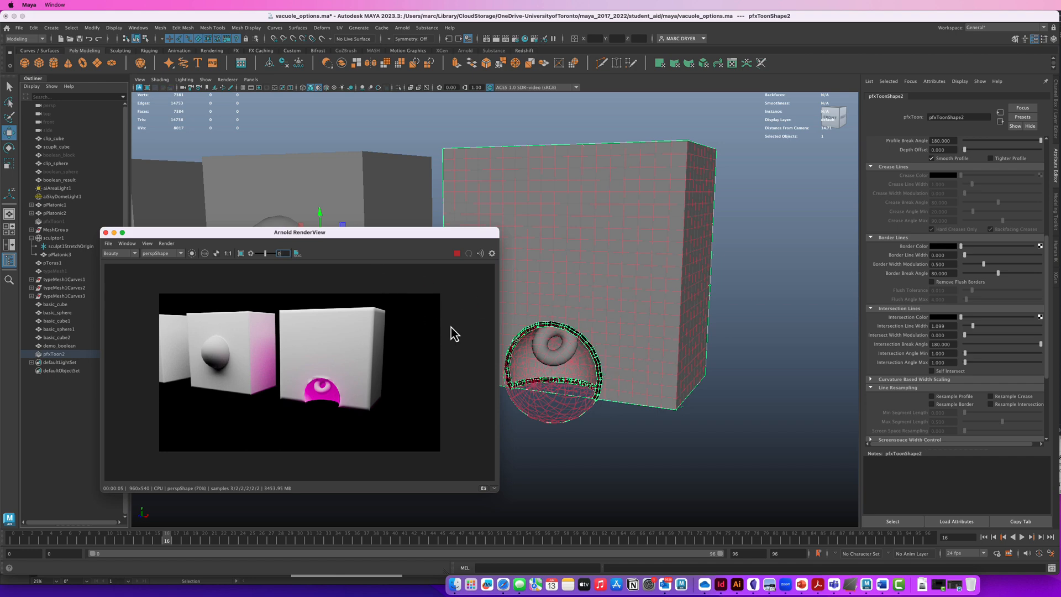
Convert the pfxToon2 outline strokes to polygons via Modify > Convert.
{"action": "left_click", "coordinate": [54, 354]}
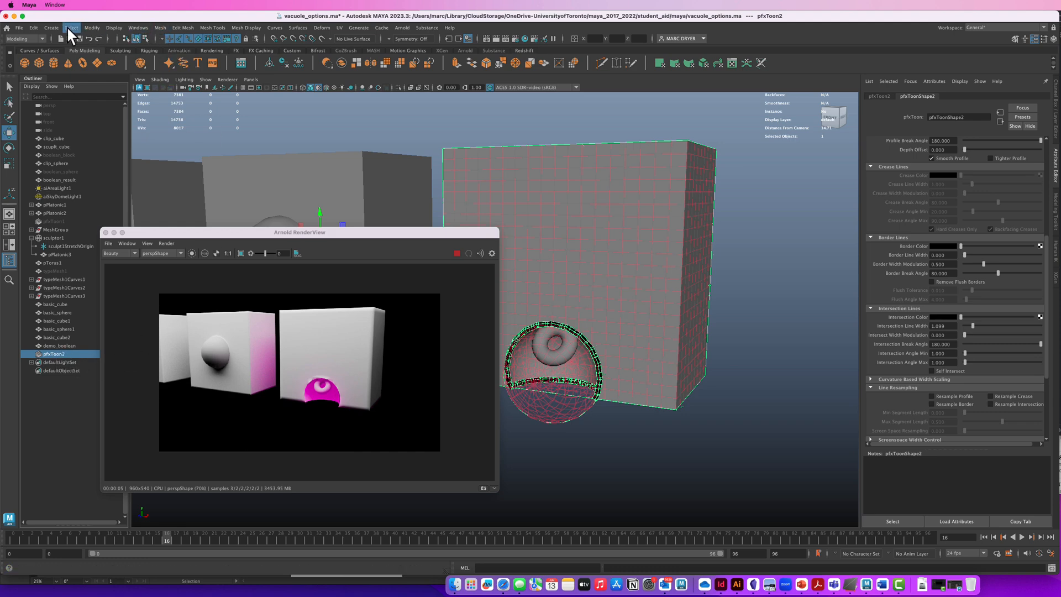
{"action": "left_click", "coordinate": [92, 27]}
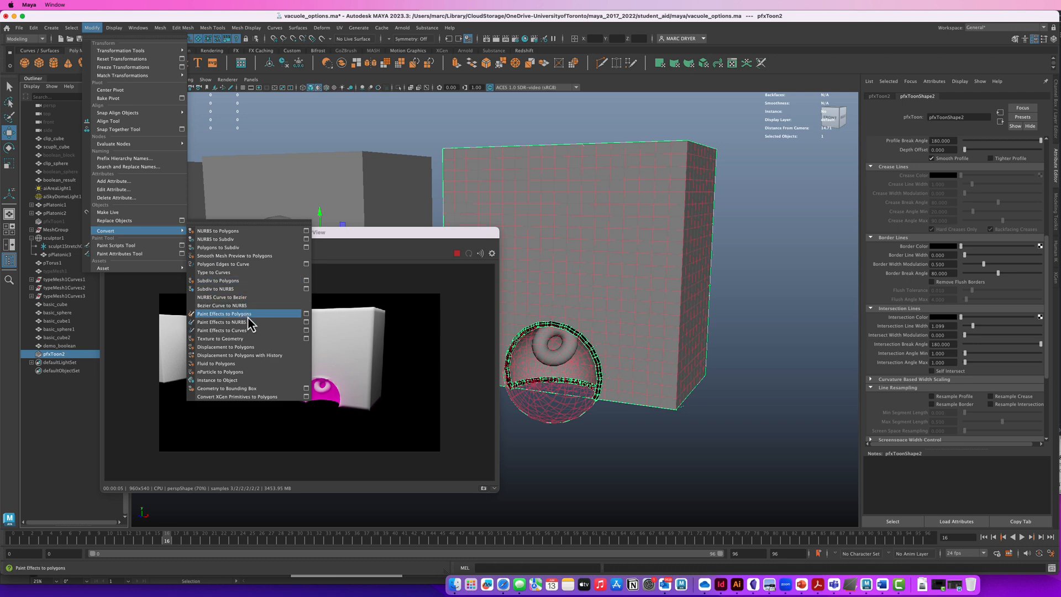
{"action": "left_click", "coordinate": [225, 313]}
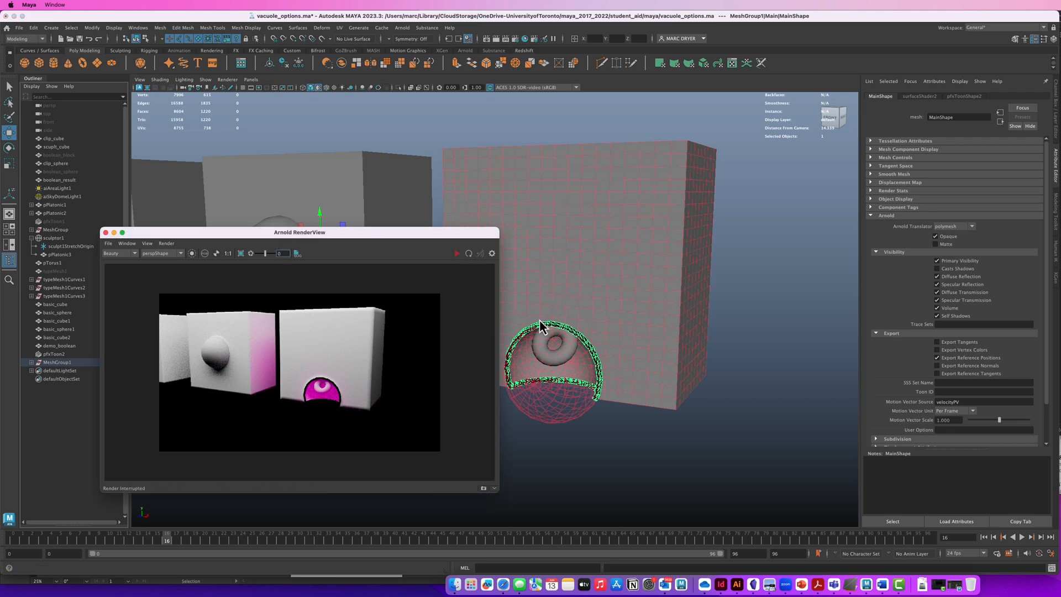
{"action": "mouse_move", "coordinate": [115, 318]}
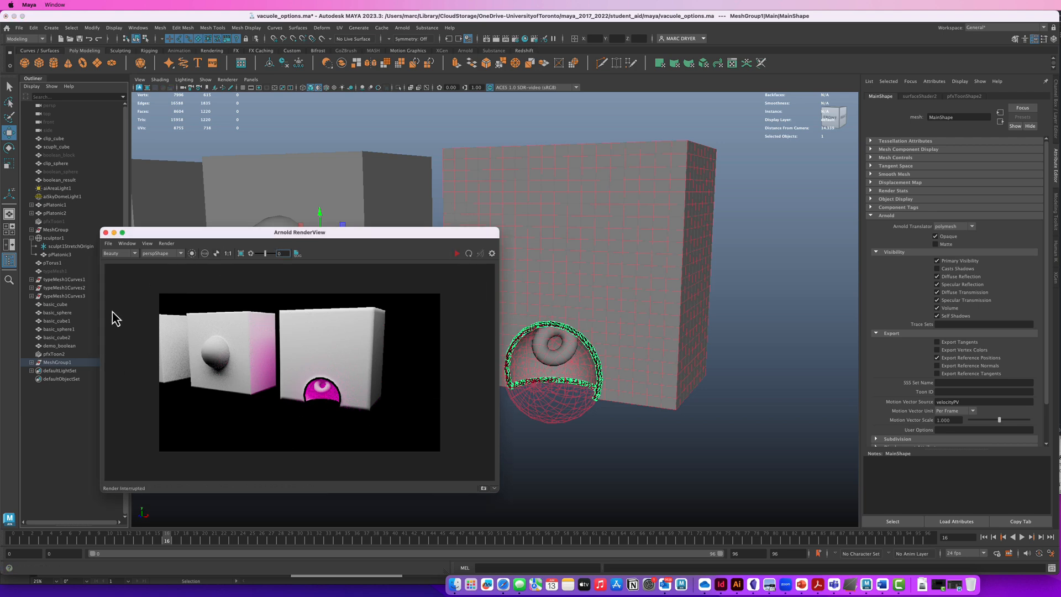
Hide basic_sphere1 so only the dome cavity remains and re-render in Arnold.
{"action": "left_click", "coordinate": [56, 320]}
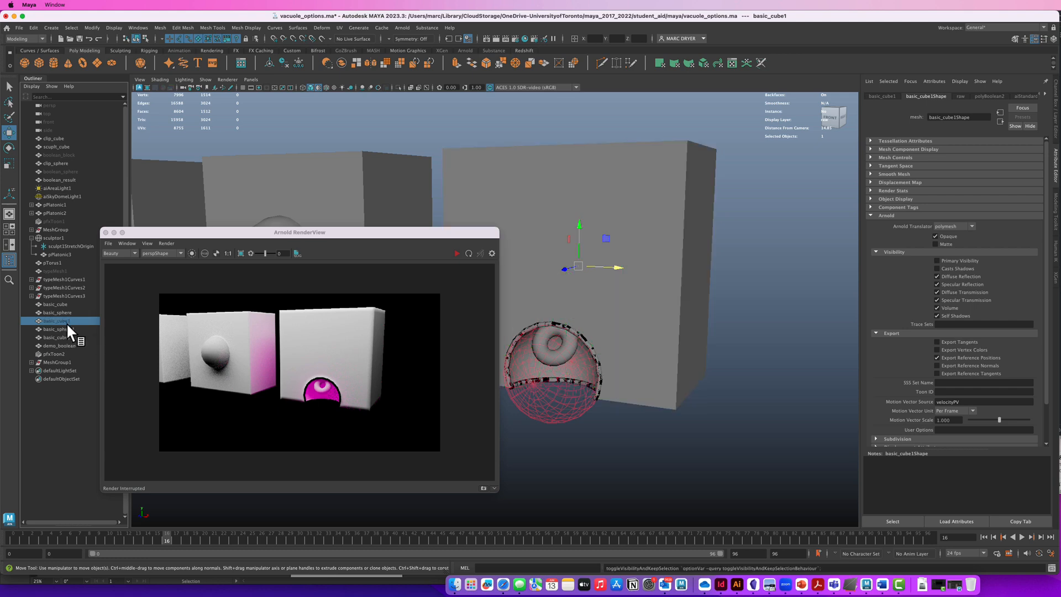
{"action": "left_click", "coordinate": [58, 329]}
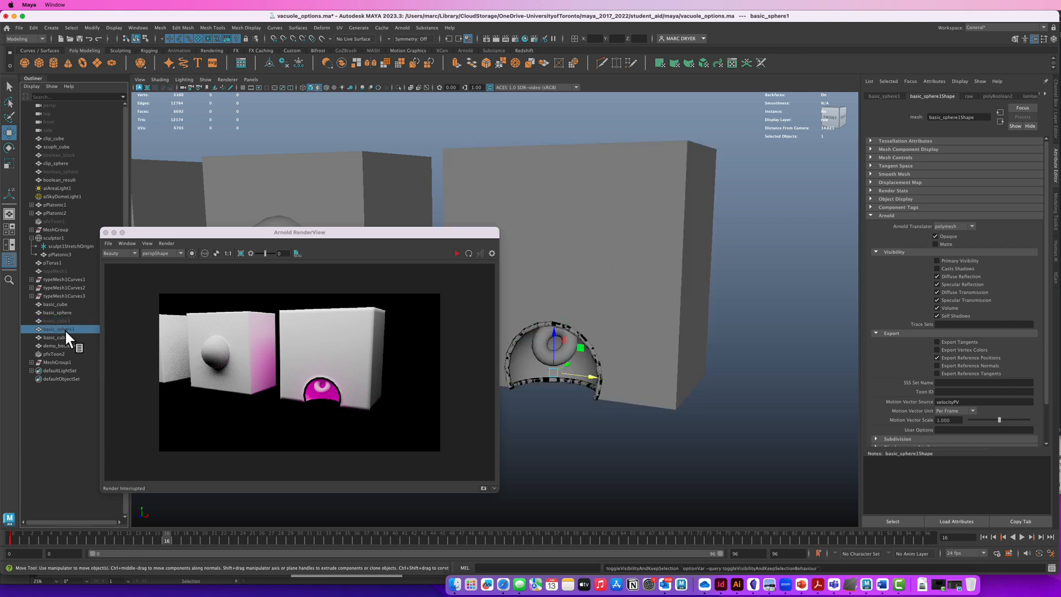
{"action": "left_click", "coordinate": [457, 253]}
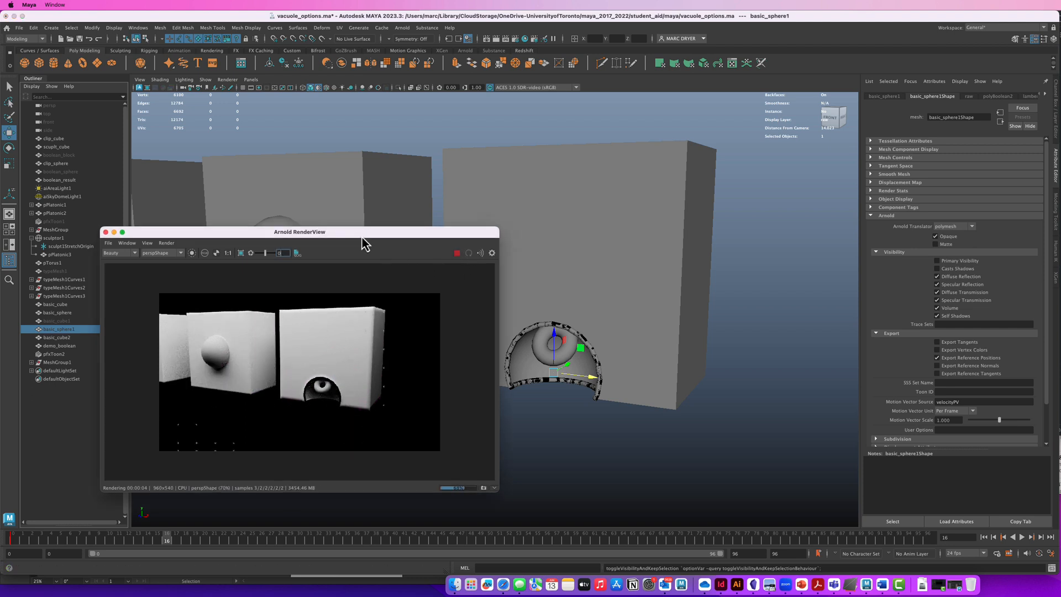
{"action": "left_click_drag", "start_coordinate": [300, 230], "coordinate": [590, 245]}
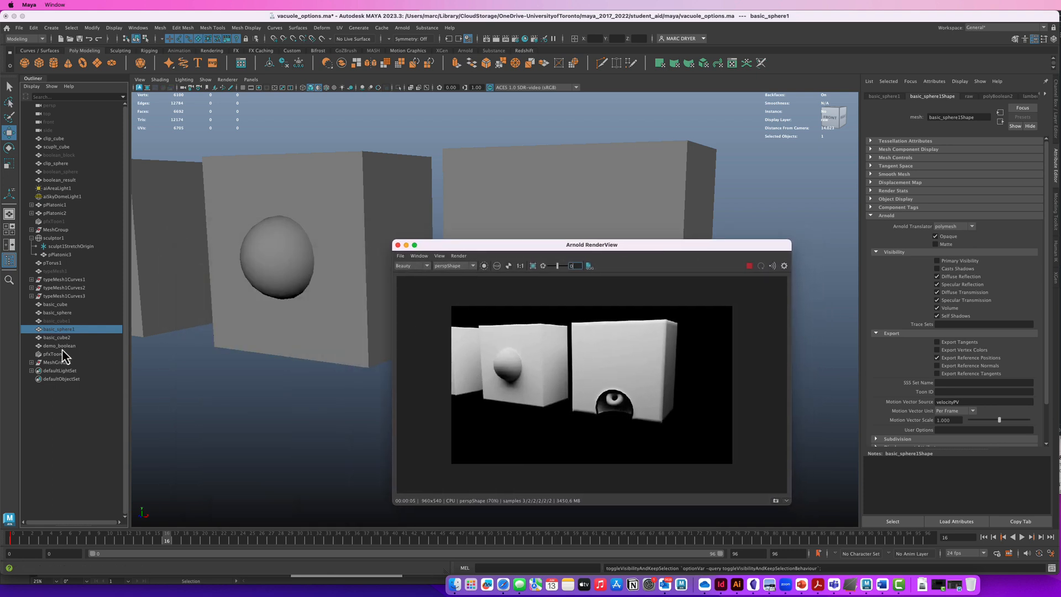
Inspect MeshGroup1 and its children in the Outliner, ending with pfxToon2 selected.
{"action": "left_click", "coordinate": [53, 353]}
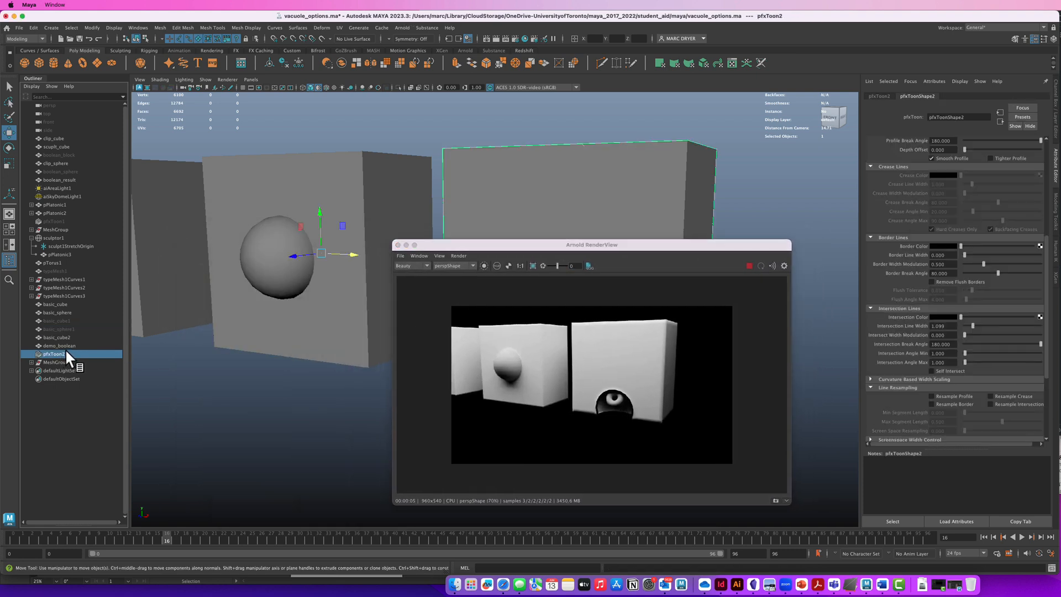
{"action": "left_click", "coordinate": [57, 362]}
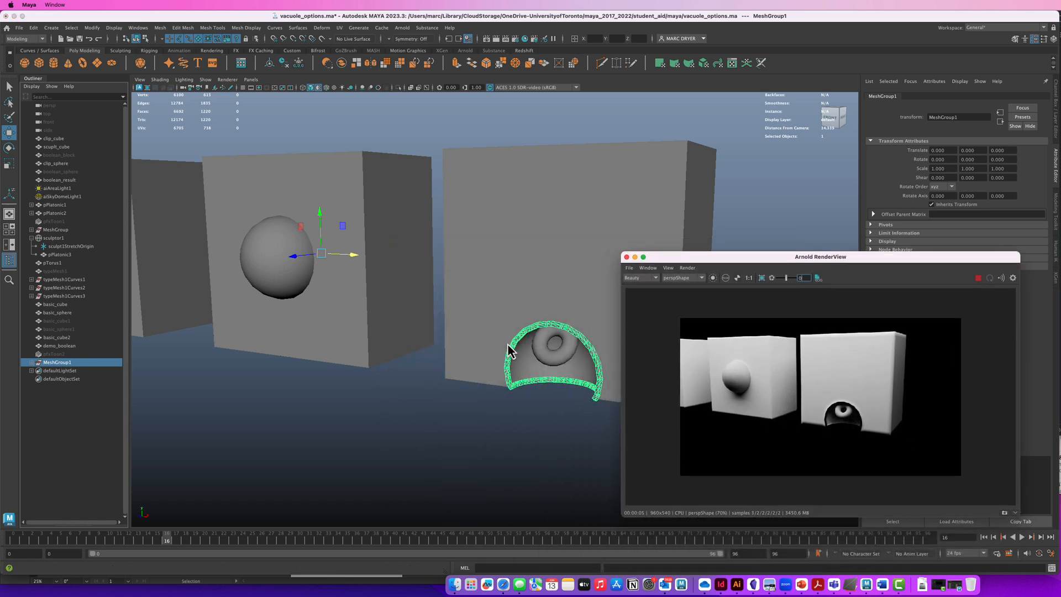
{"action": "left_click", "coordinate": [36, 371]}
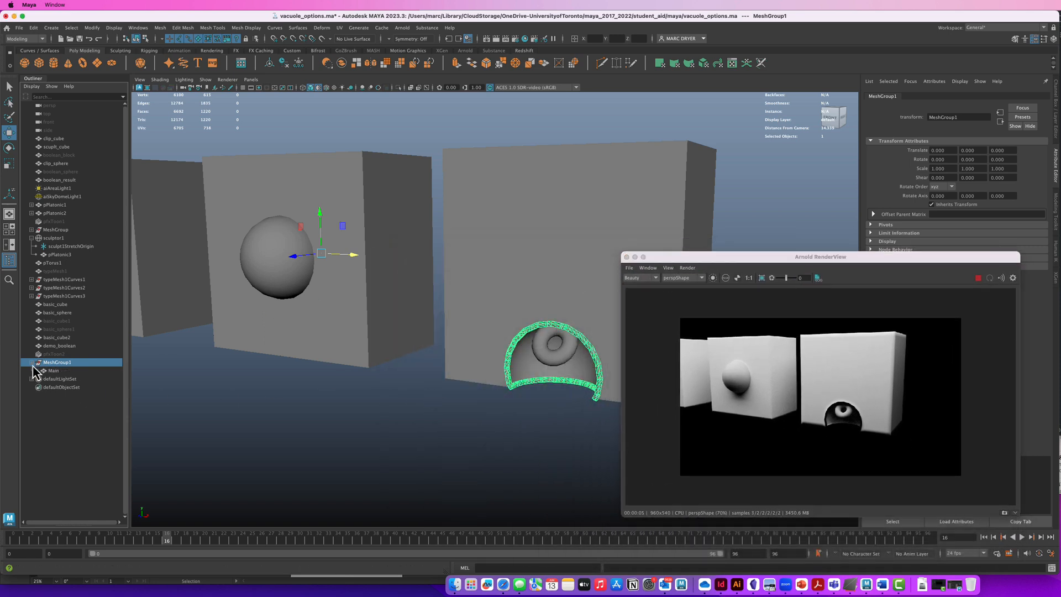
{"action": "left_click", "coordinate": [61, 378]}
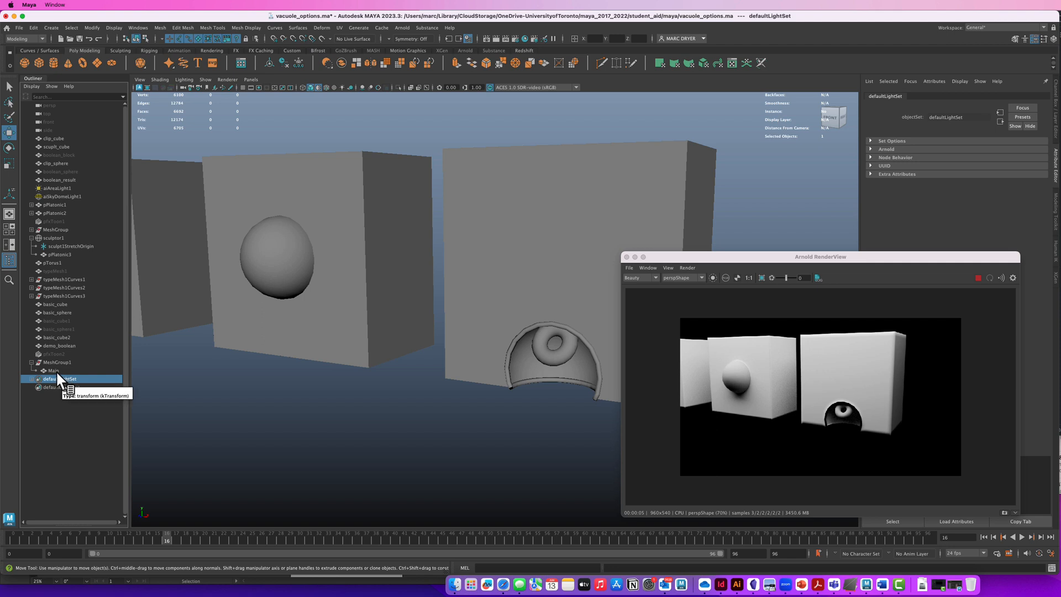
{"action": "left_click", "coordinate": [52, 370]}
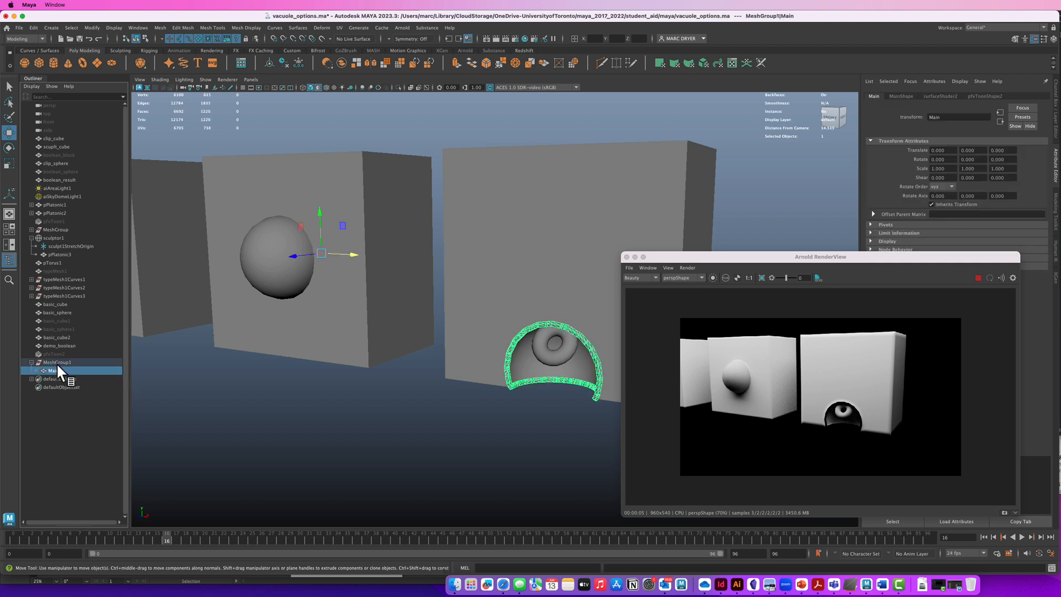
{"action": "left_click", "coordinate": [57, 362]}
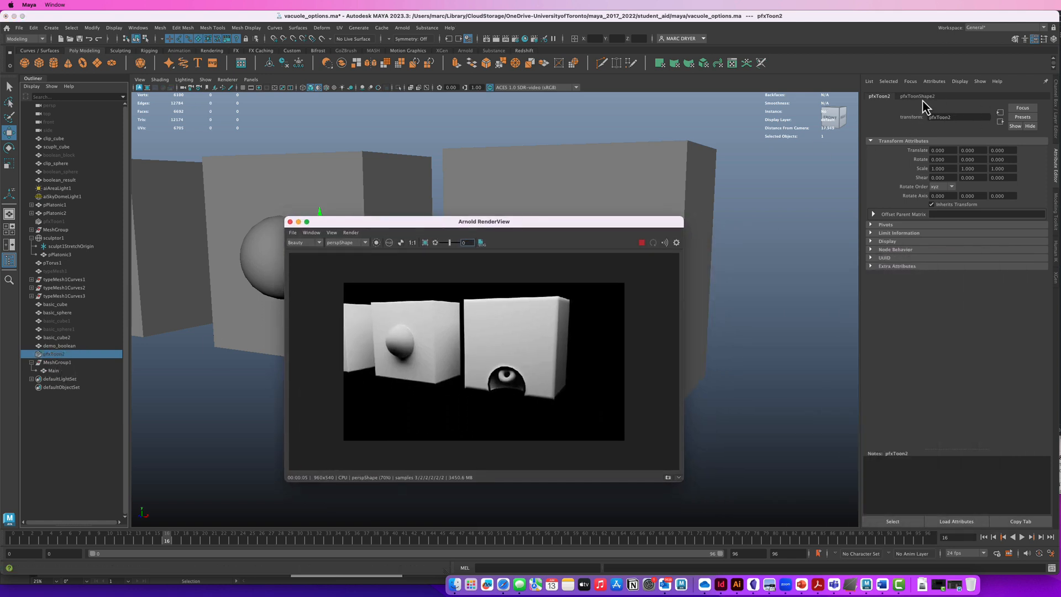
Enable Resample Intersection in pfxToon2's Line Resampling attributes to smooth the cavity rim.
{"action": "left_click", "coordinate": [915, 97]}
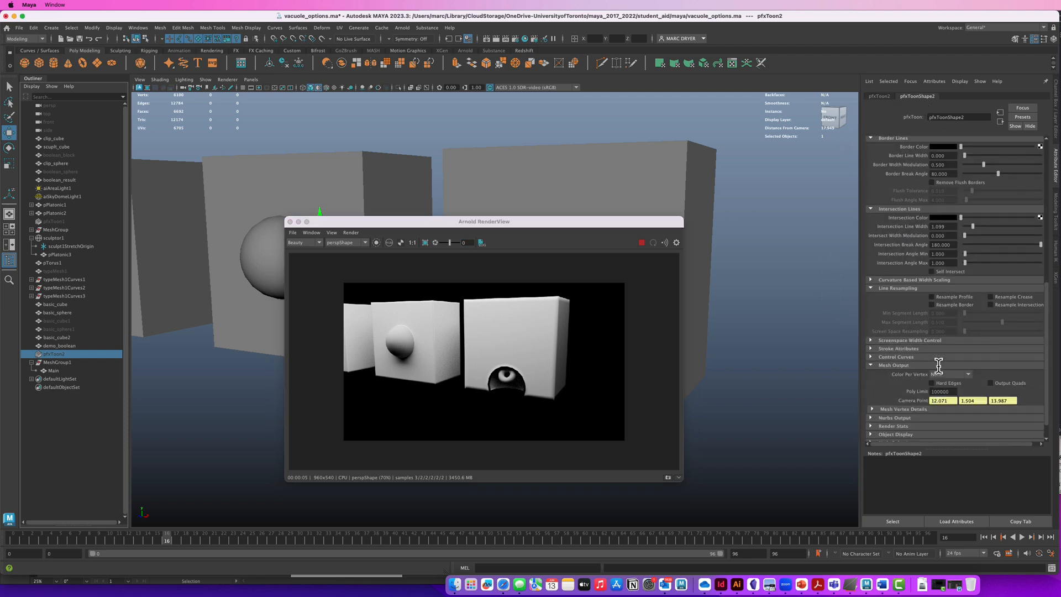
{"action": "scroll", "scroll_direction": "down", "scroll_amount": 3}
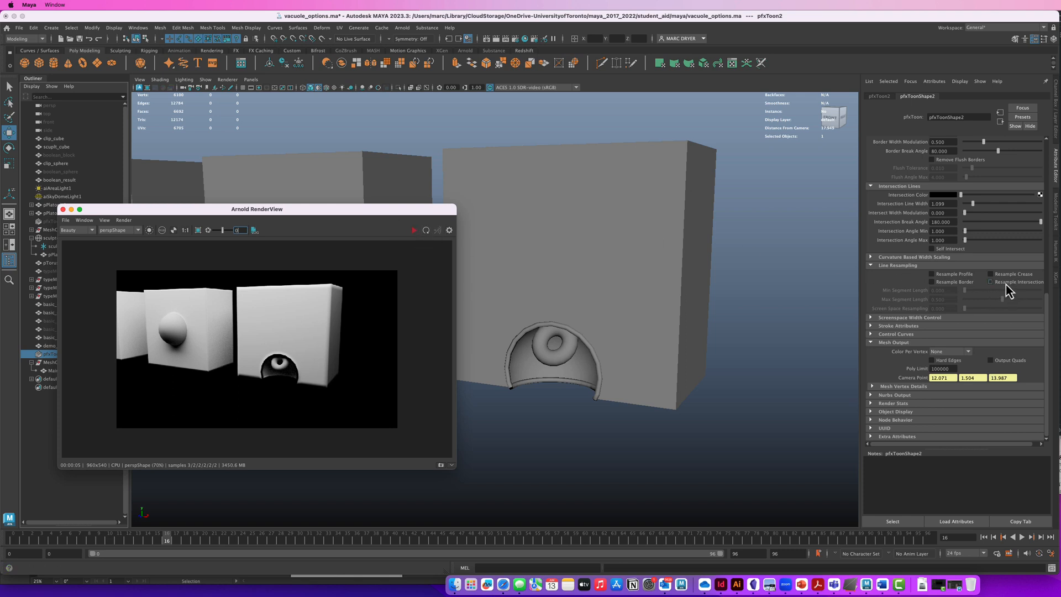
{"action": "left_click", "coordinate": [991, 281]}
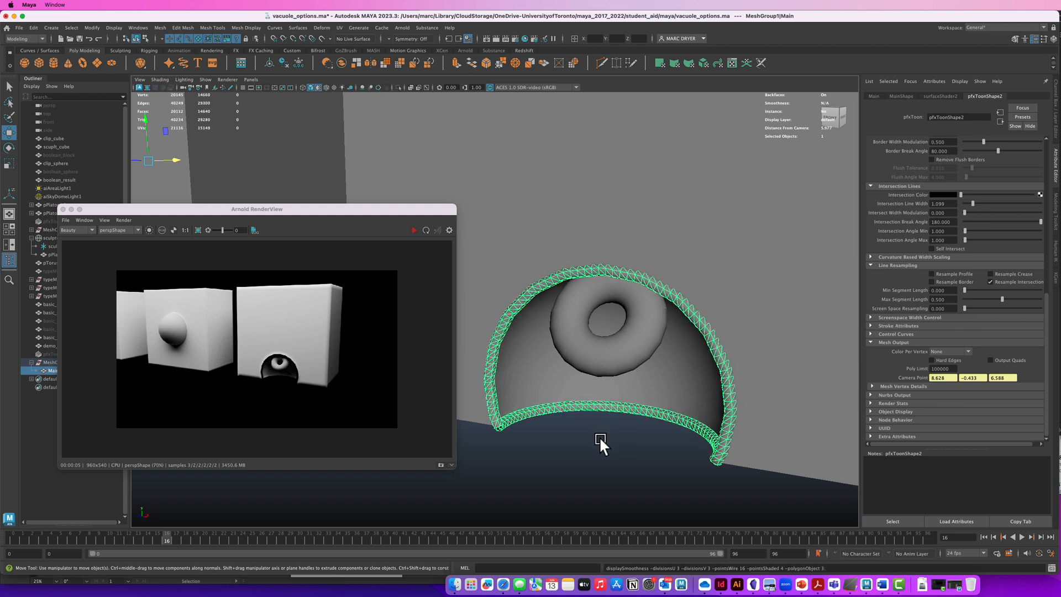
{"action": "right_click", "coordinate": [600, 439]}
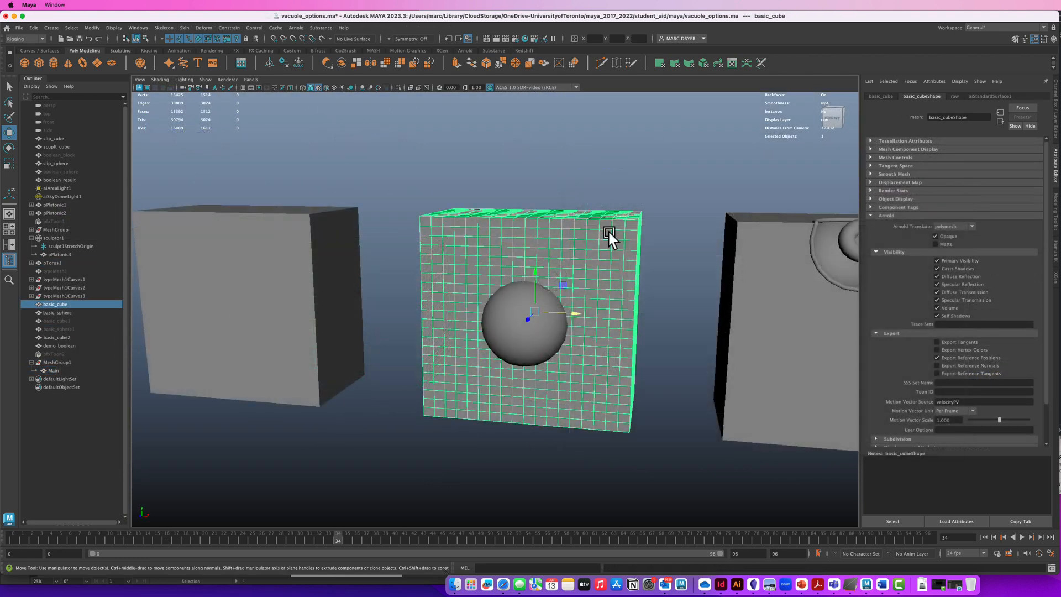
Assign an existing surface material to the middle cube and a new aiClipGeo shader to its sphere.
{"action": "right_click", "coordinate": [608, 233]}
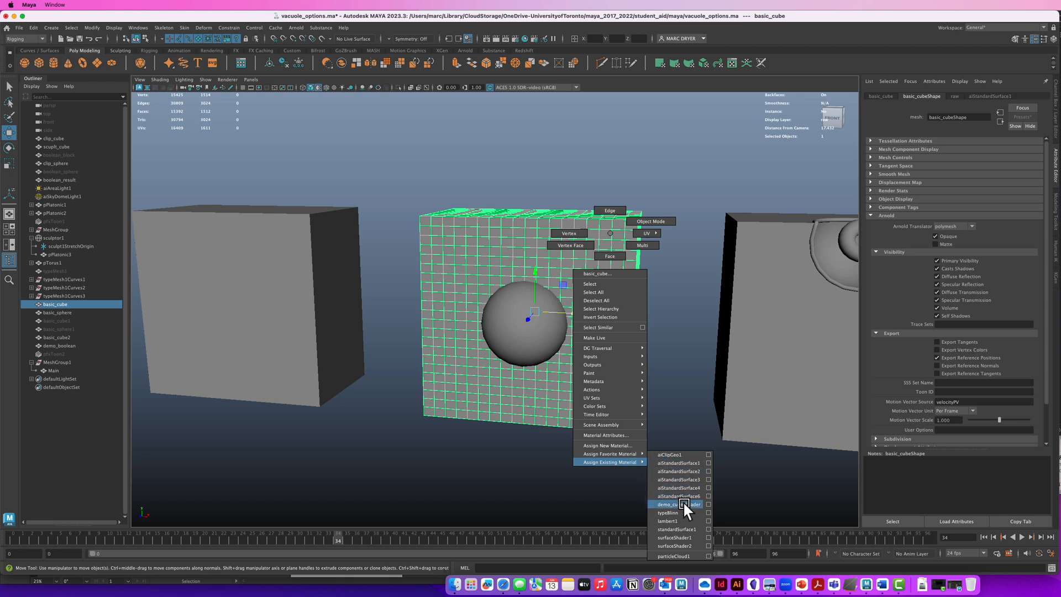
{"action": "left_click", "coordinate": [678, 503]}
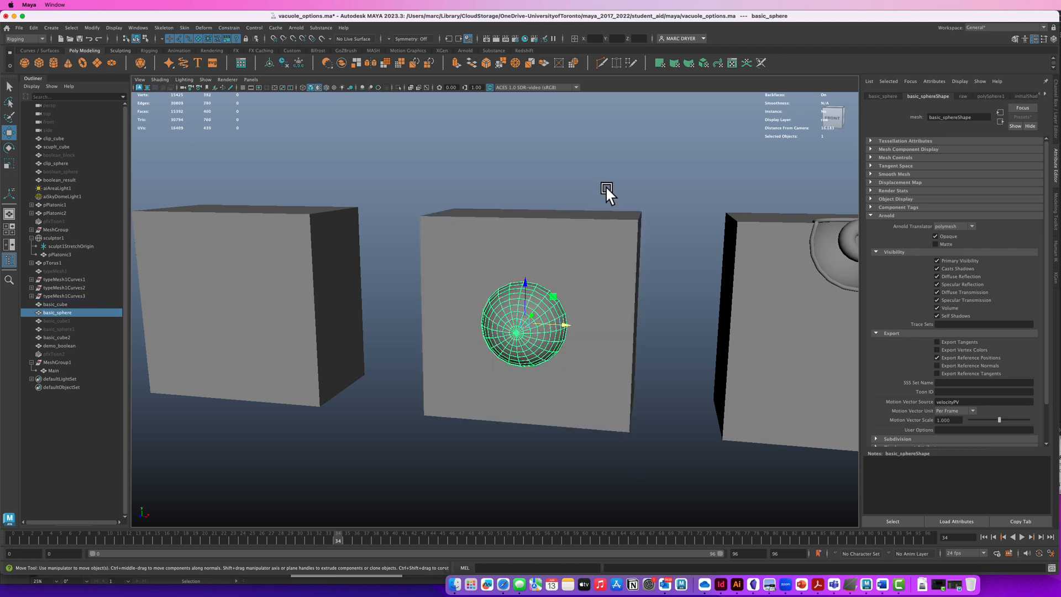
{"action": "right_click", "coordinate": [605, 188]}
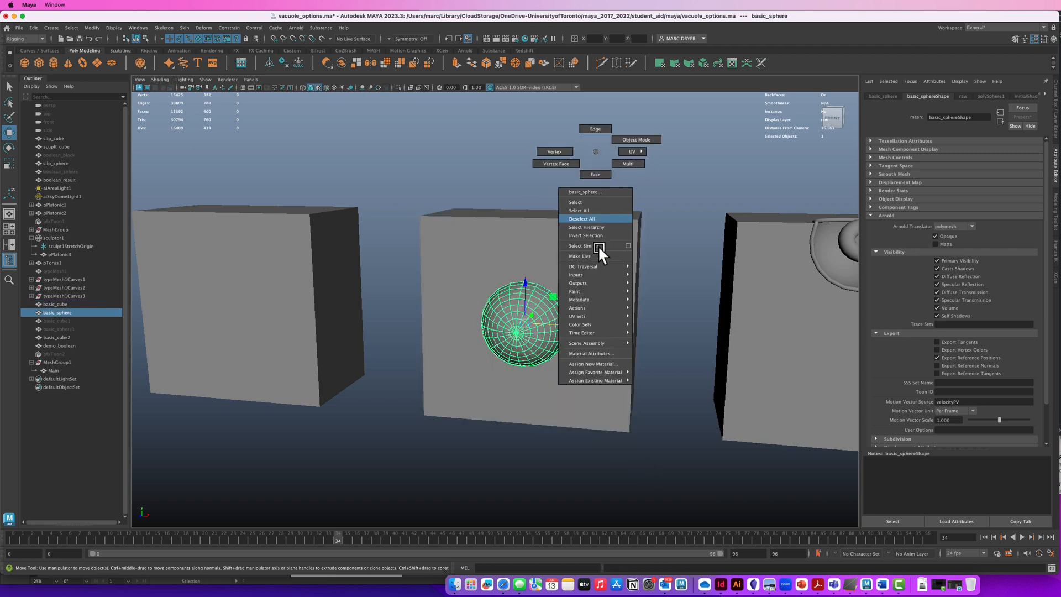
{"action": "left_click", "coordinate": [592, 364]}
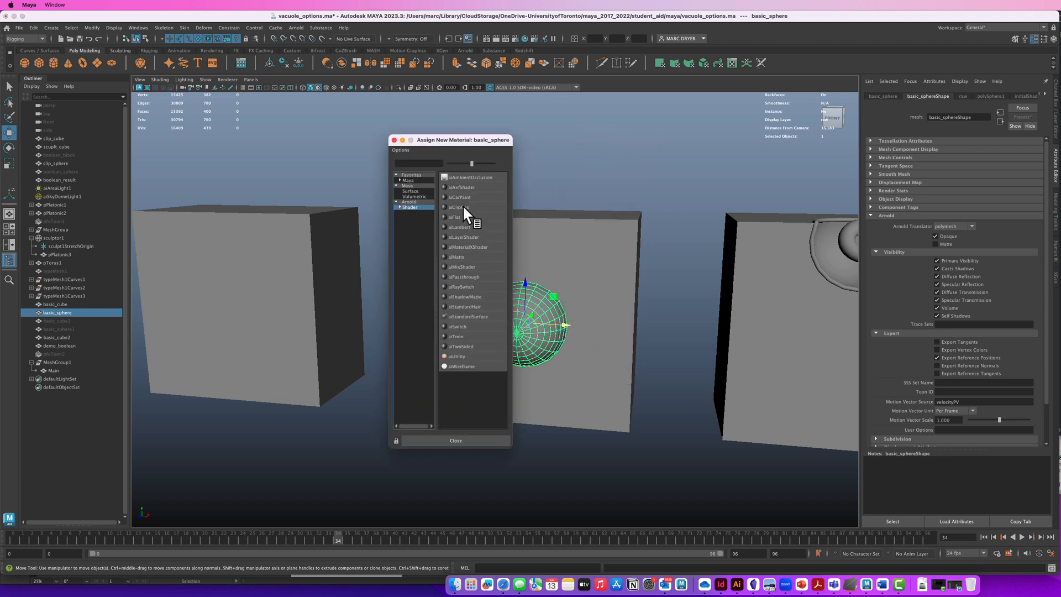
{"action": "left_click", "coordinate": [458, 207]}
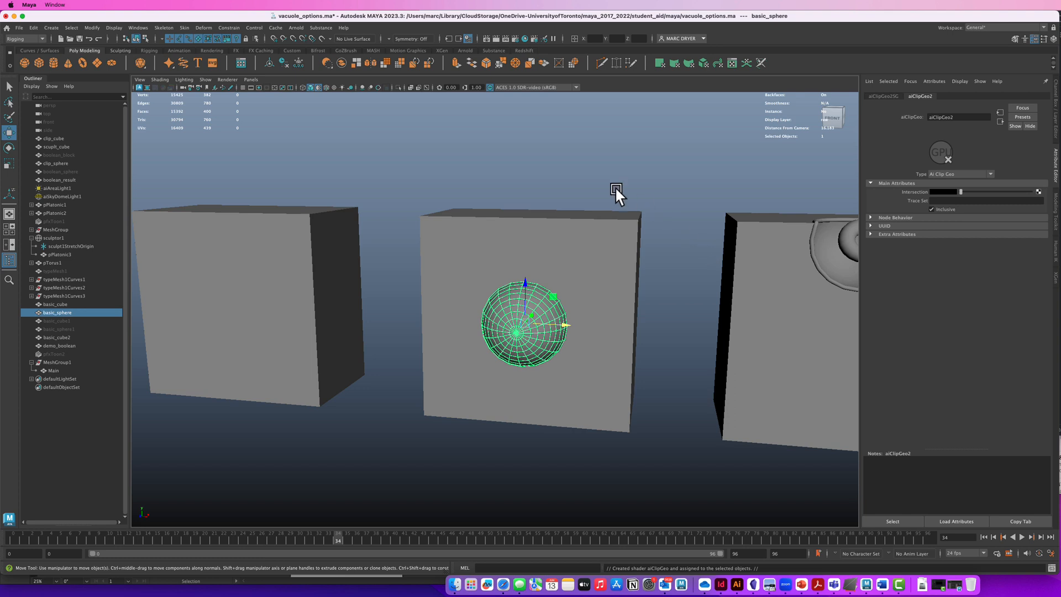
{"action": "mouse_move", "coordinate": [348, 39]}
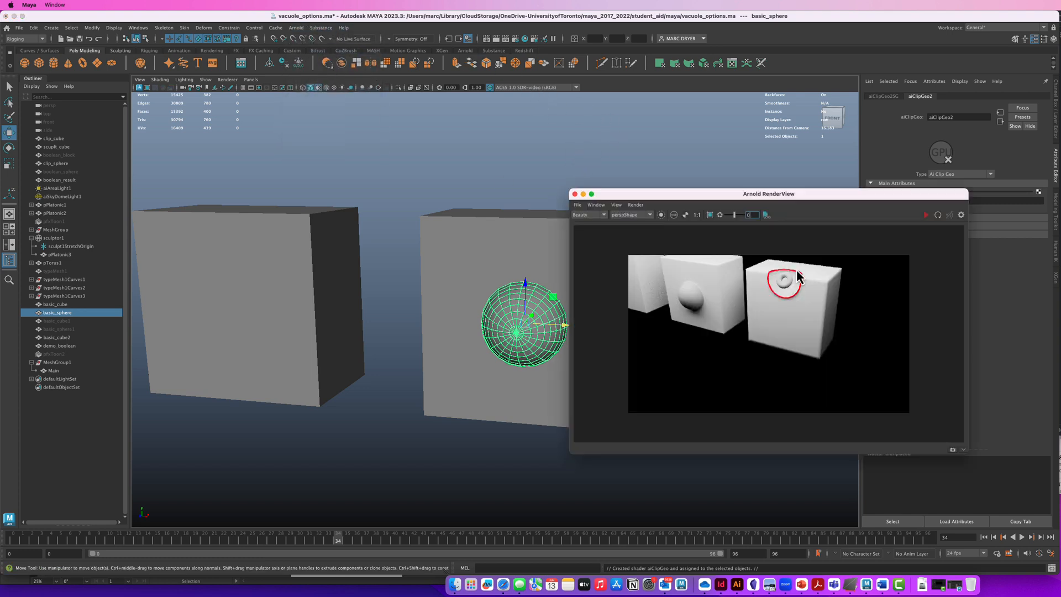
Render in Arnold RenderView and shift the clipping sphere within the middle cube.
{"action": "left_click", "coordinate": [938, 214]}
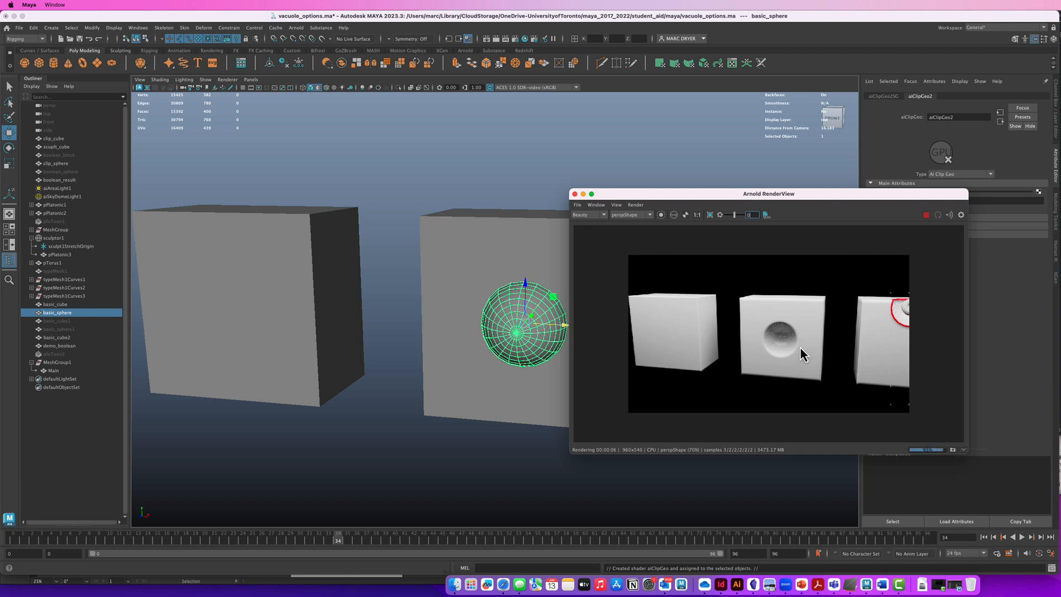
{"action": "left_click_drag", "start_coordinate": [768, 193], "coordinate": [803, 128]}
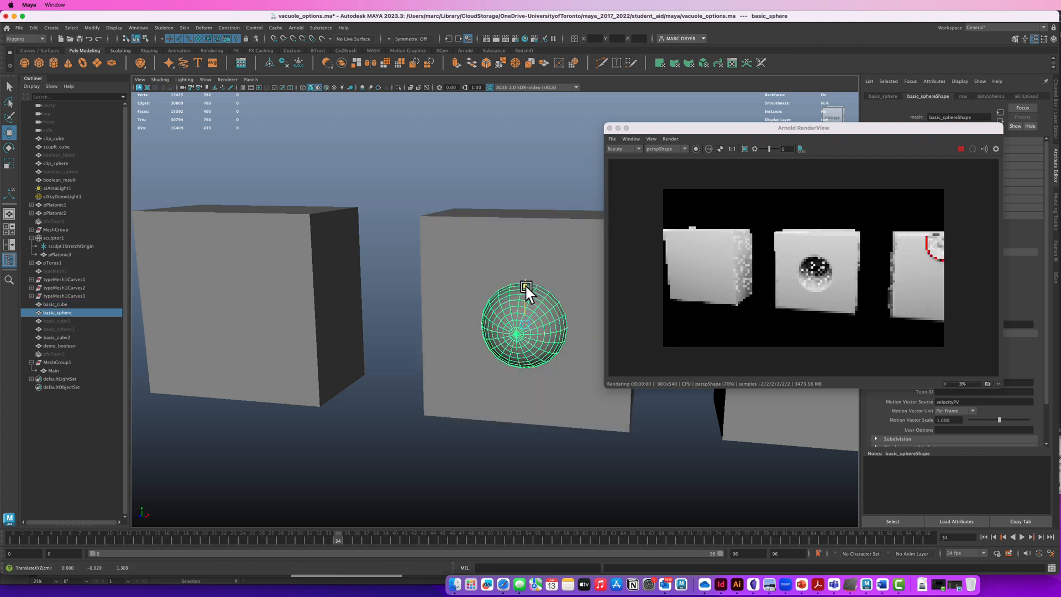
{"action": "left_click_drag", "start_coordinate": [526, 287], "coordinate": [531, 363]}
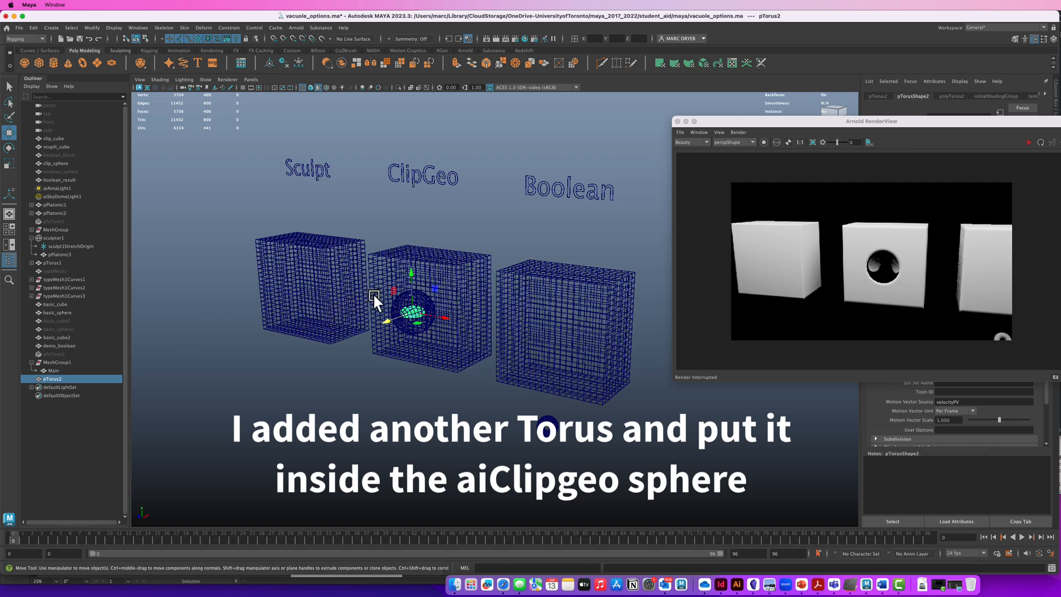
Drag pTorus2 lower toward the clip sphere's edge while the Arnold preview refreshes.
{"action": "left_click", "coordinate": [57, 312]}
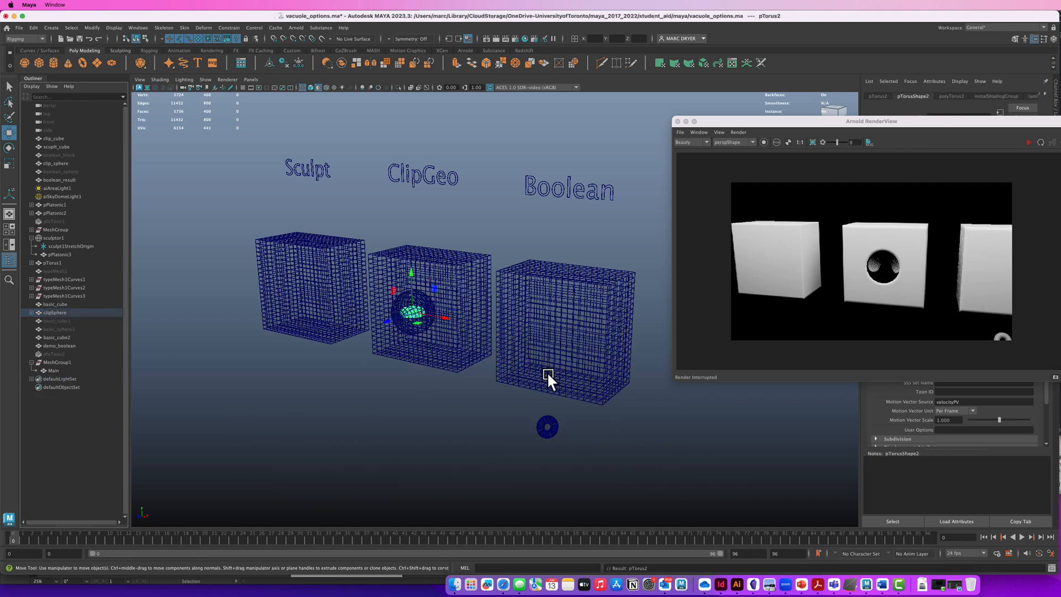
{"action": "left_click", "coordinate": [1026, 143]}
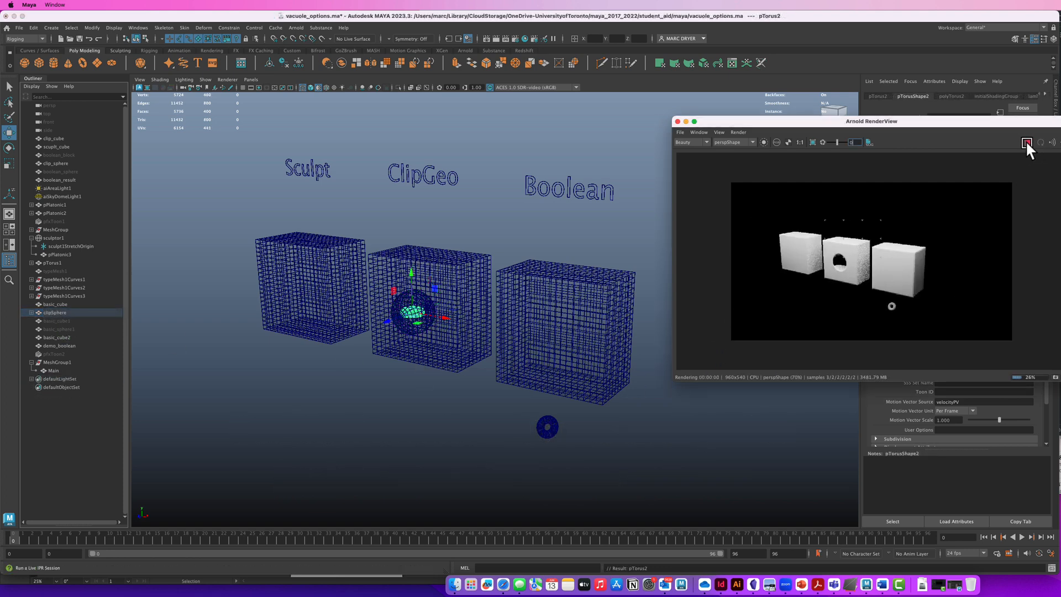
{"action": "left_click", "coordinate": [1027, 143]}
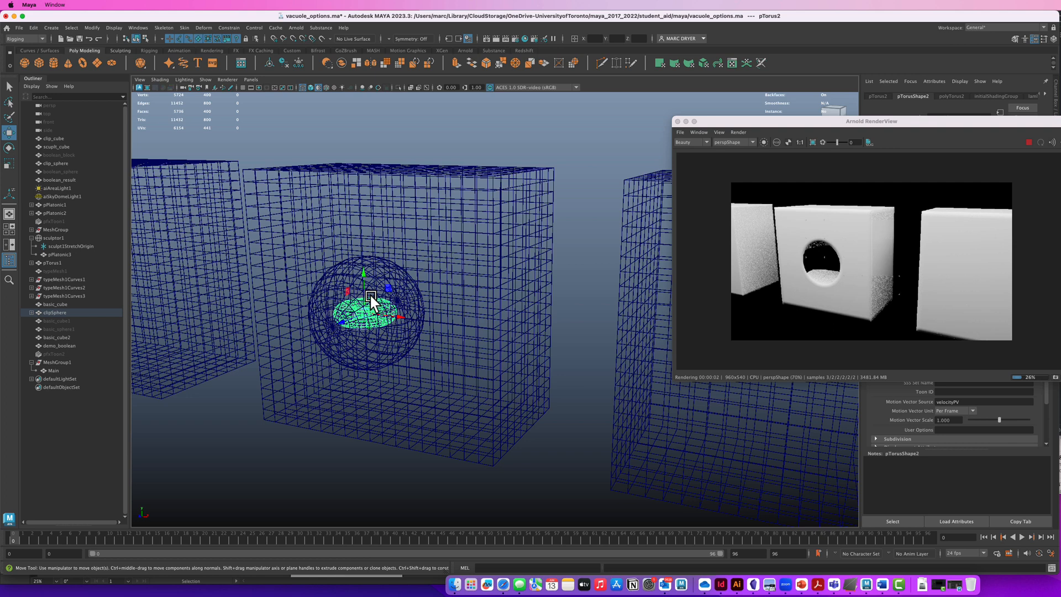
{"action": "left_click_drag", "start_coordinate": [371, 296], "coordinate": [342, 323]}
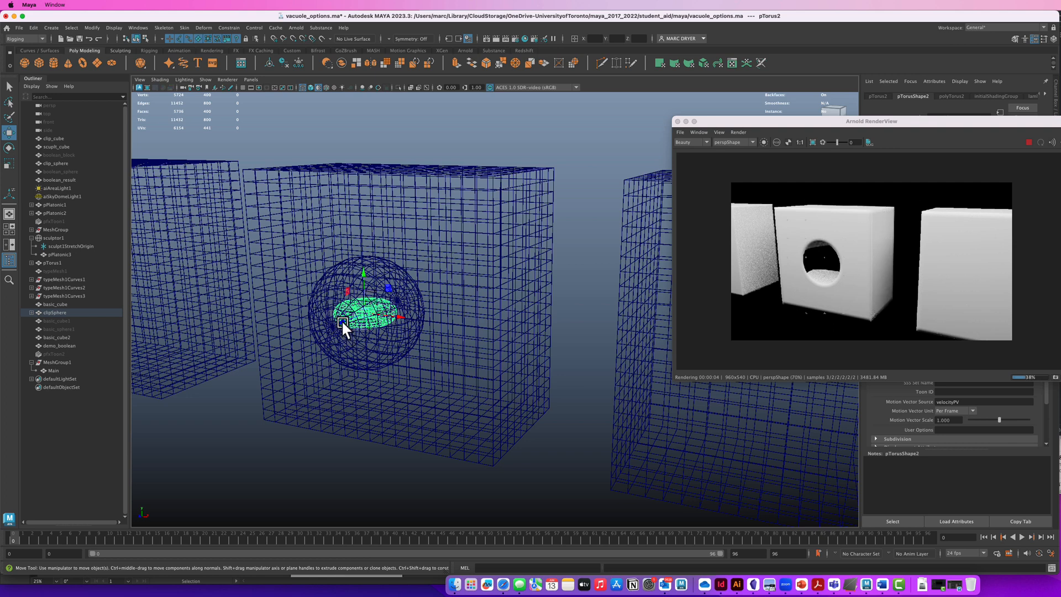
{"action": "left_click_drag", "start_coordinate": [345, 327], "coordinate": [318, 339]}
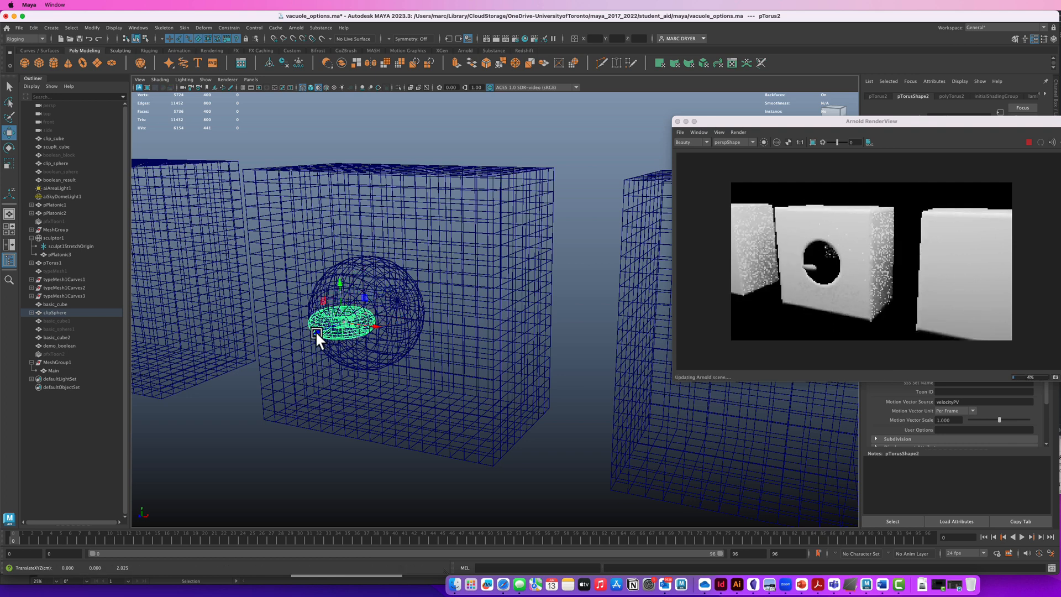
{"action": "left_click_drag", "start_coordinate": [318, 331], "coordinate": [348, 466]}
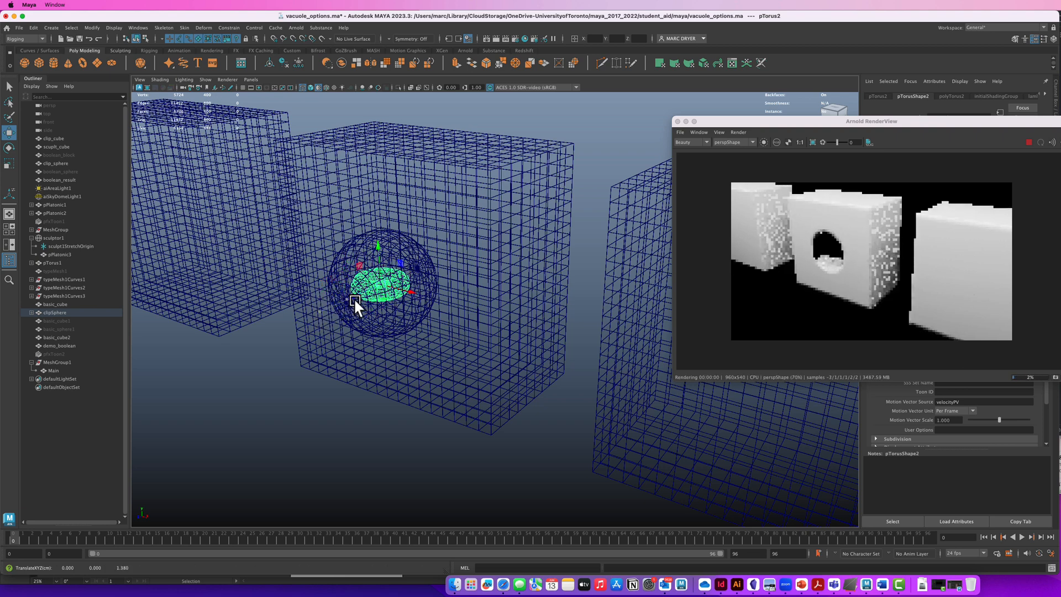
{"action": "left_click_drag", "start_coordinate": [354, 301], "coordinate": [430, 324]}
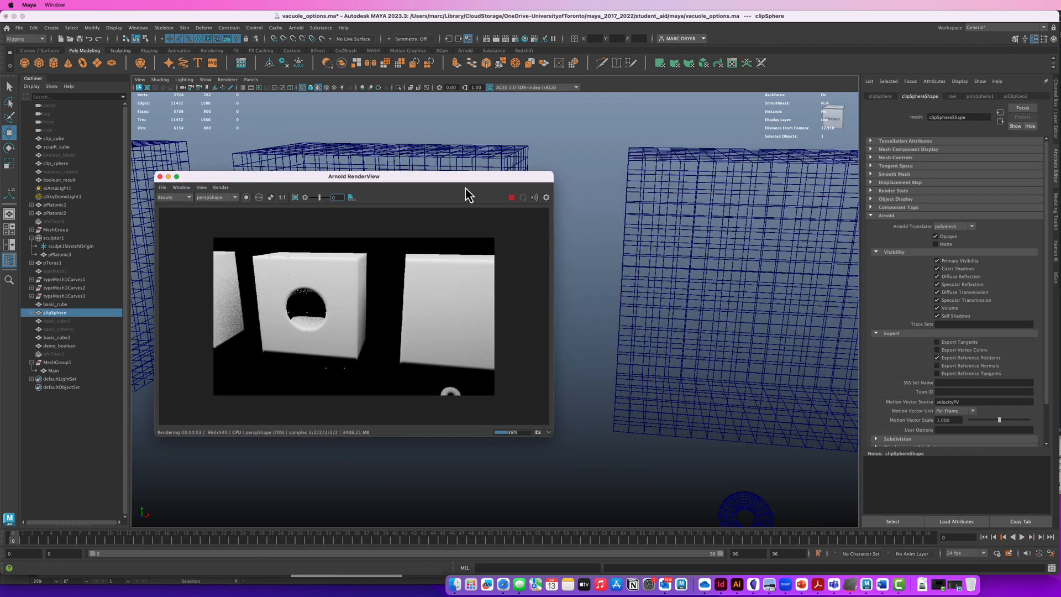
Set the aiClipGeo node's Trace Set to clip.
{"action": "left_click", "coordinate": [1014, 96]}
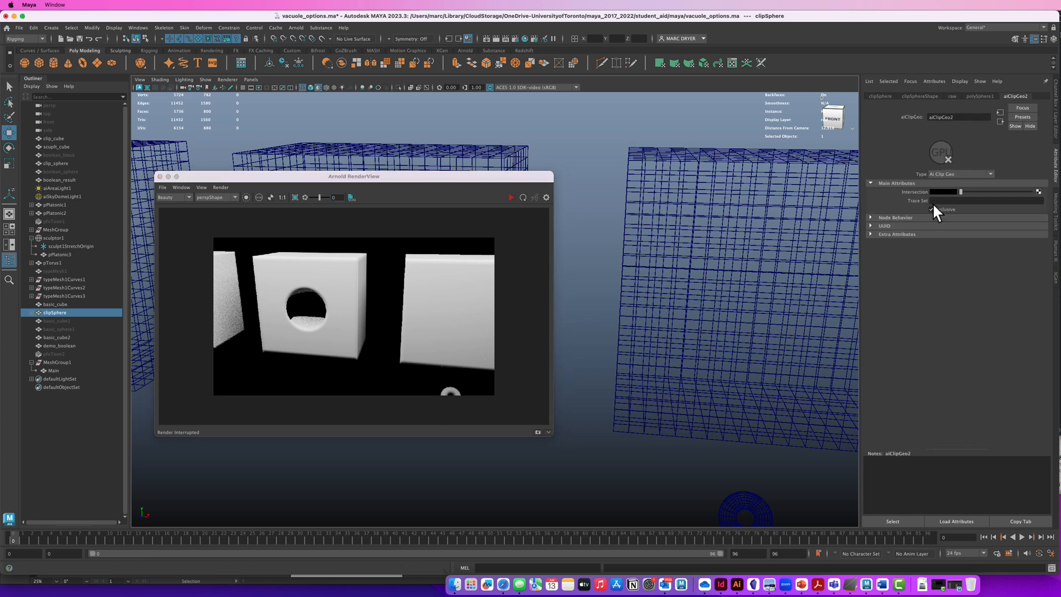
{"action": "left_click", "coordinate": [988, 200]}
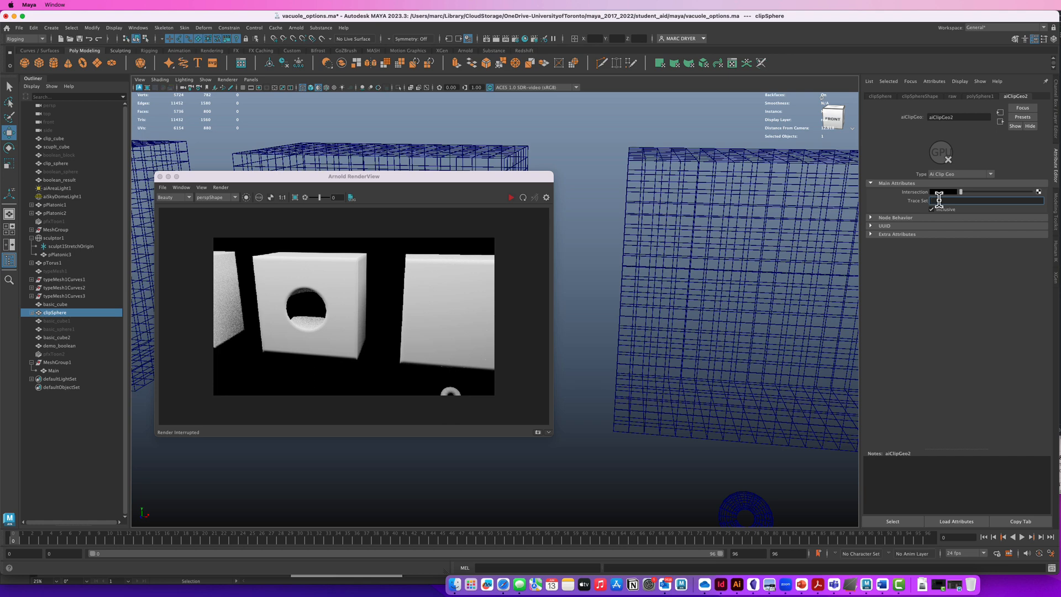
{"action": "type", "text": "clip"}
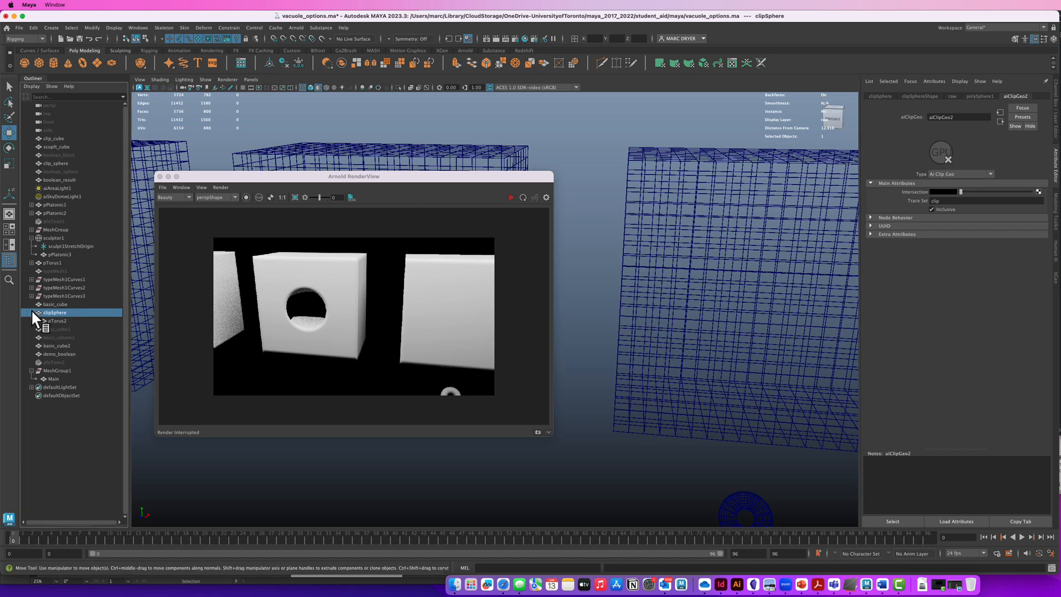
Set pTorus2's Arnold Trace Set to clip and restart the interactive render.
{"action": "left_click", "coordinate": [56, 321]}
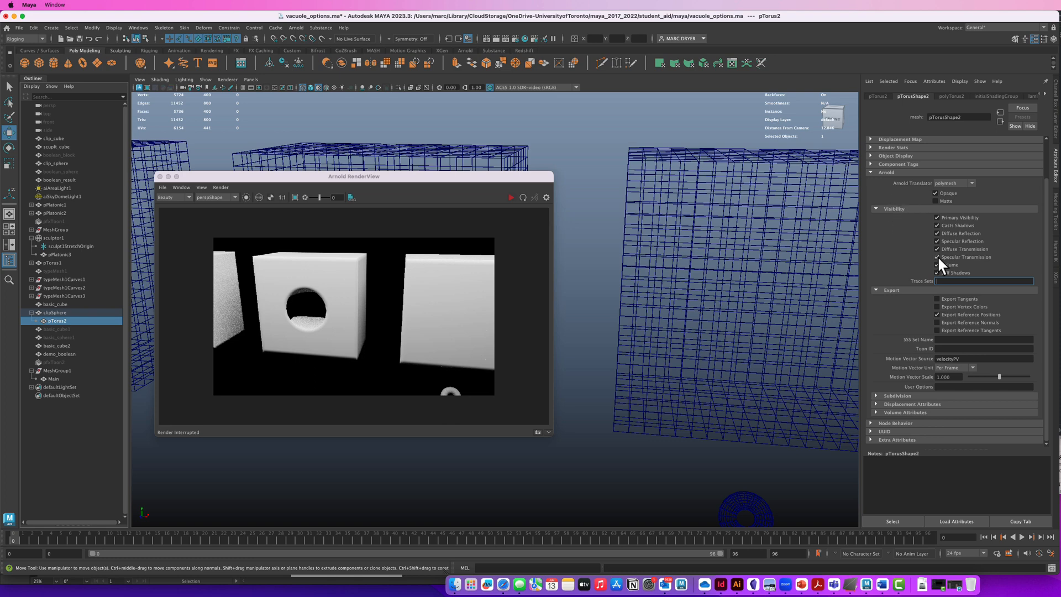
{"action": "type", "text": "clip"}
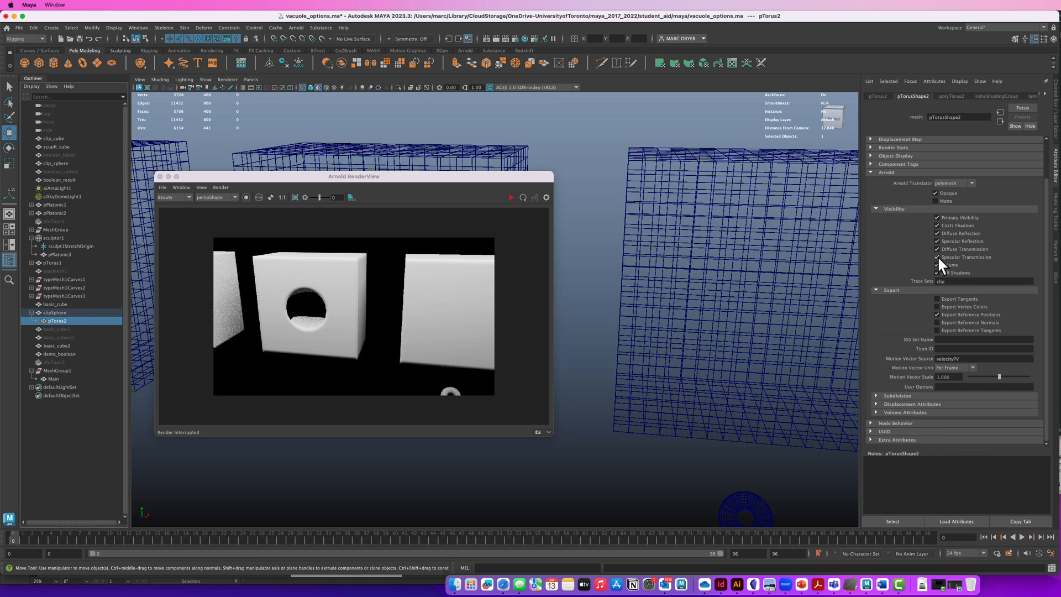
{"action": "left_click", "coordinate": [509, 197]}
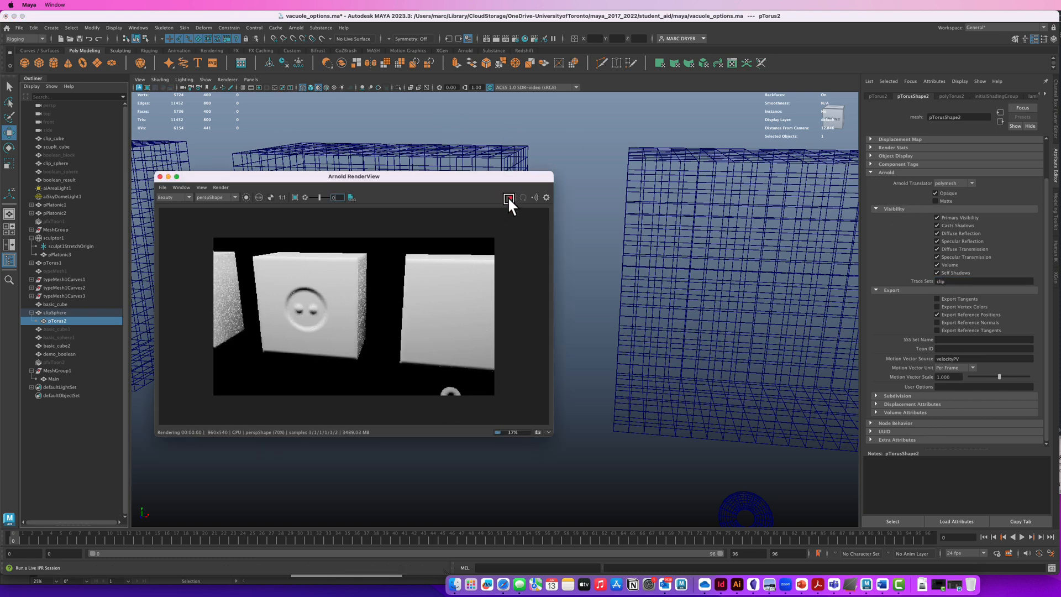
{"action": "left_click", "coordinate": [508, 197]}
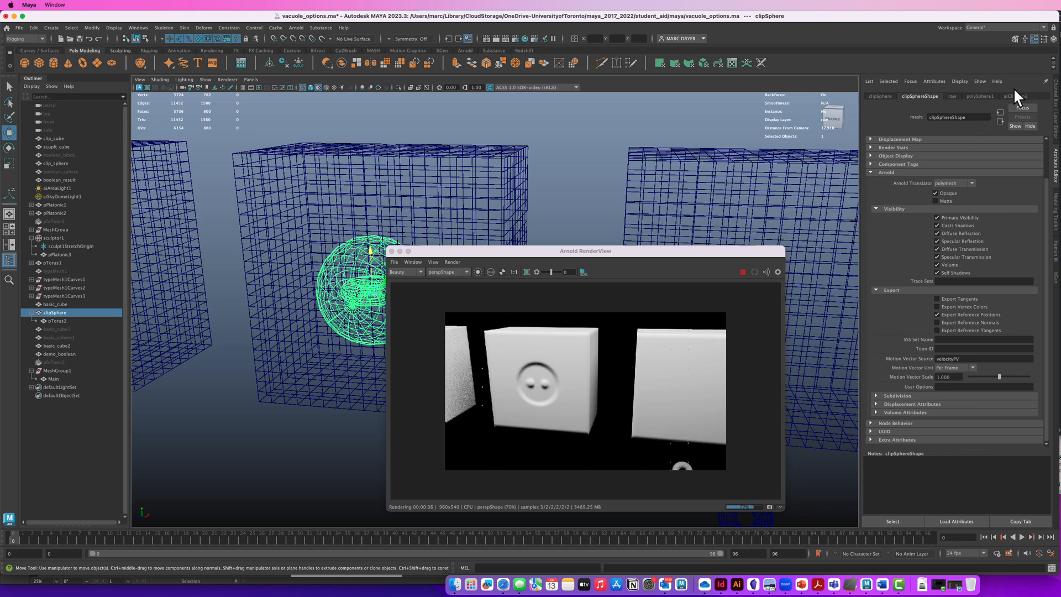
Reposition pTorus2 inside the cut-out, then play and stop the timeline animation.
{"action": "left_click", "coordinate": [1008, 97]}
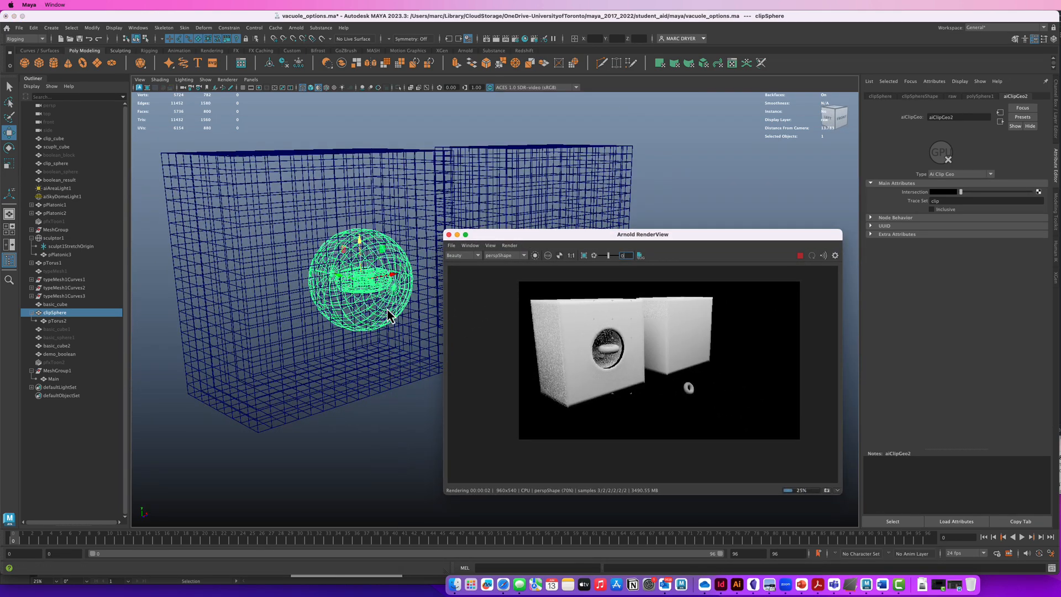
{"action": "left_click", "coordinate": [931, 209]}
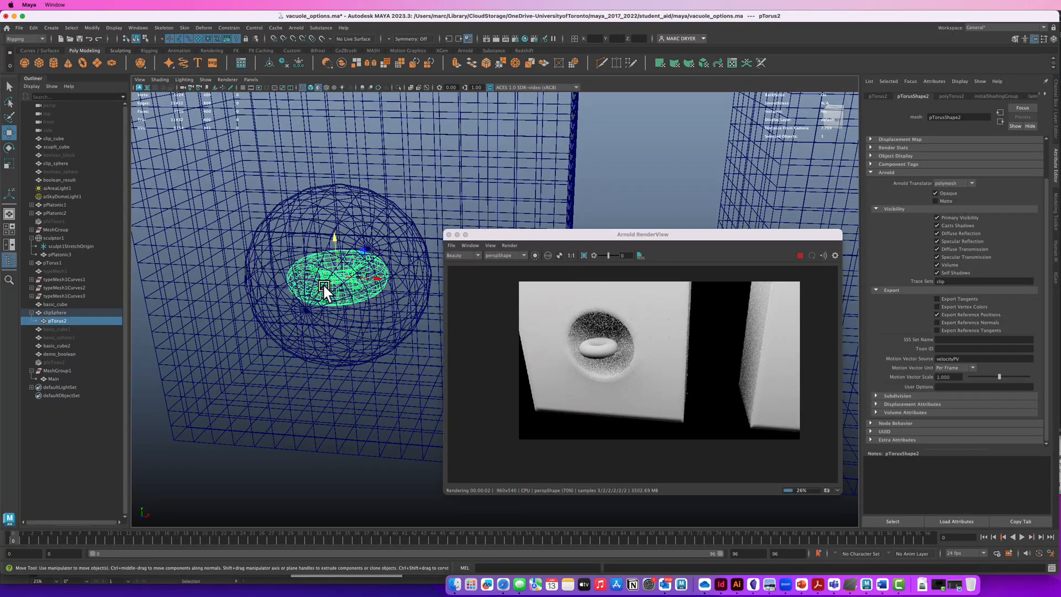
{"action": "left_click_drag", "start_coordinate": [324, 285], "coordinate": [334, 294]}
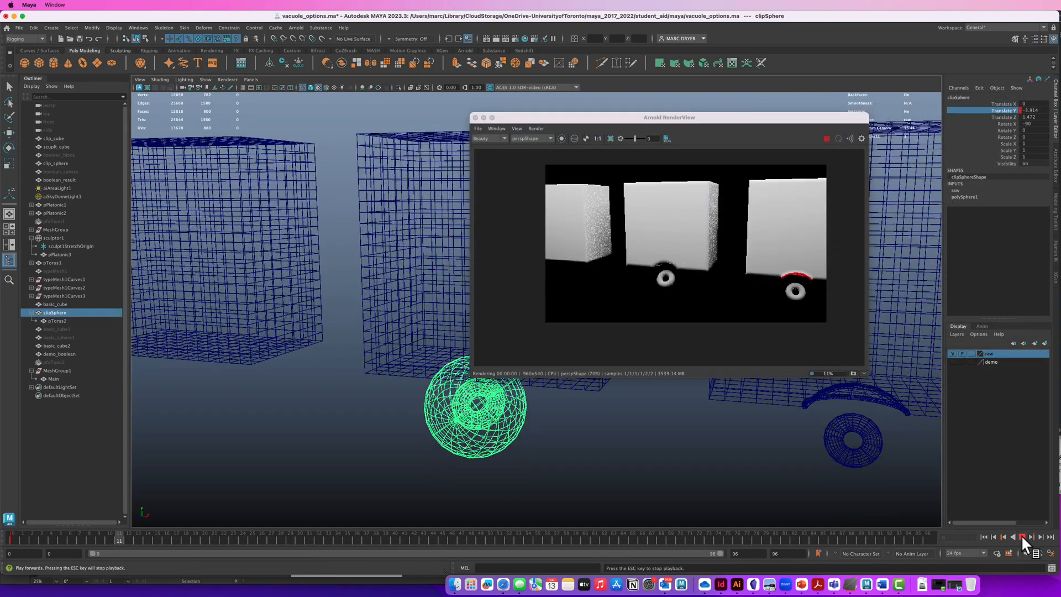
{"action": "left_click", "coordinate": [1022, 537]}
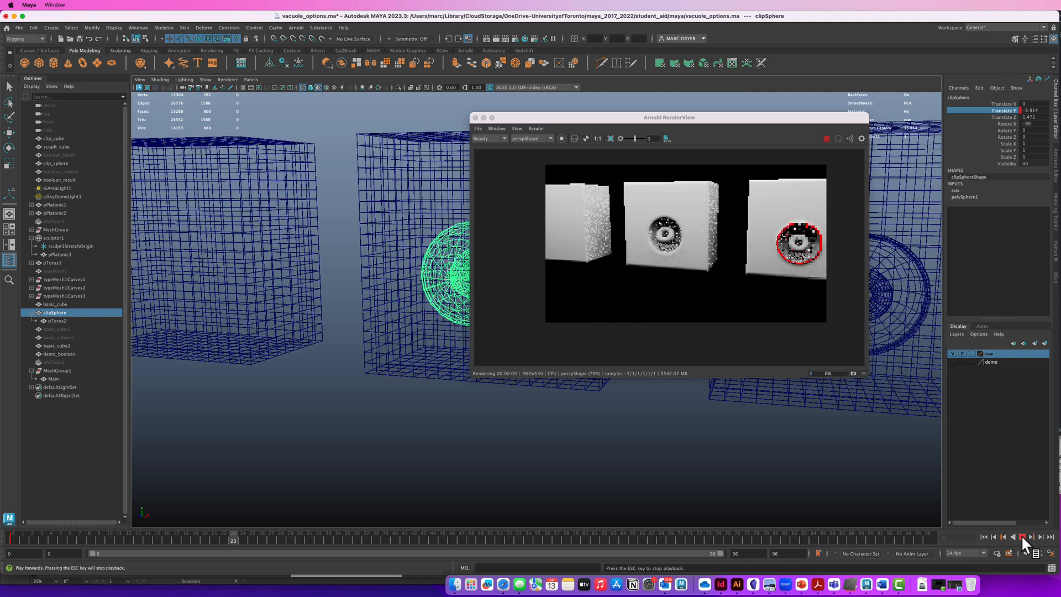
{"action": "left_click", "coordinate": [1024, 537]}
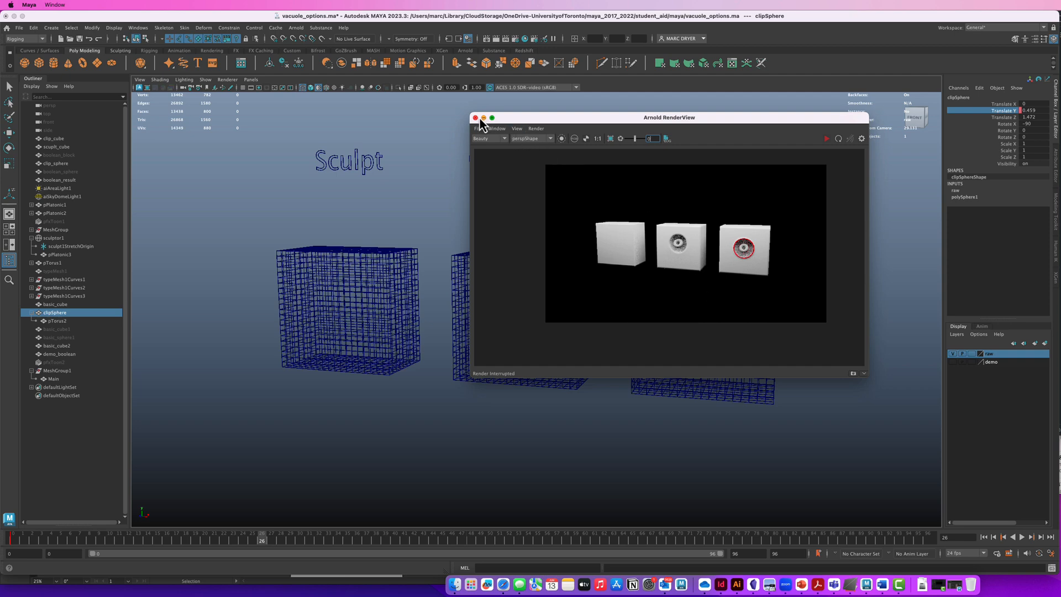
Close Arnold RenderView and create a Sculpt deformer on basic_cube2 from Deform > Sculpt options.
{"action": "left_click", "coordinate": [475, 117]}
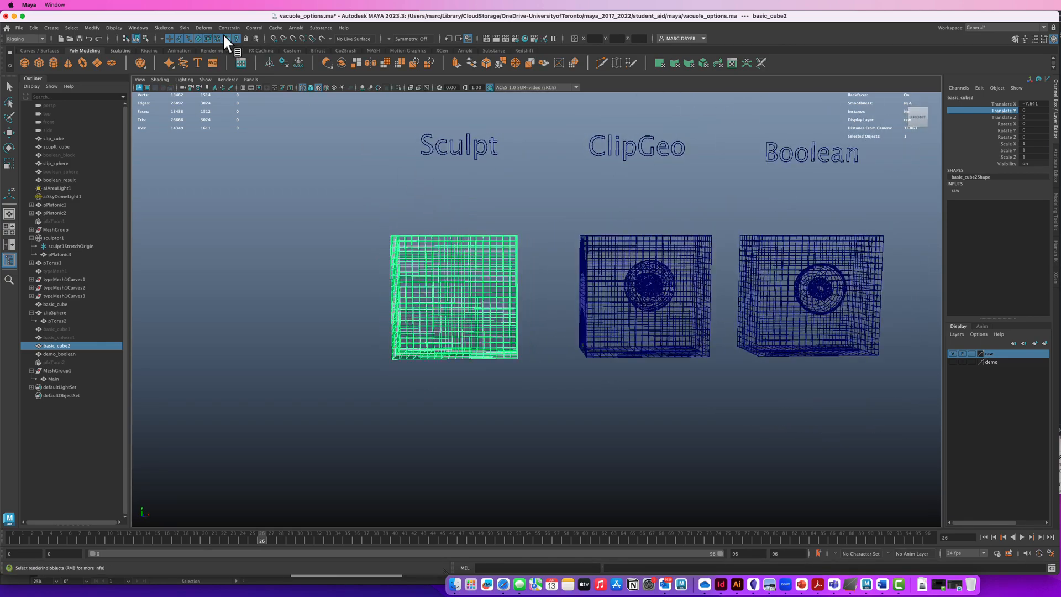
{"action": "left_click", "coordinate": [204, 27]}
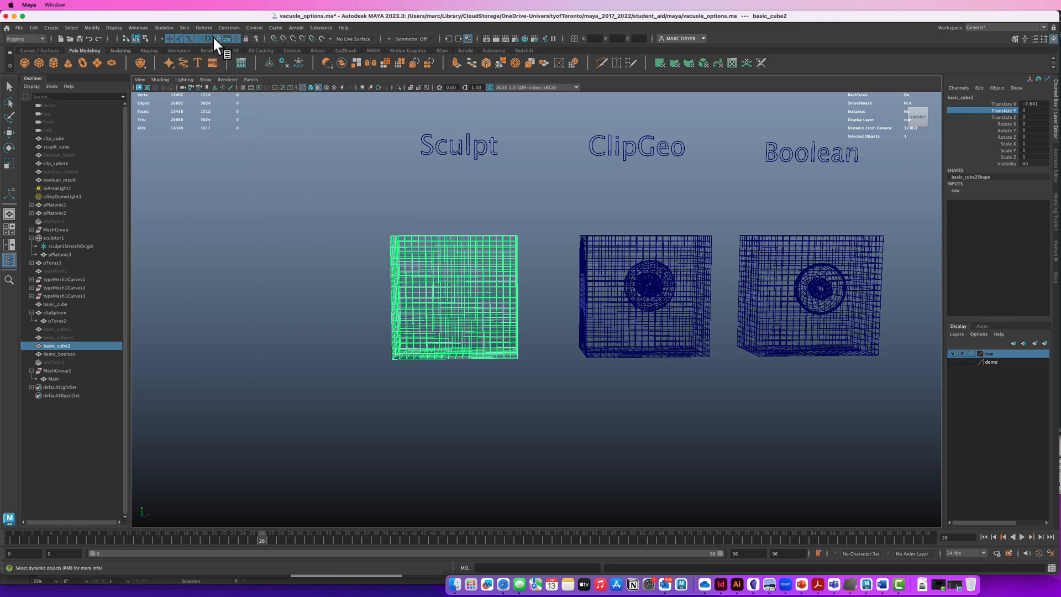
{"action": "left_click", "coordinate": [203, 27]}
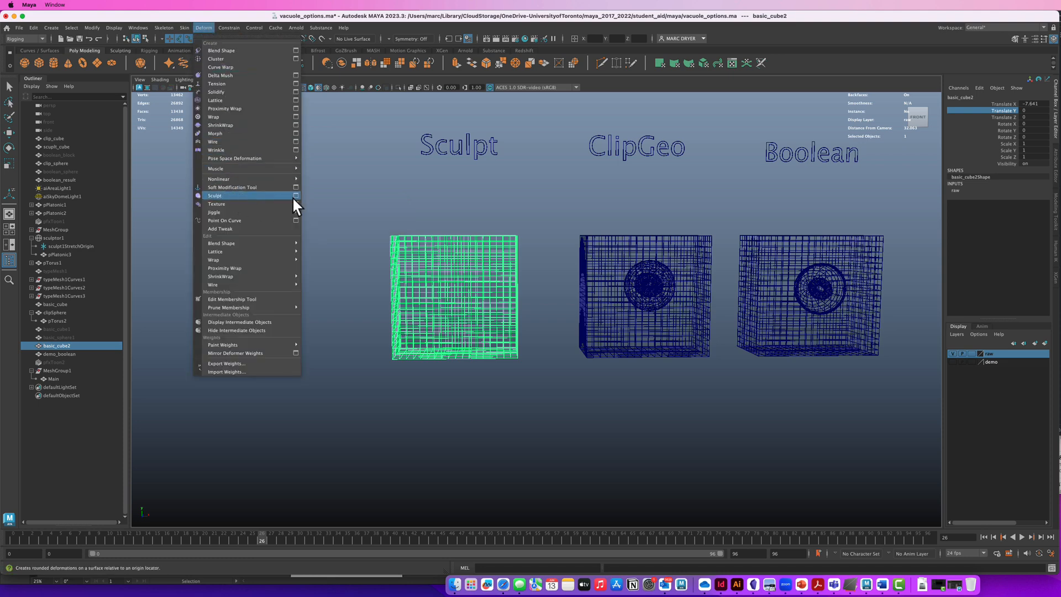
{"action": "left_click", "coordinate": [295, 195]}
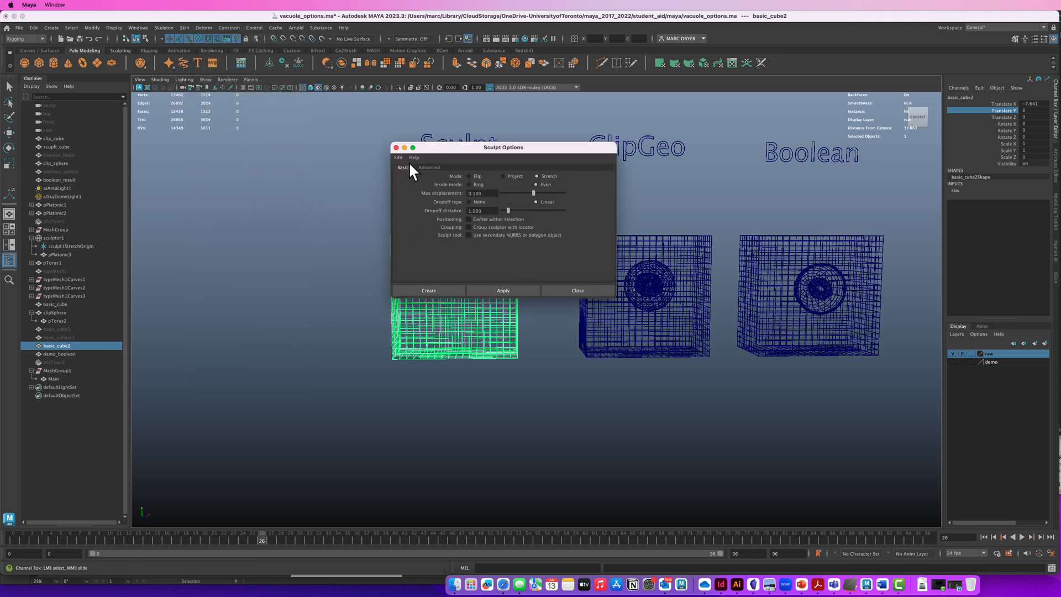
{"action": "left_click", "coordinate": [467, 219]}
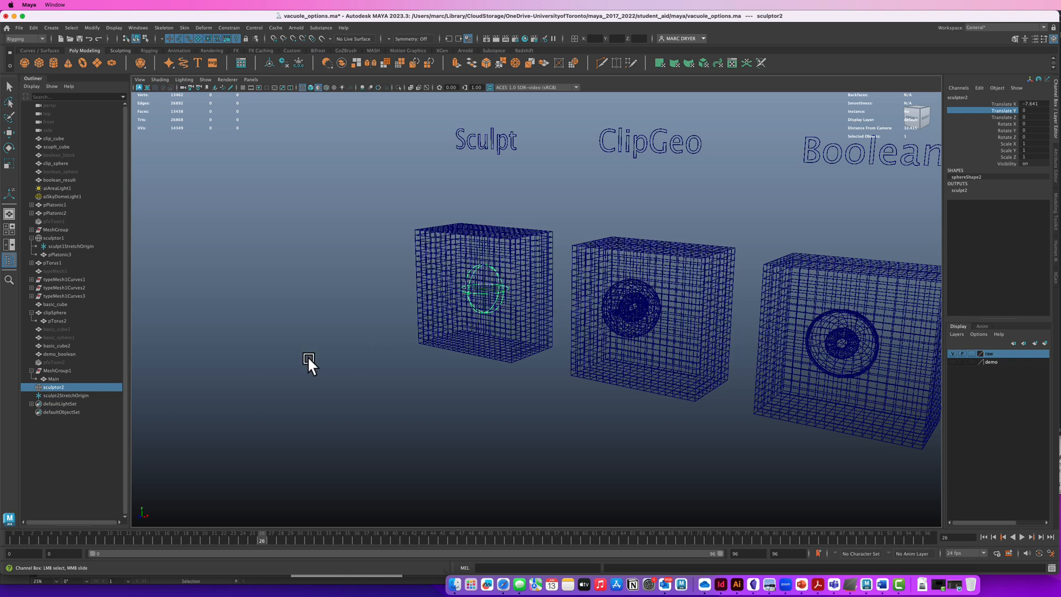
Push the new sculptor2 sphere into the Sculpt cube's face to form a dome dent.
{"action": "left_click", "coordinate": [67, 396]}
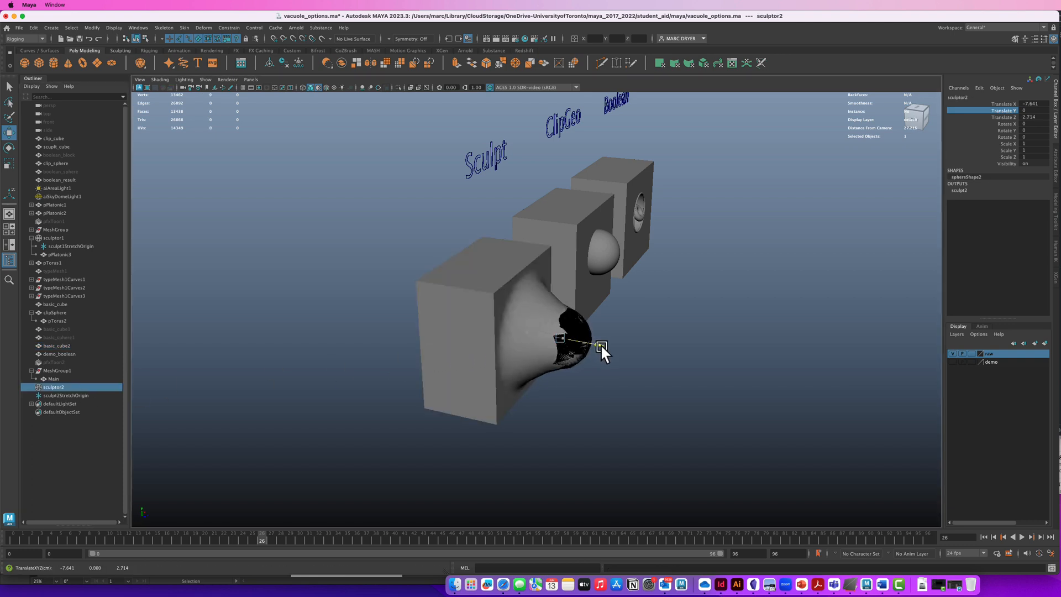
{"action": "left_click_drag", "start_coordinate": [602, 348], "coordinate": [622, 375]}
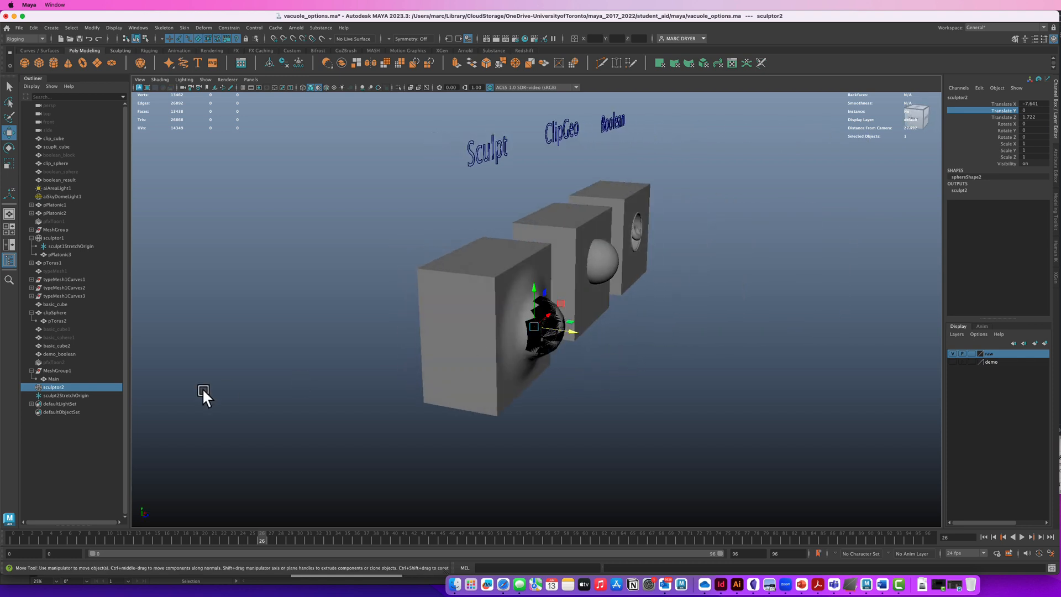
Drag the sculpt2 sphere with its stretch origin to the Sculpt cube's lower front corner.
{"action": "left_click", "coordinate": [65, 395]}
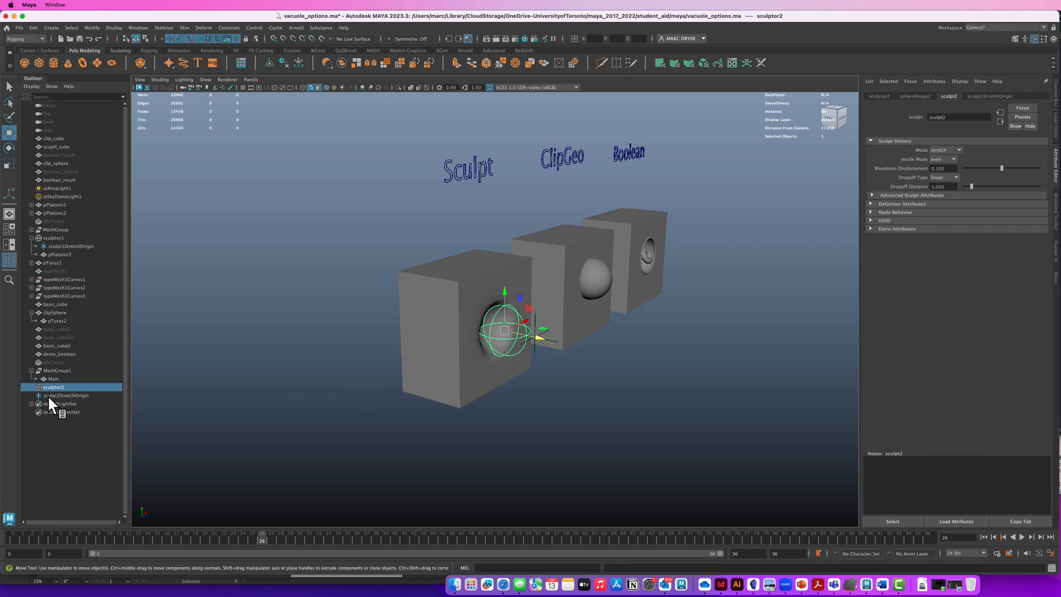
{"action": "left_click", "coordinate": [66, 396]}
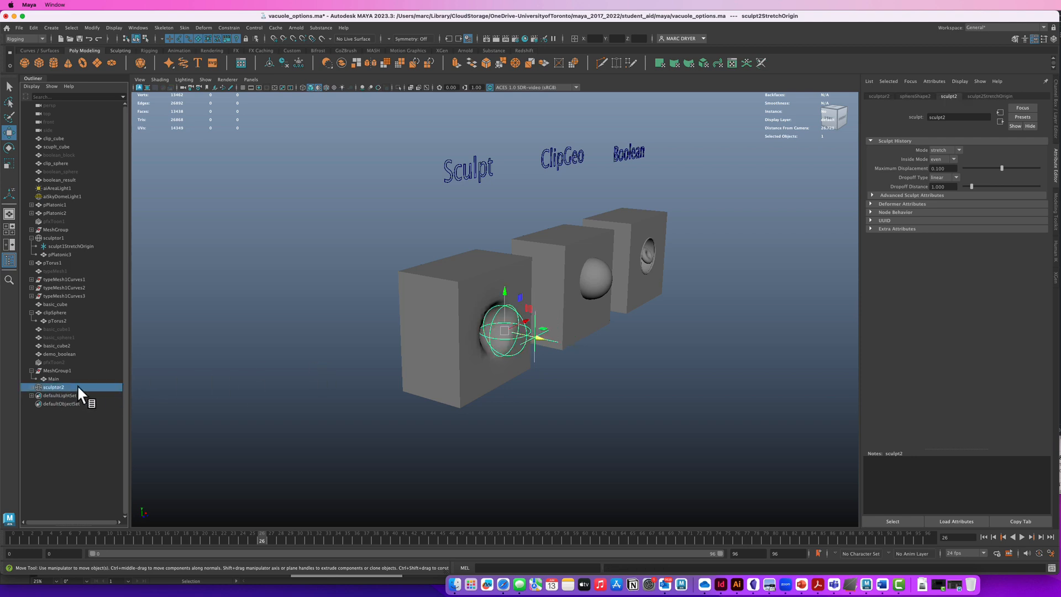
{"action": "left_click_drag", "start_coordinate": [504, 331], "coordinate": [507, 348]}
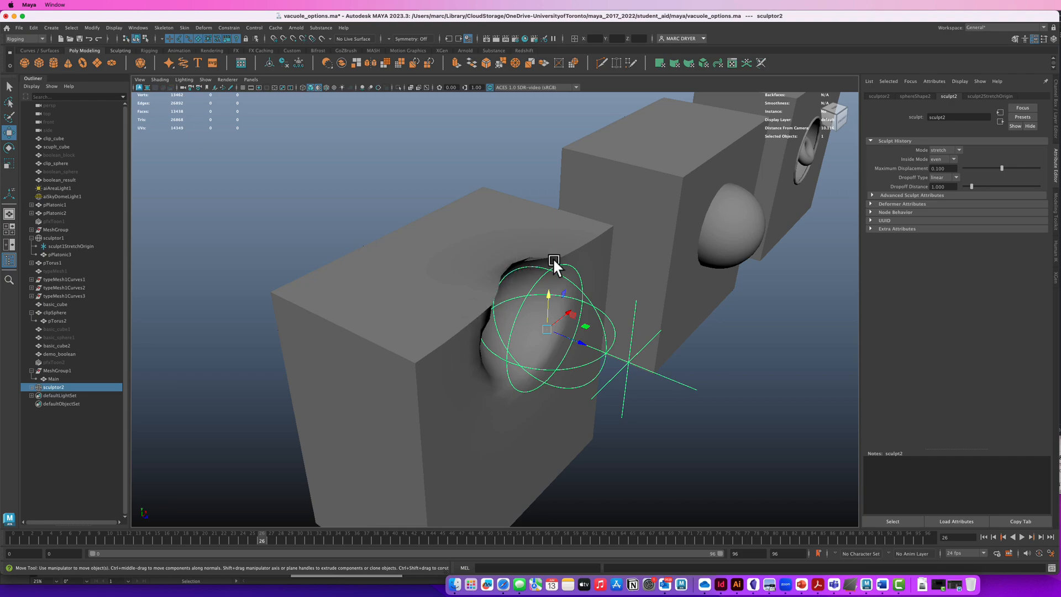
{"action": "left_click", "coordinate": [57, 344]}
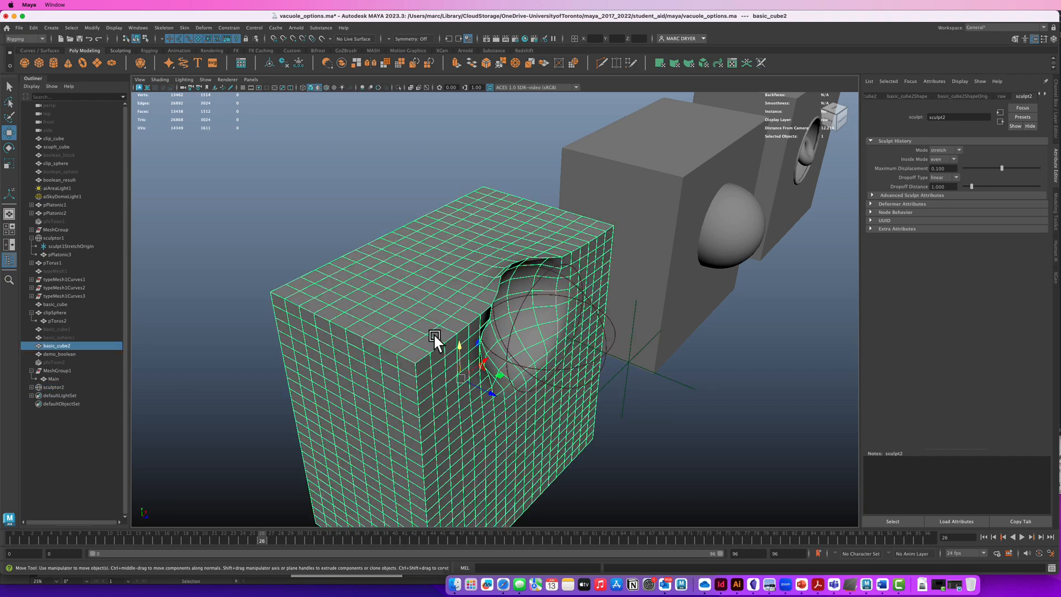
{"action": "left_click_drag", "start_coordinate": [434, 338], "coordinate": [589, 345]}
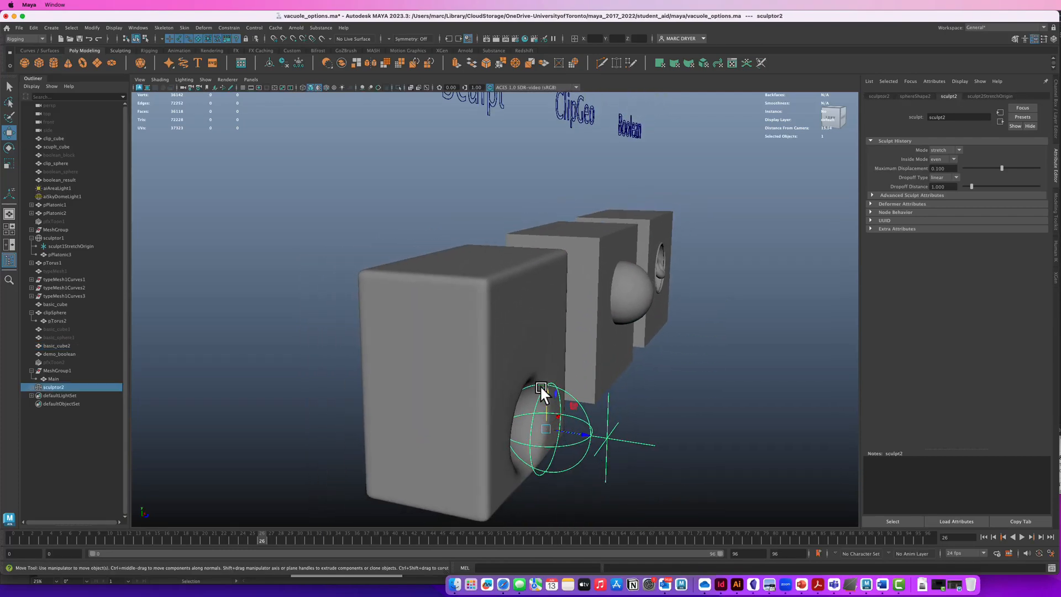
Raise the sculpt's Maximum Displacement to 0.225 and Dropoff Distance to about 0.6.
{"action": "left_click_drag", "start_coordinate": [542, 389], "coordinate": [575, 437]}
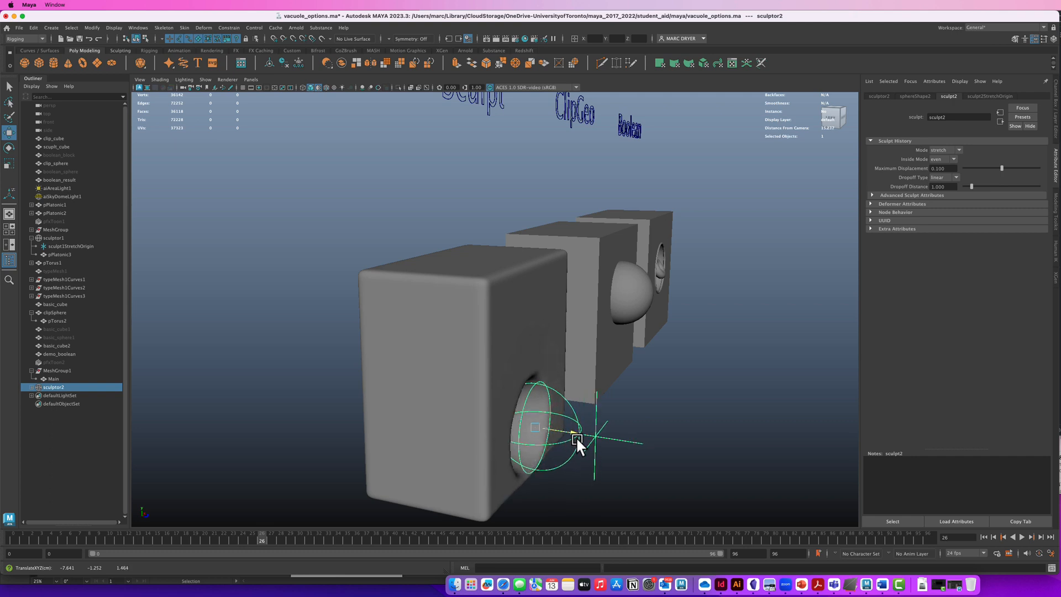
{"action": "left_click_drag", "start_coordinate": [578, 443], "coordinate": [541, 443]}
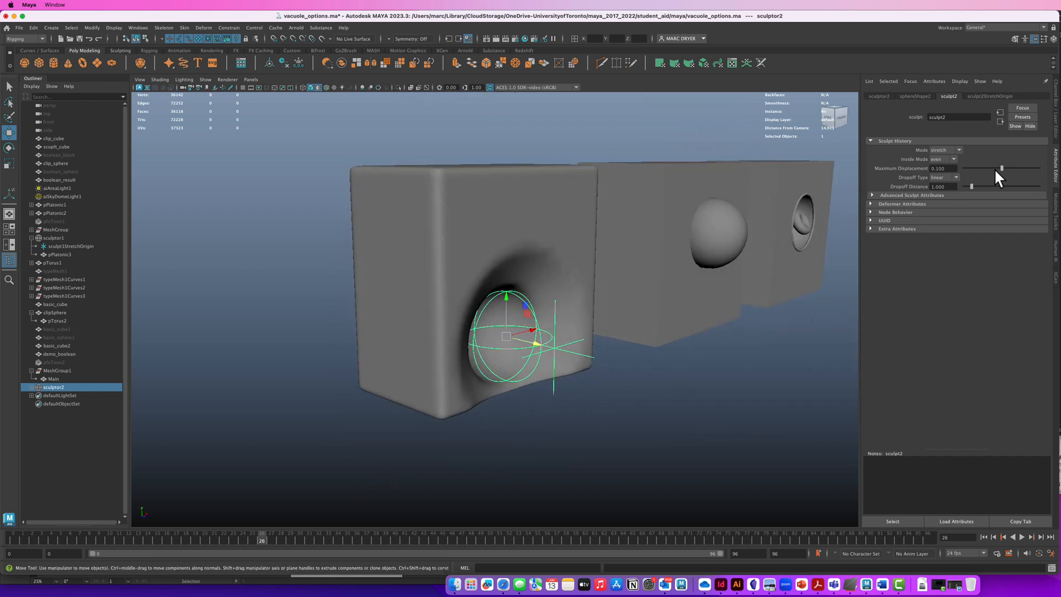
{"action": "left_click_drag", "start_coordinate": [1001, 168], "coordinate": [1000, 168]}
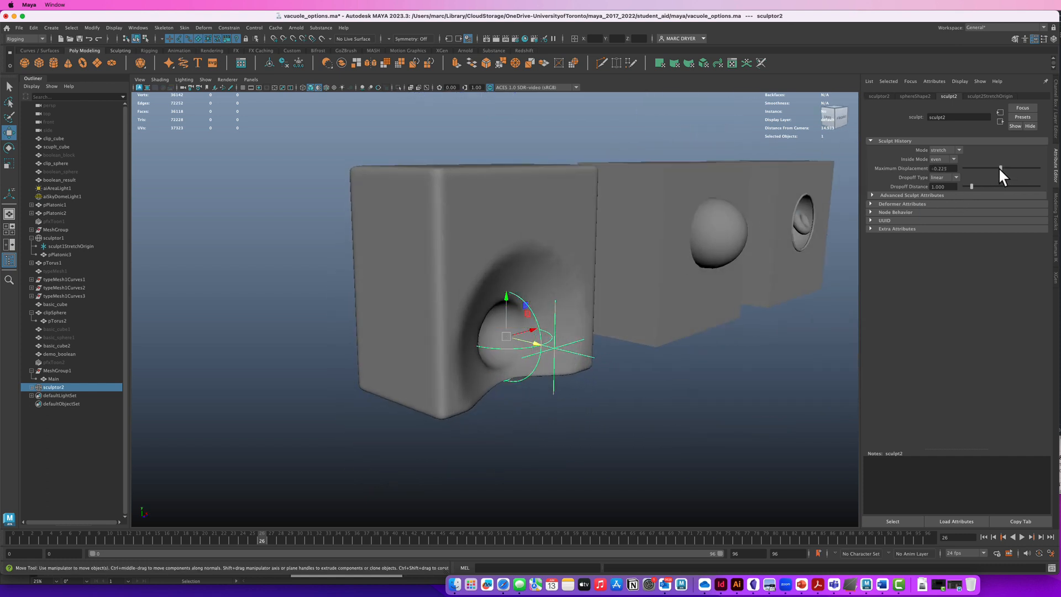
{"action": "left_click_drag", "start_coordinate": [1001, 168], "coordinate": [1004, 168]}
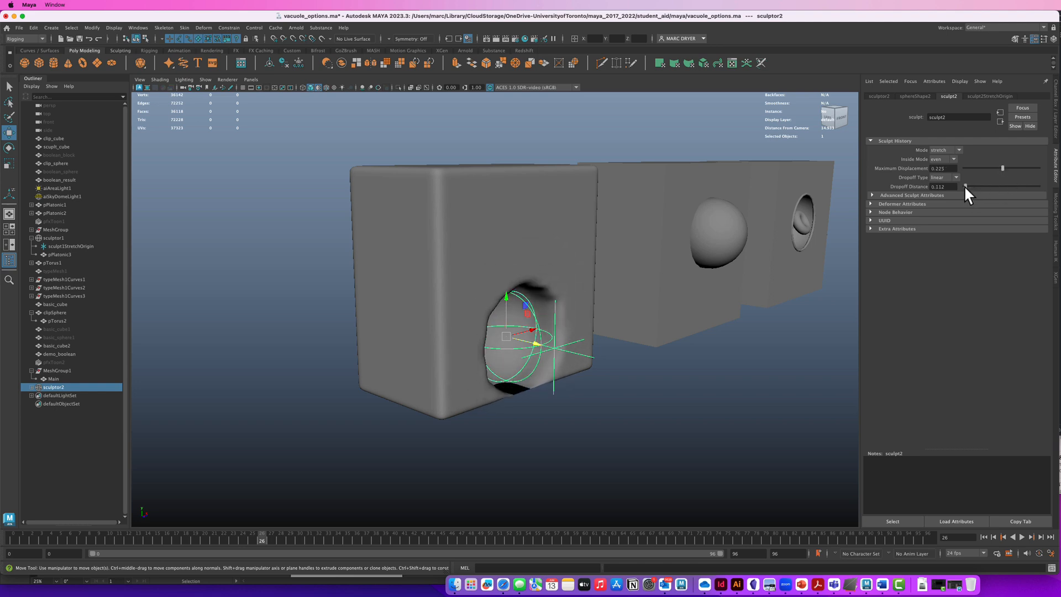
{"action": "left_click_drag", "start_coordinate": [964, 186], "coordinate": [969, 186]}
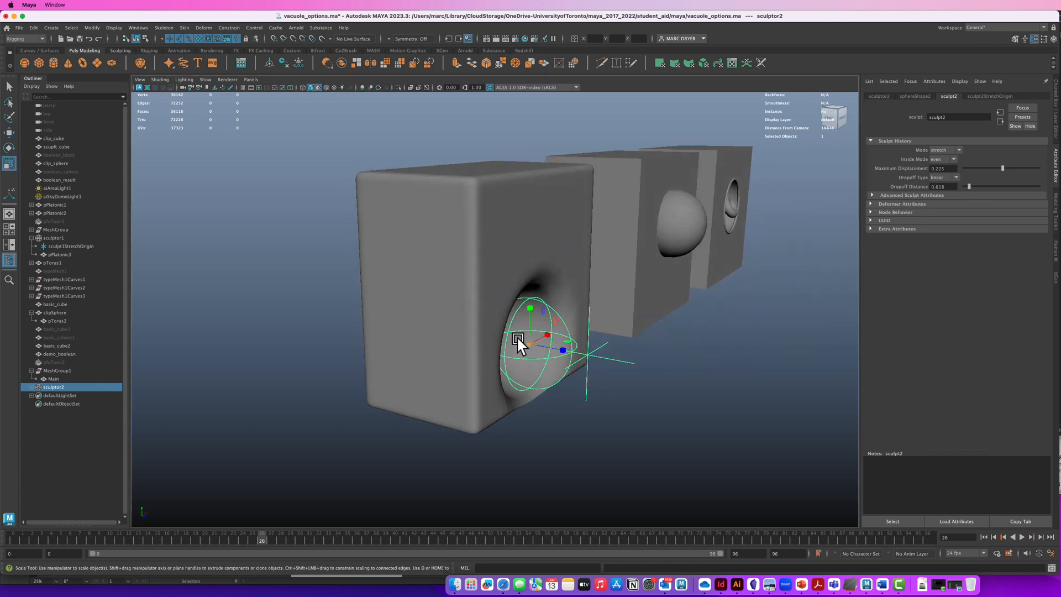
Enlarge the sculpting sphere and test the dent along the cube's top and bottom edges.
{"action": "left_click_drag", "start_coordinate": [517, 341], "coordinate": [619, 341]}
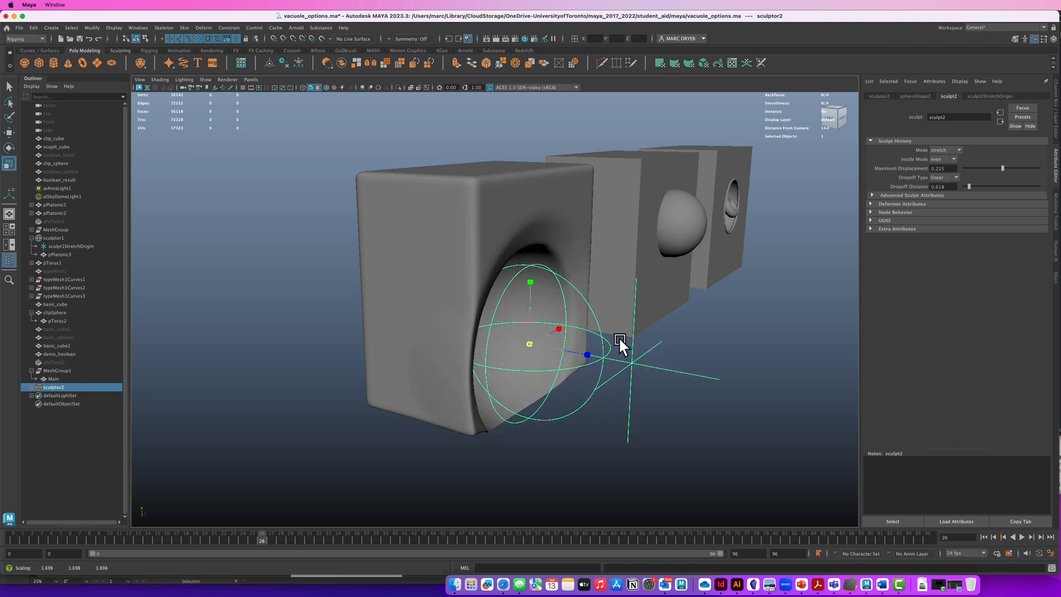
{"action": "left_click_drag", "start_coordinate": [618, 342], "coordinate": [493, 369]}
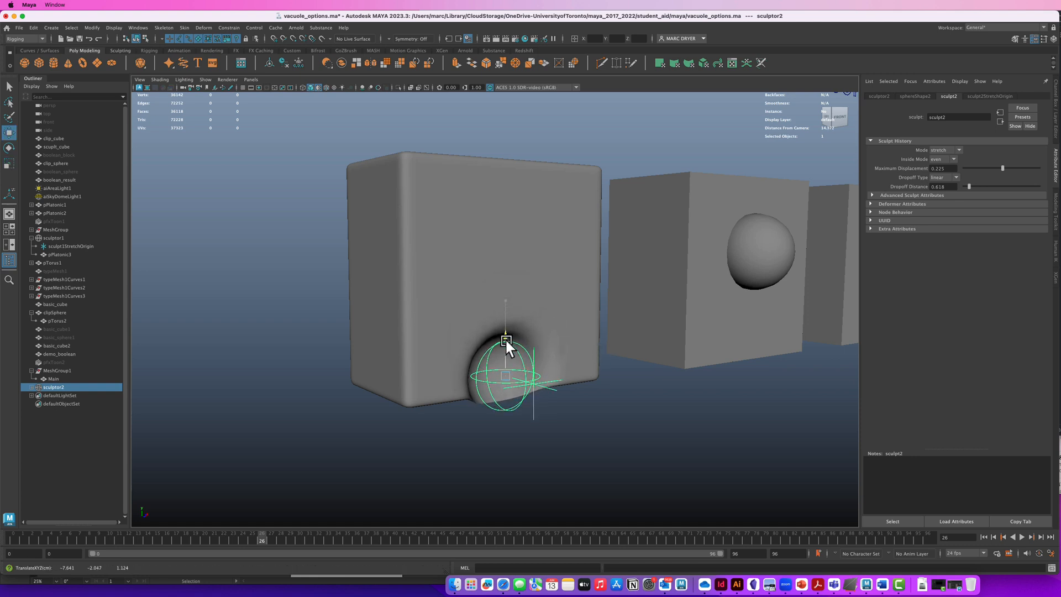
{"action": "left_click_drag", "start_coordinate": [506, 342], "coordinate": [504, 155]}
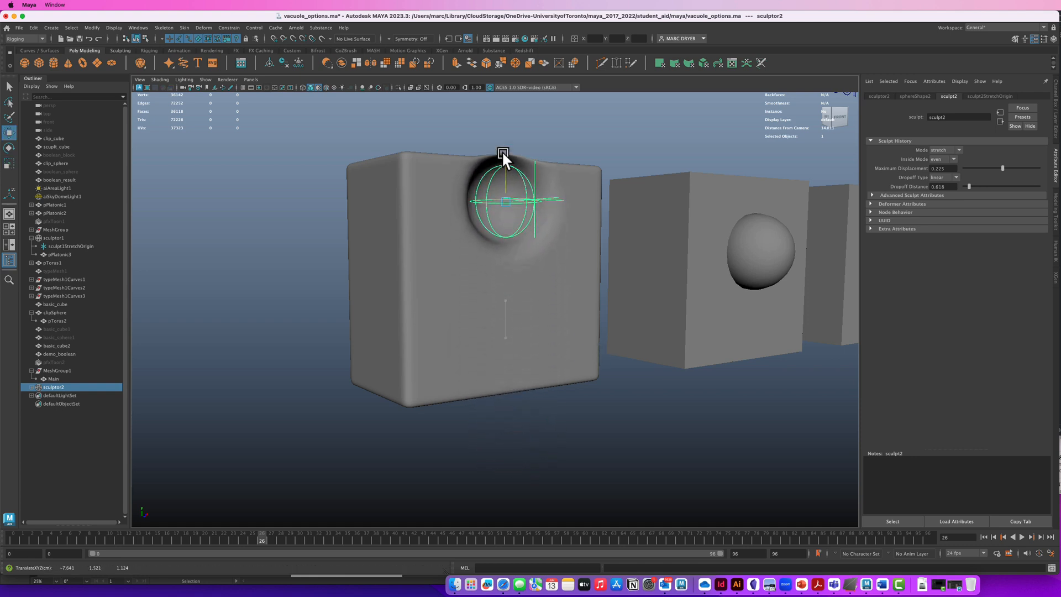
{"action": "left_click_drag", "start_coordinate": [502, 153], "coordinate": [513, 92]}
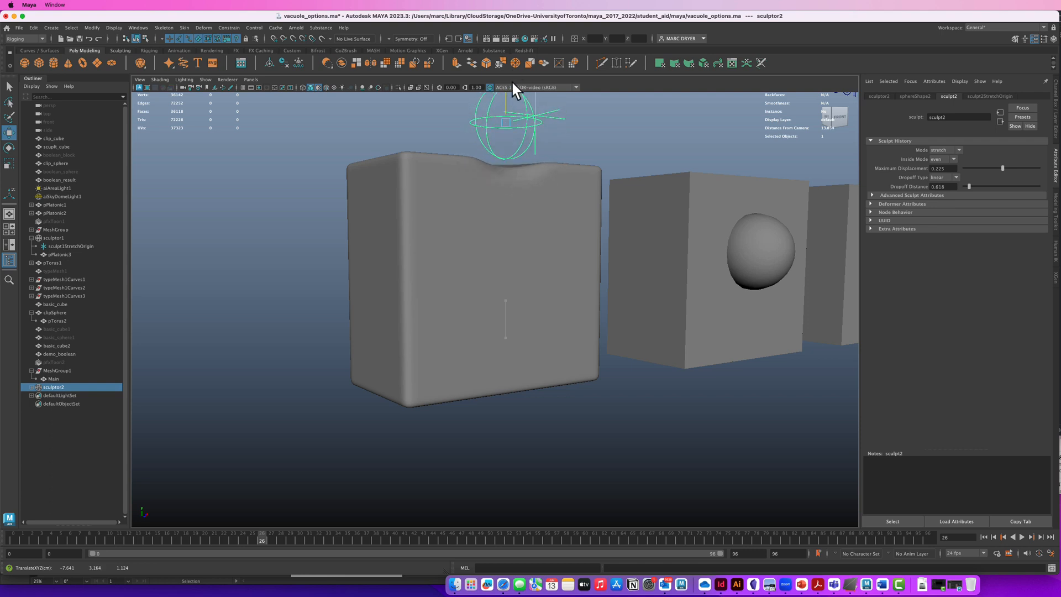
{"action": "left_click_drag", "start_coordinate": [504, 122], "coordinate": [504, 375]}
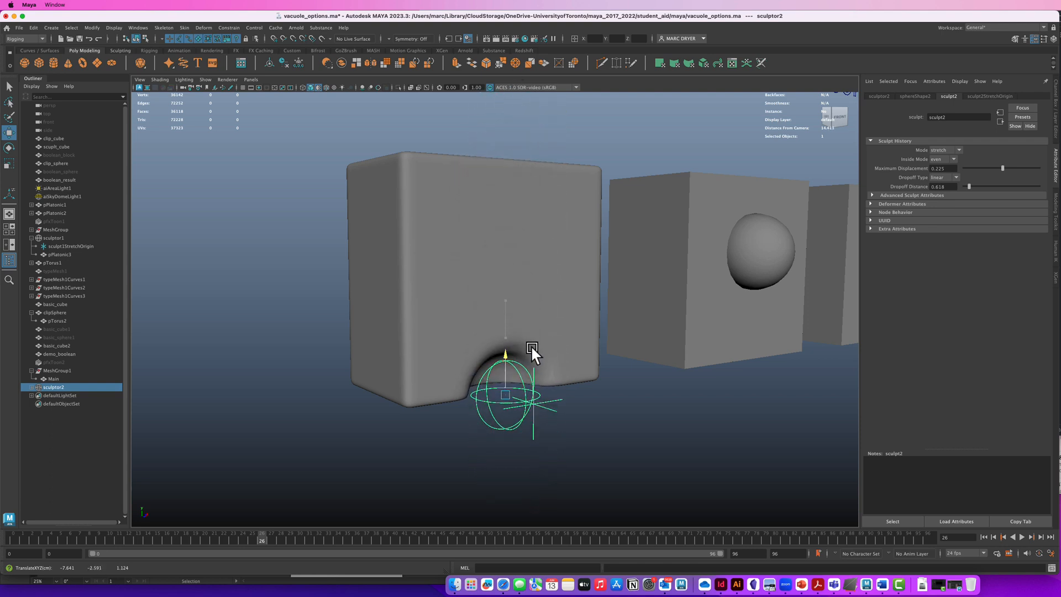
{"action": "left_click_drag", "start_coordinate": [507, 355], "coordinate": [506, 394]}
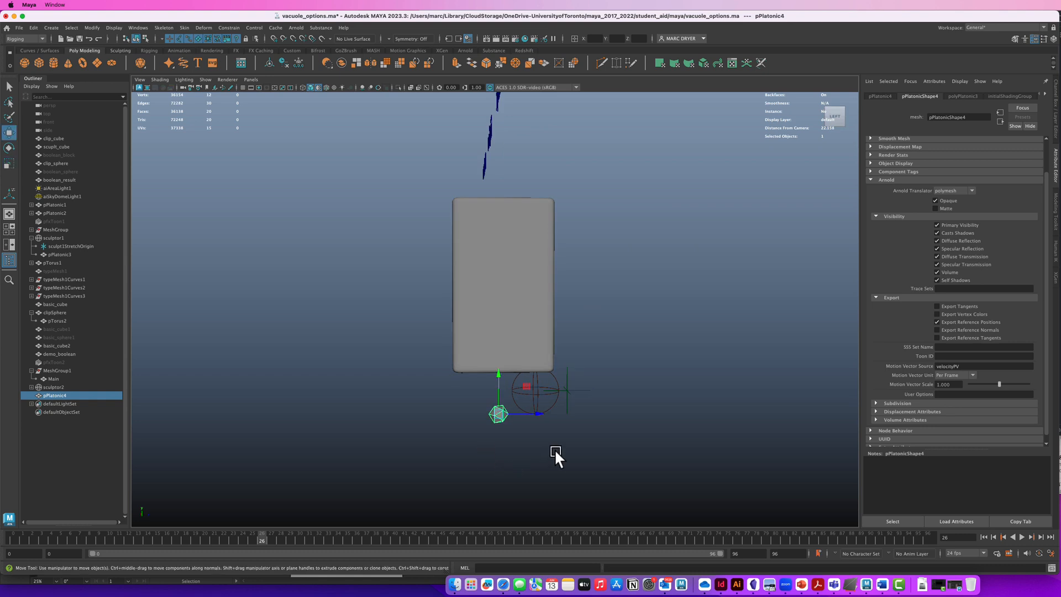
Place pPlatonic4 inside sculpt2, parent them, and sink both into the cube's front centre.
{"action": "left_click_drag", "start_coordinate": [499, 413], "coordinate": [535, 389]}
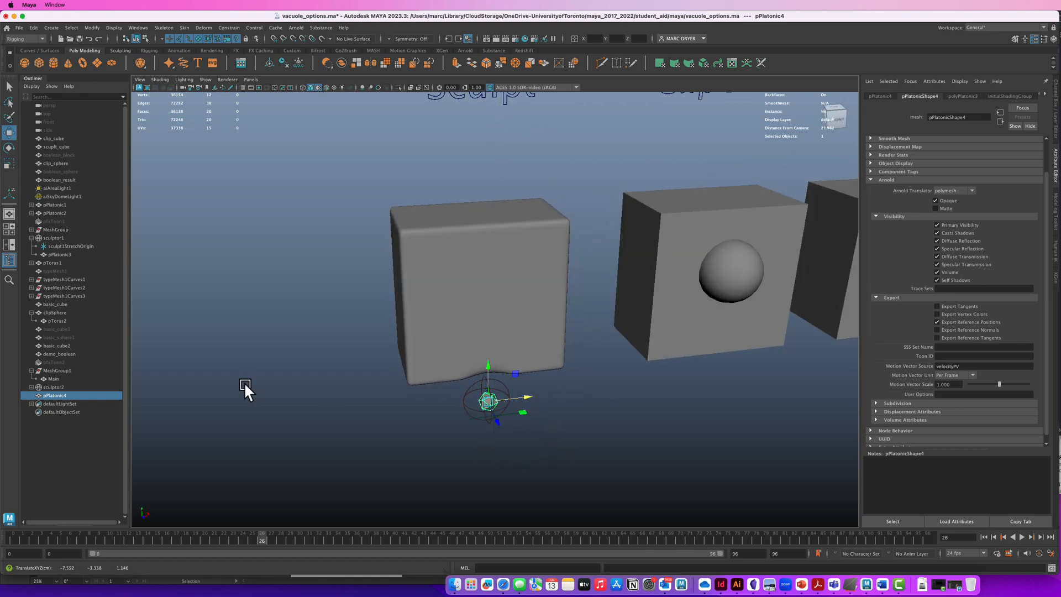
{"action": "left_click", "coordinate": [57, 389]}
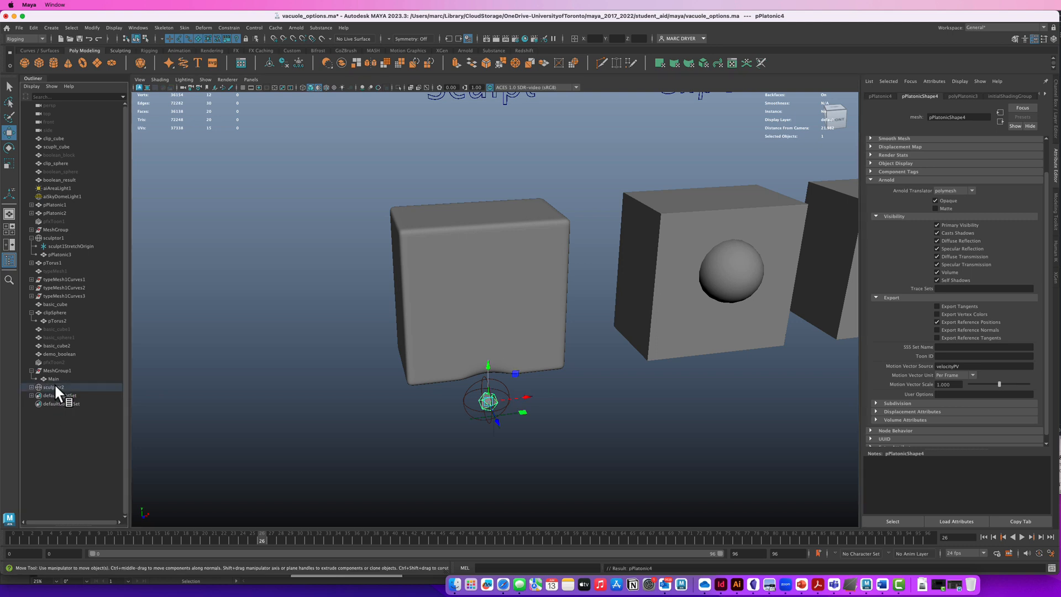
{"action": "left_click", "coordinate": [54, 386]}
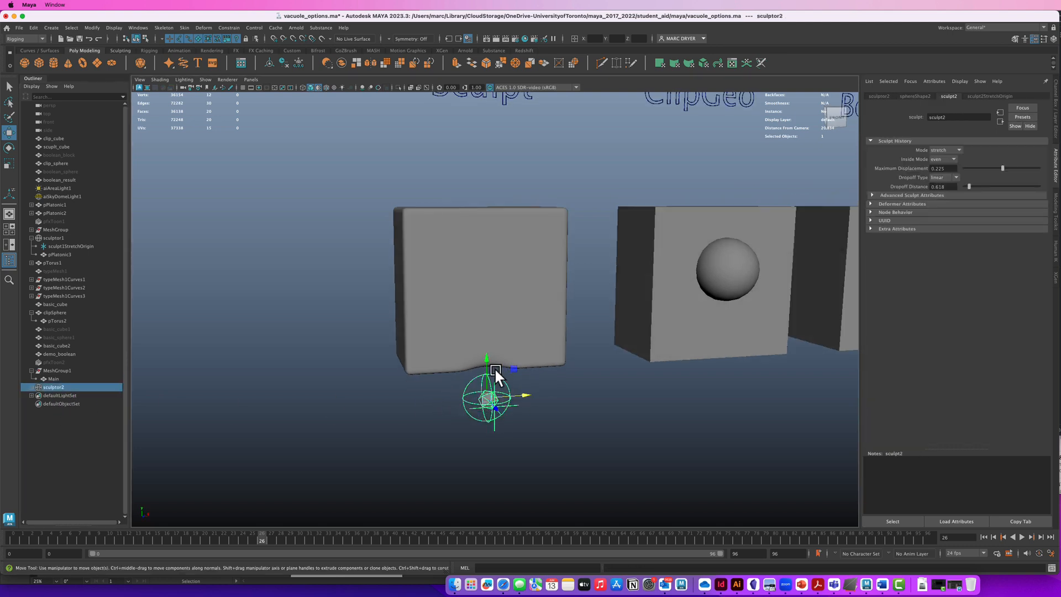
{"action": "left_click_drag", "start_coordinate": [488, 365], "coordinate": [487, 284]}
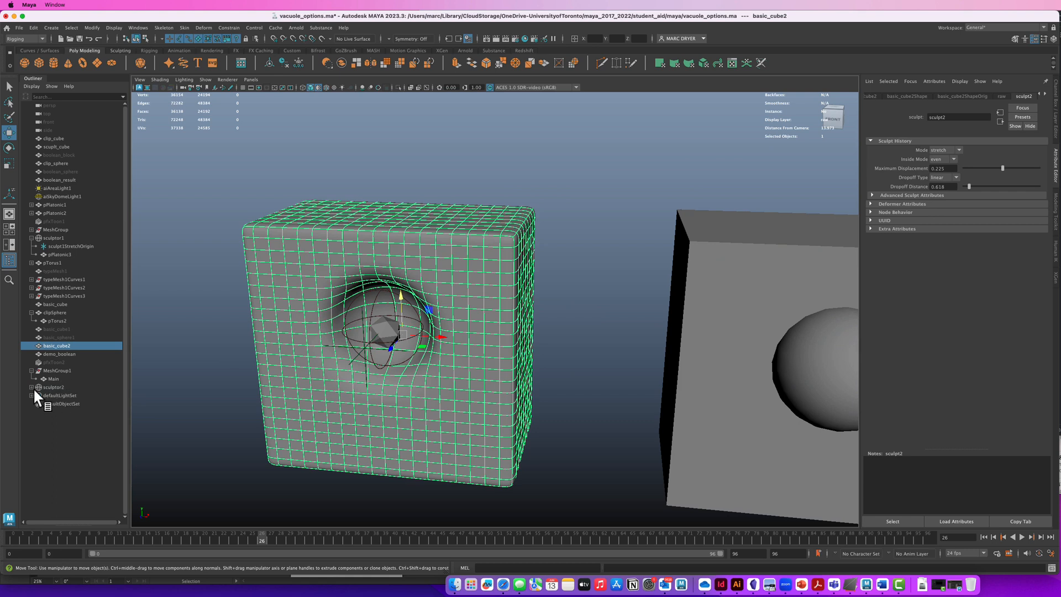
Set Dropoff Distance to 0, change the sculpt Mode, and rescale and rotate the sphere for a clean round pocket.
{"action": "left_click", "coordinate": [31, 387]}
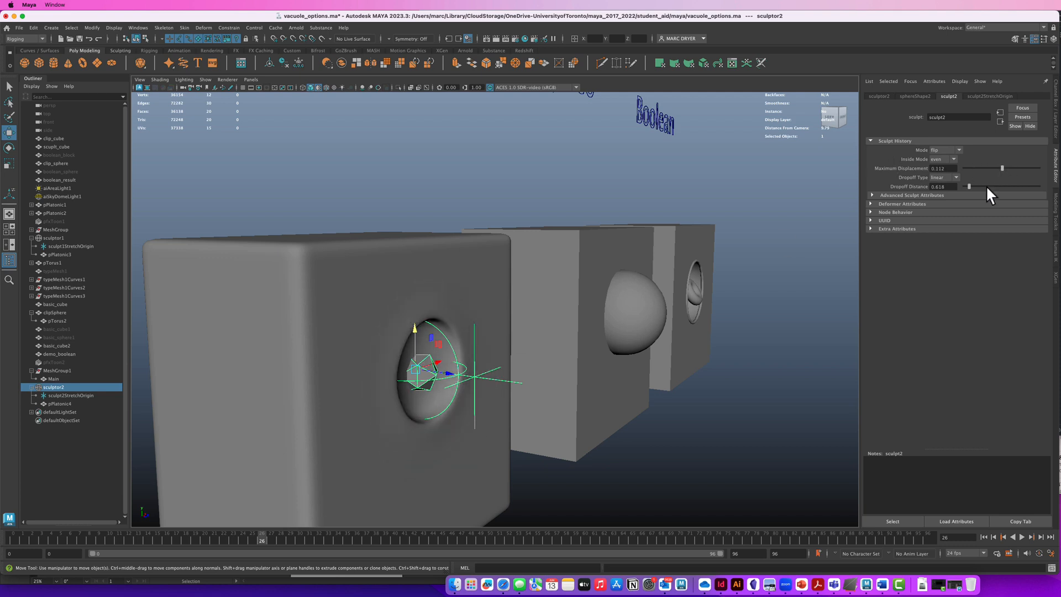
{"action": "left_click_drag", "start_coordinate": [998, 185], "coordinate": [960, 185]}
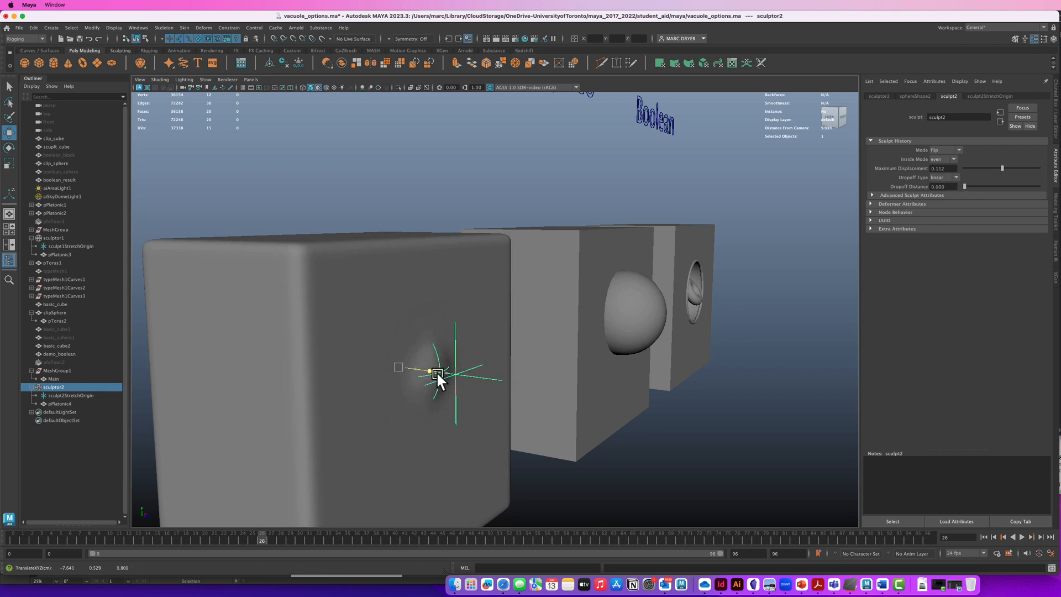
{"action": "left_click_drag", "start_coordinate": [437, 375], "coordinate": [465, 387]}
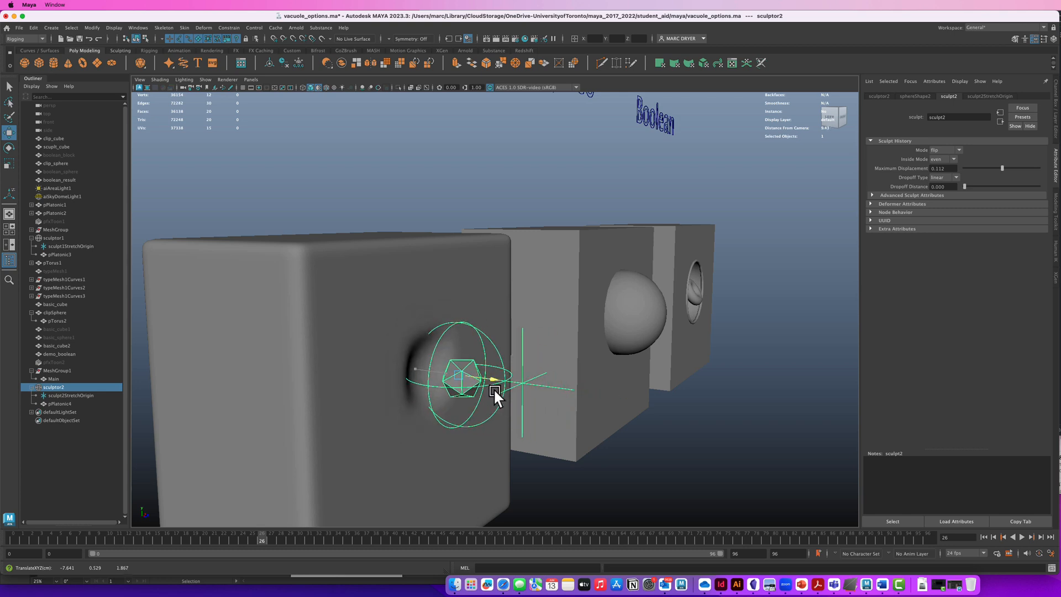
{"action": "left_click_drag", "start_coordinate": [496, 379], "coordinate": [451, 376]}
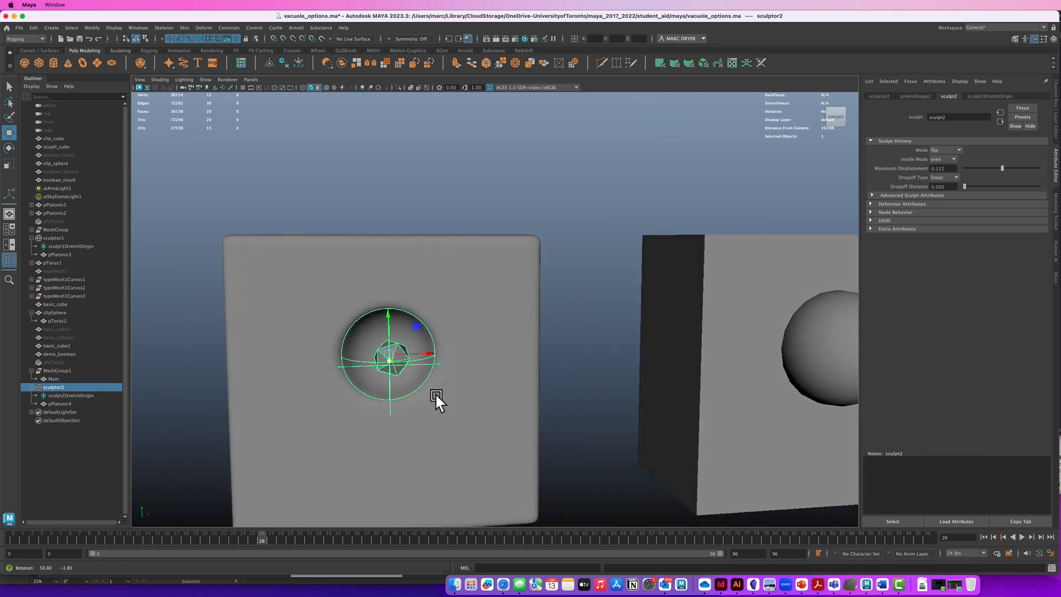
{"action": "left_click", "coordinate": [947, 159]}
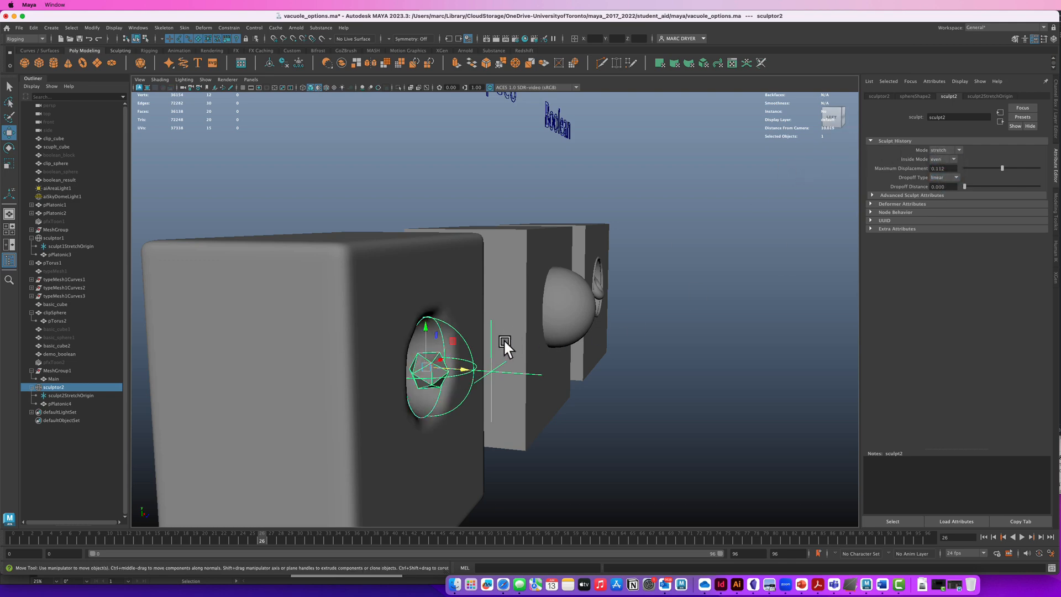
Orbit and pull back to frame all three labelled cubes with their cavities.
{"action": "left_click_drag", "start_coordinate": [504, 345], "coordinate": [315, 344]}
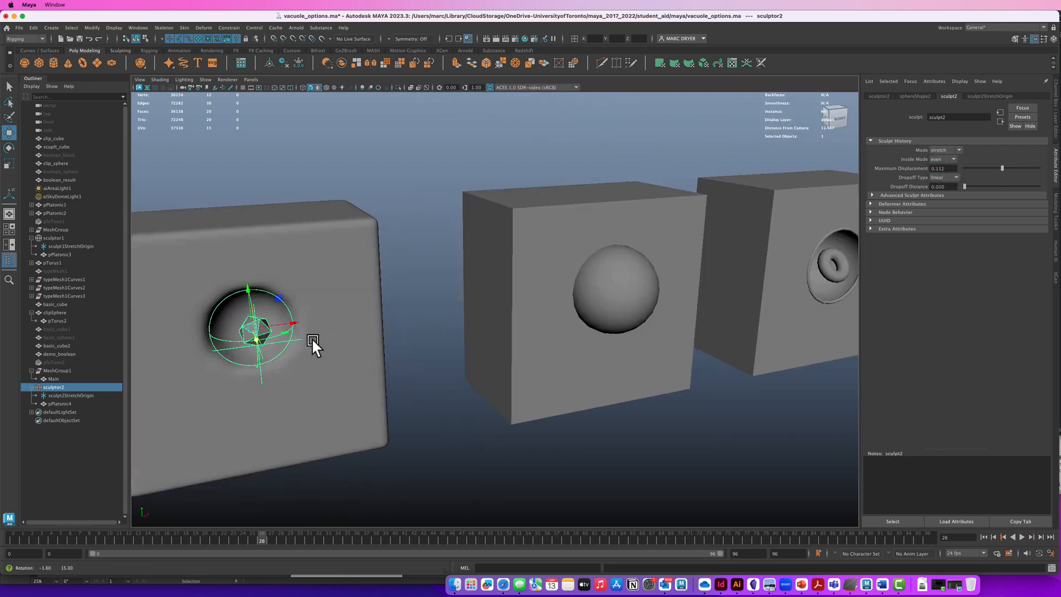
{"action": "left_click_drag", "start_coordinate": [312, 342], "coordinate": [510, 312]}
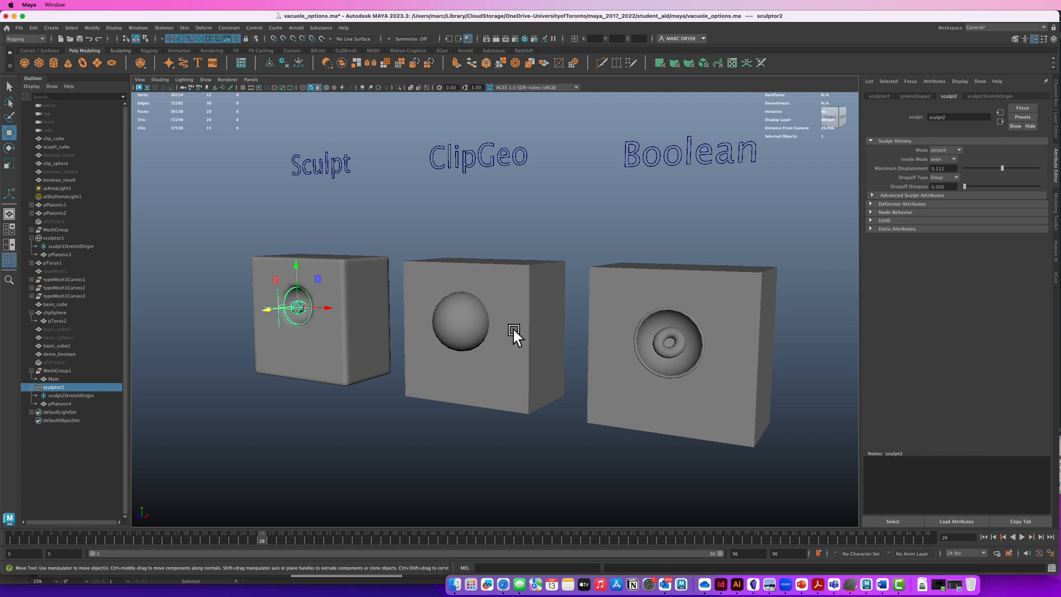
{"action": "mouse_move", "coordinate": [281, 346]}
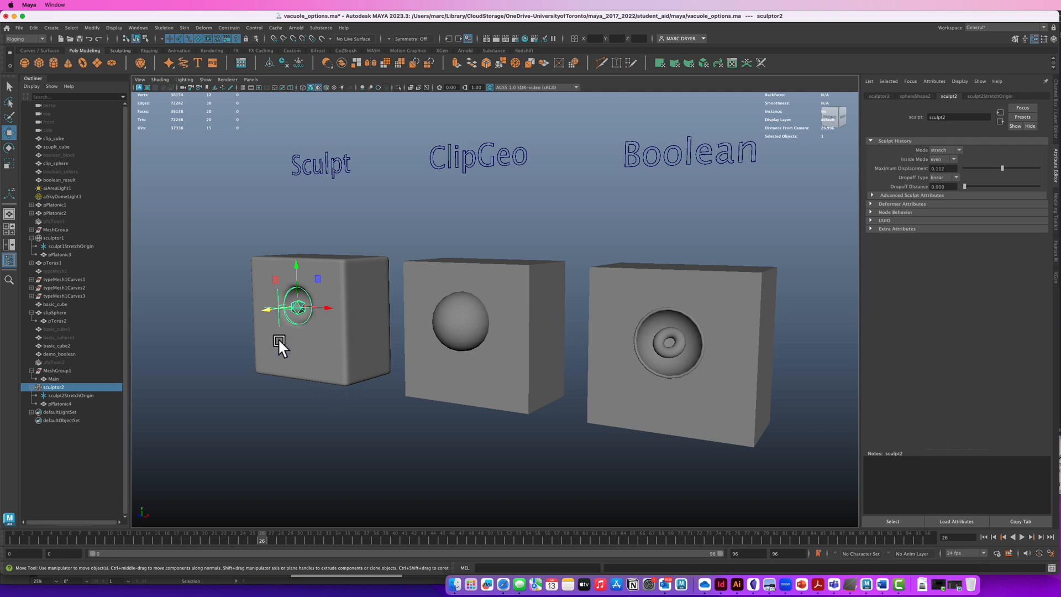
{"action": "mouse_move", "coordinate": [420, 354]}
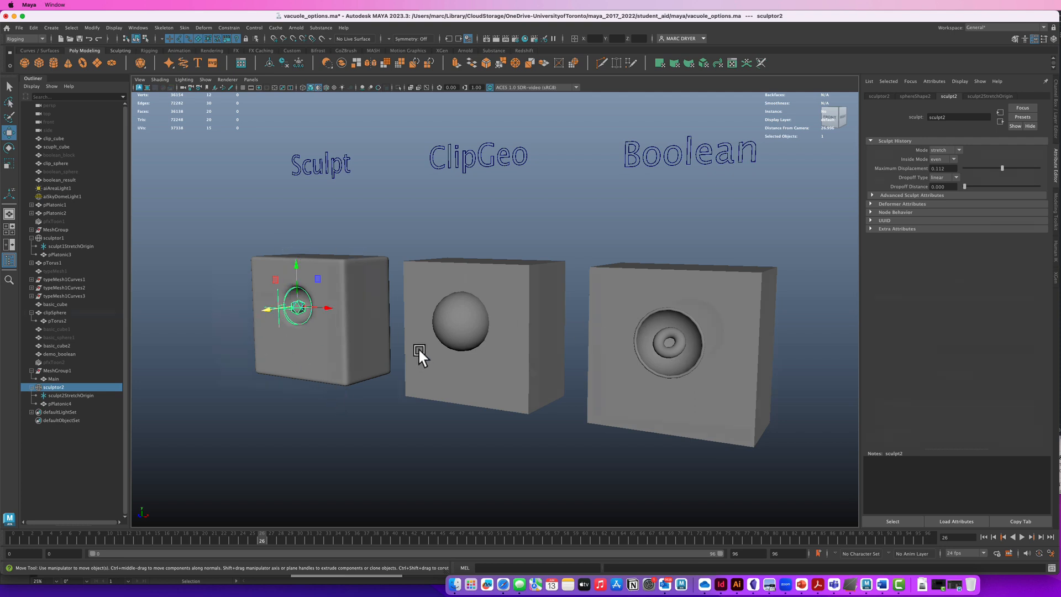